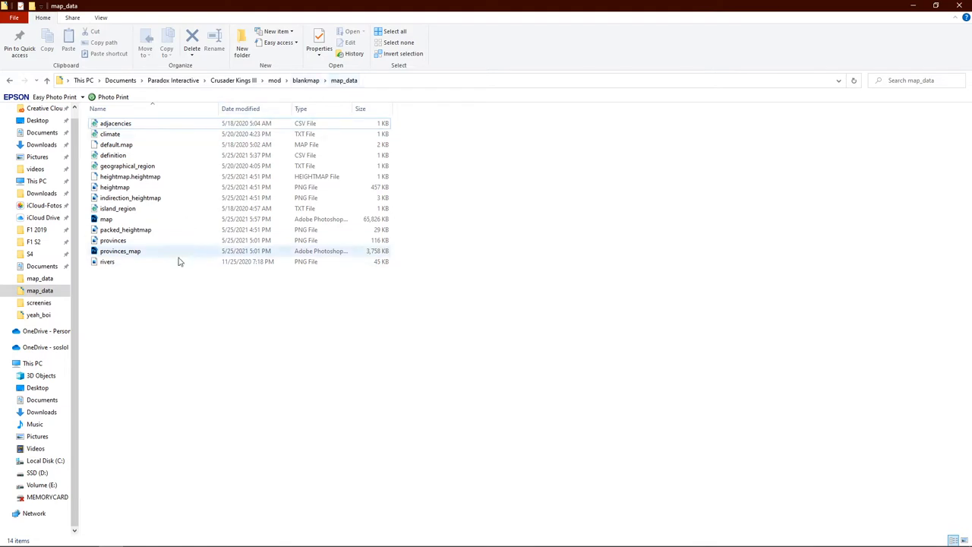
Step: Preview the rivers image, then load map.psd from the blankmap map_data folder into Photoshop
double_click(106, 261)
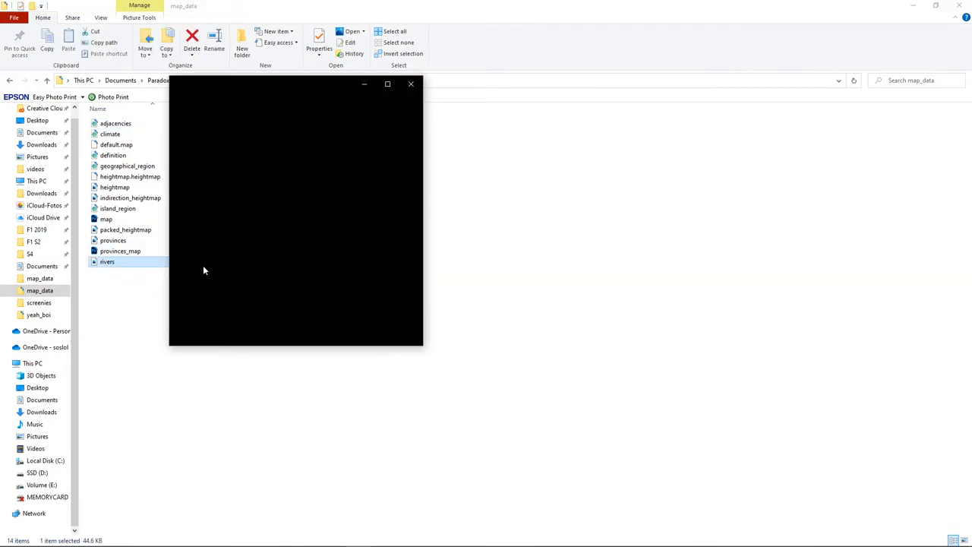
double_click(106, 261)
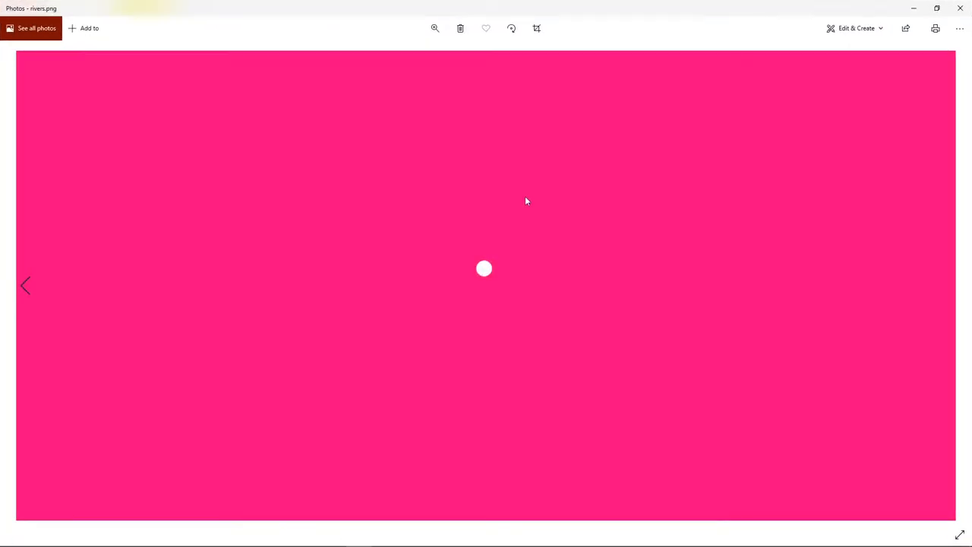
mouse_move(960, 6)
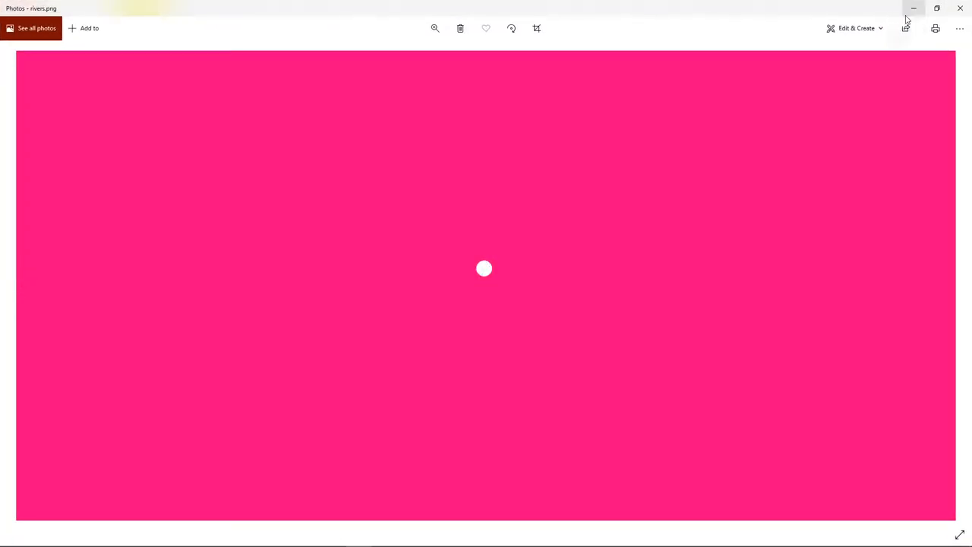
mouse_move(519, 153)
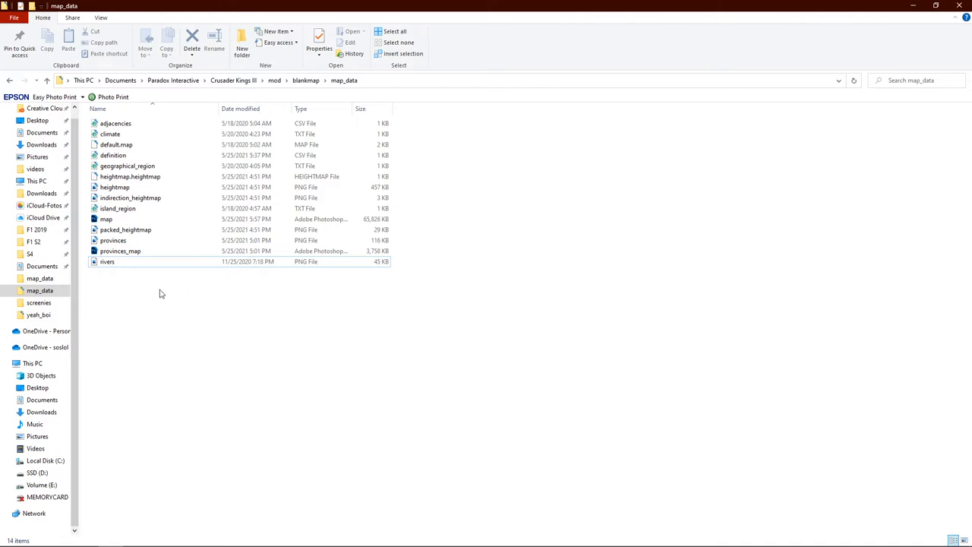
mouse_move(140, 288)
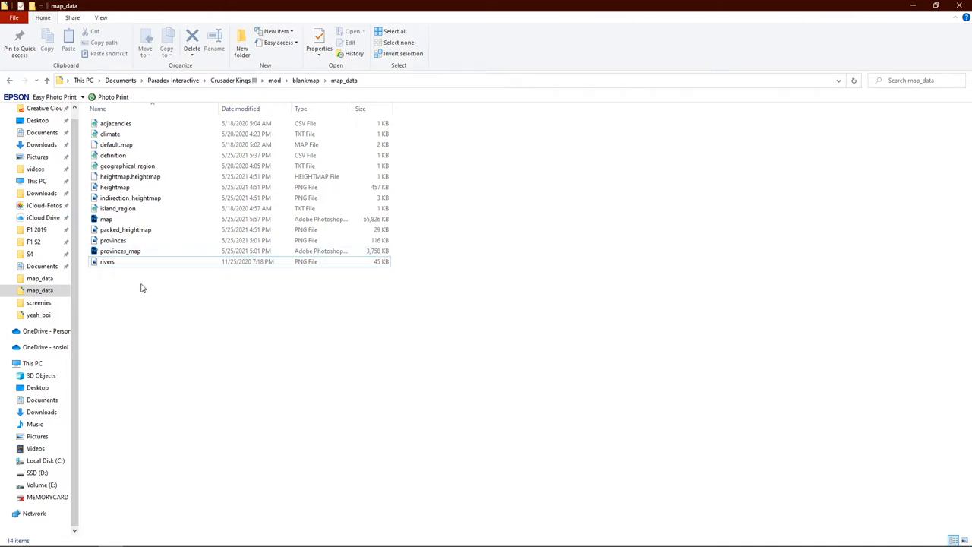
mouse_move(106, 219)
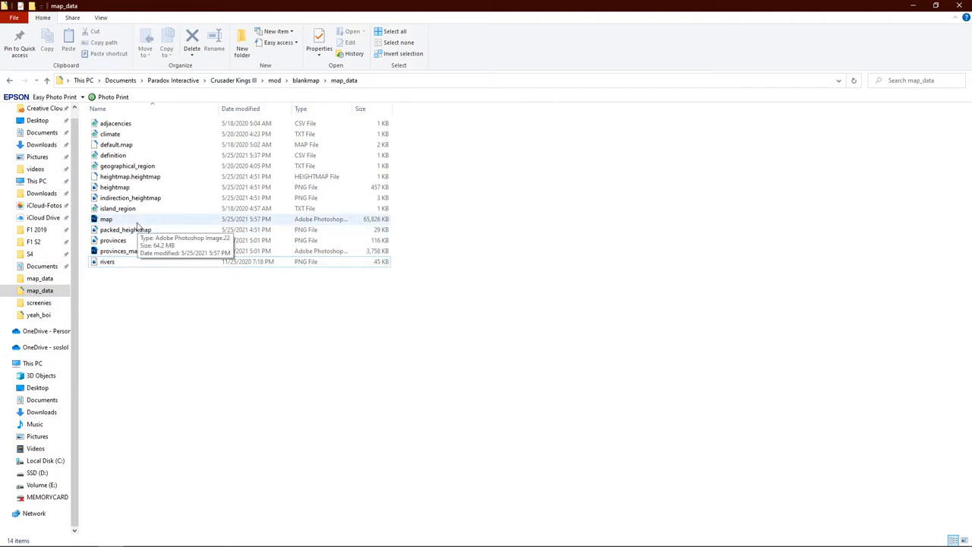
click(107, 219)
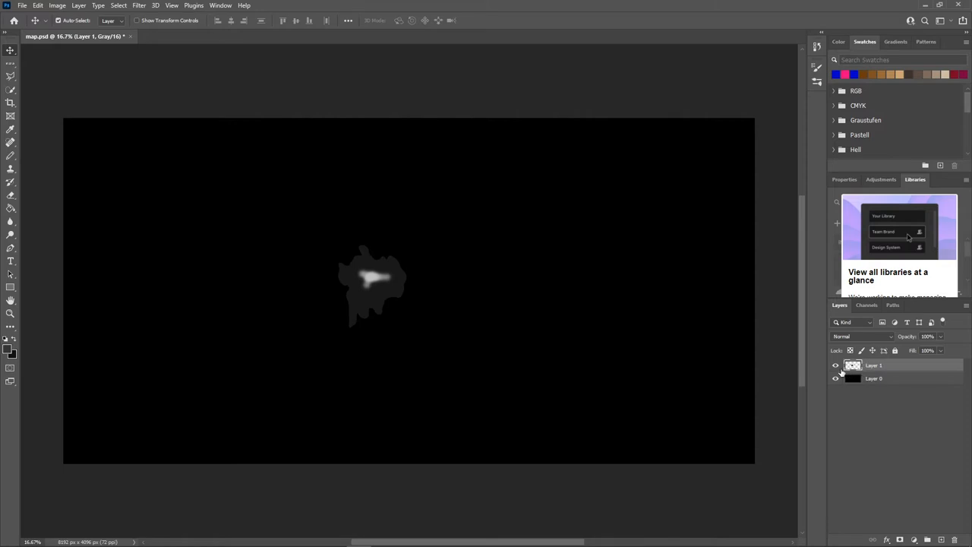
Step: Duplicate the landmass Layer 1 into a new untitled document
click(836, 364)
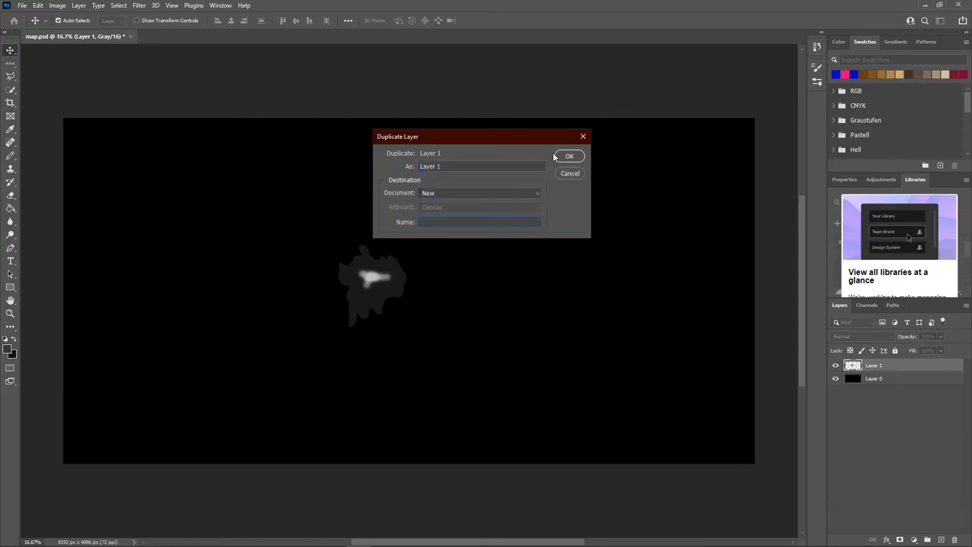
click(570, 154)
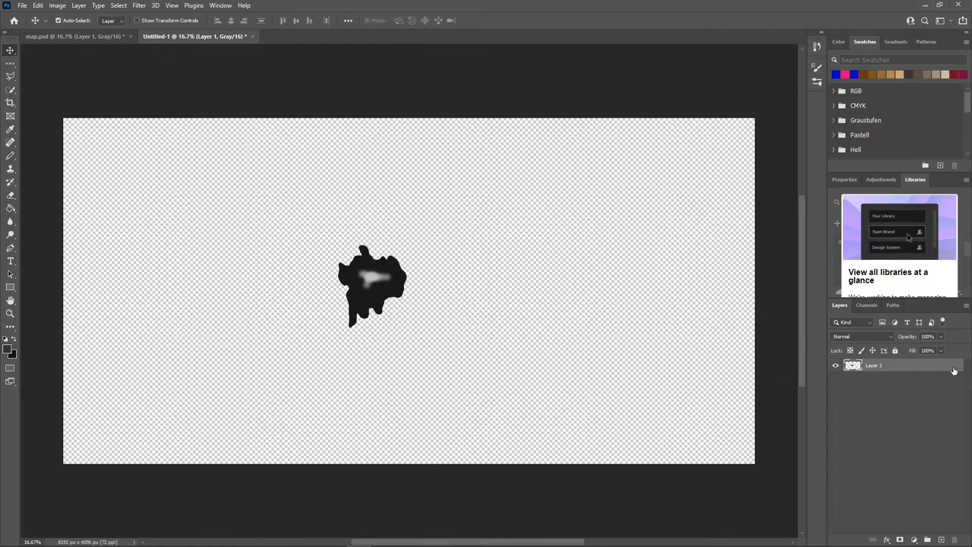
mouse_move(958, 382)
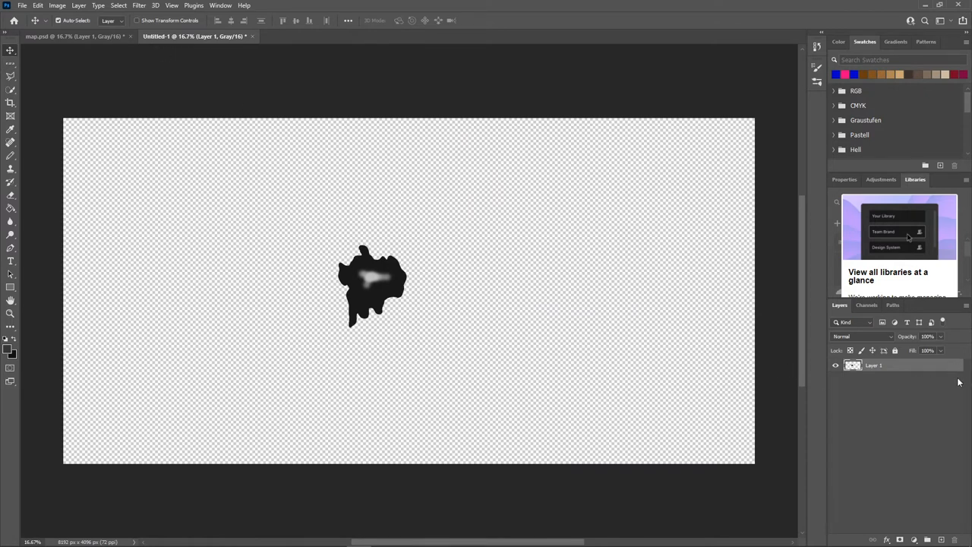
mouse_move(935, 395)
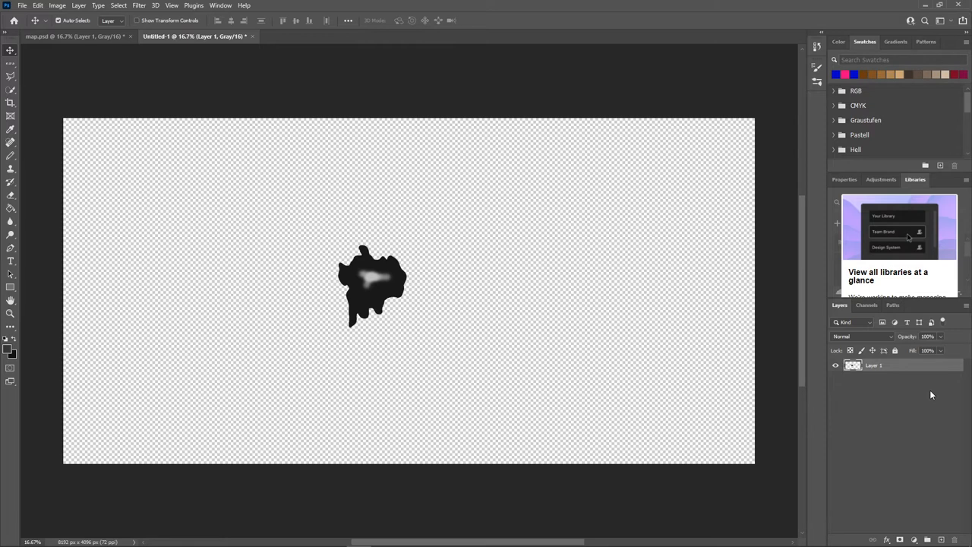
mouse_move(949, 371)
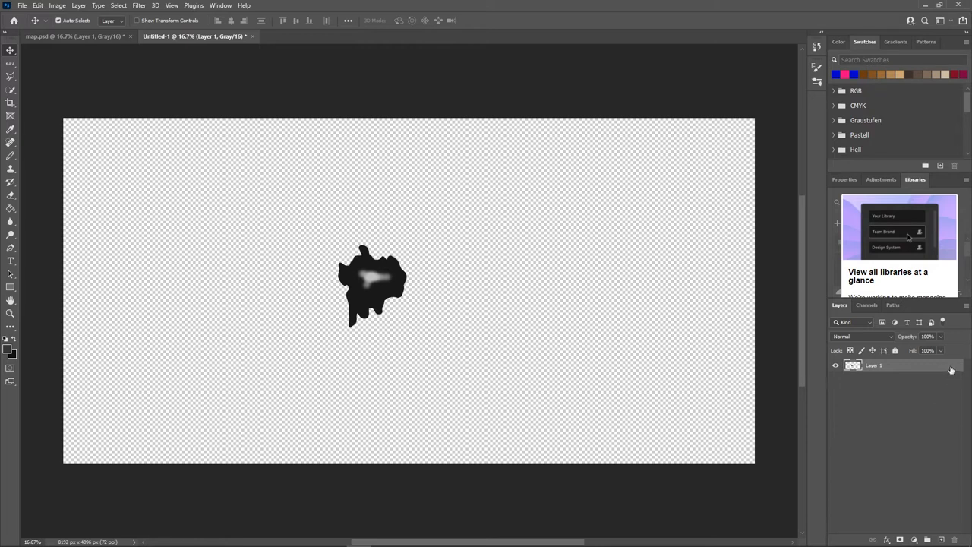
mouse_move(904, 409)
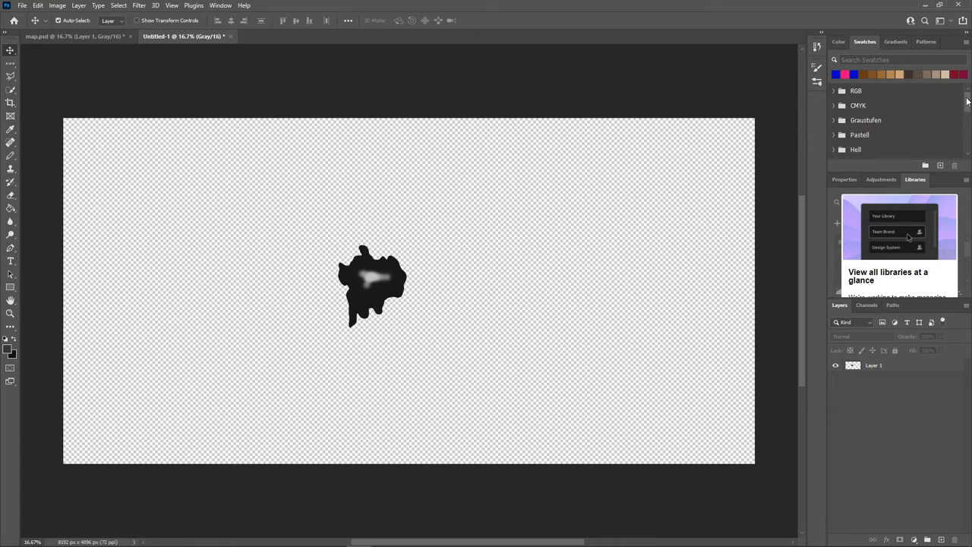
Step: Import the rivermap .aco swatch set via the Swatches panel menu and pick its pink colour
click(832, 91)
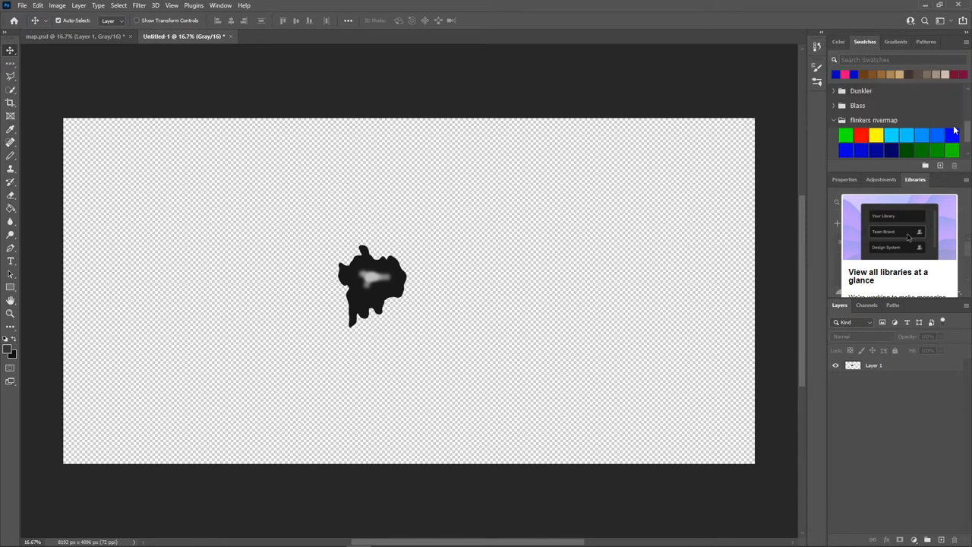
click(965, 45)
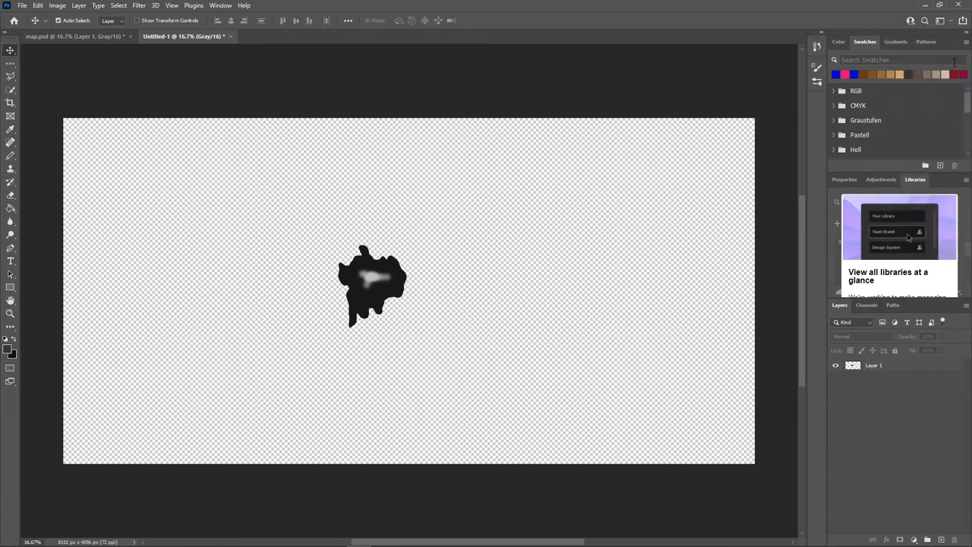
click(965, 42)
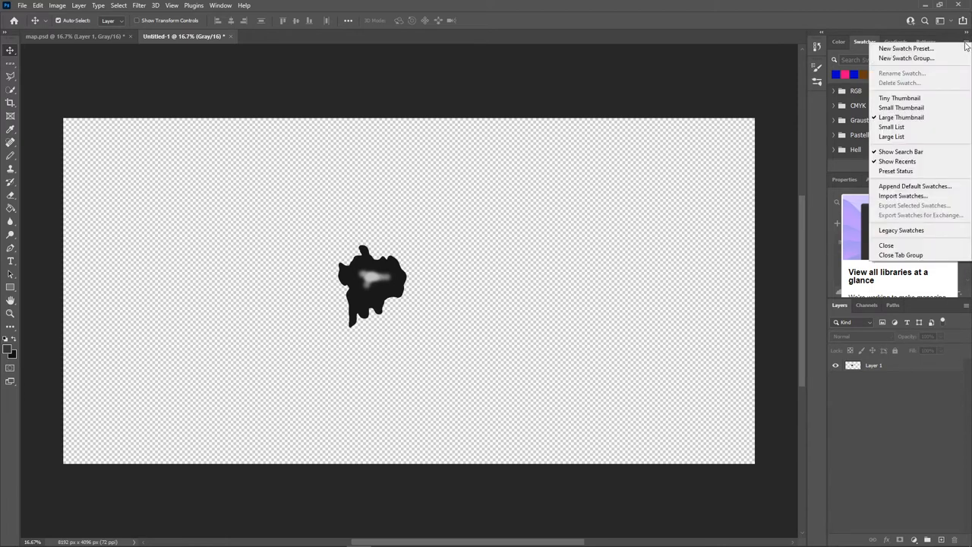
click(902, 194)
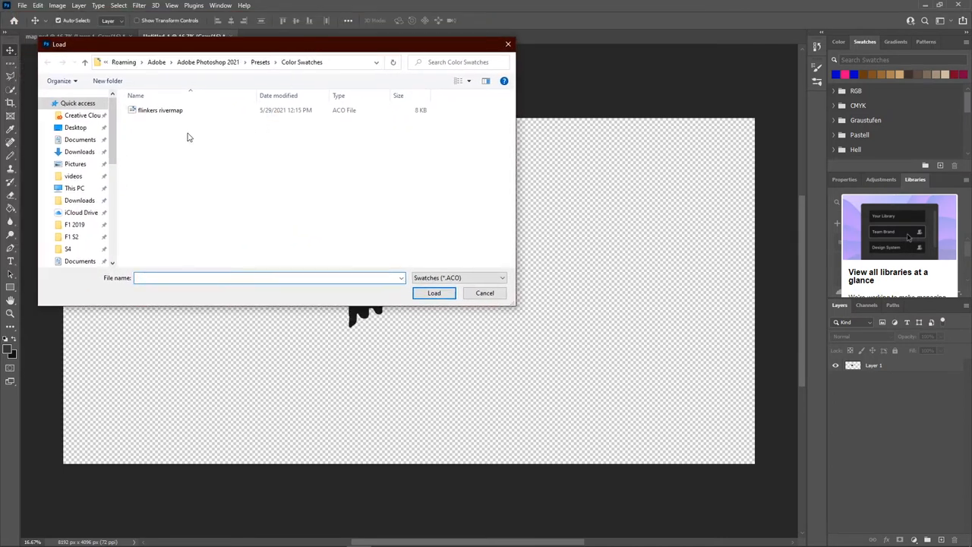
click(161, 109)
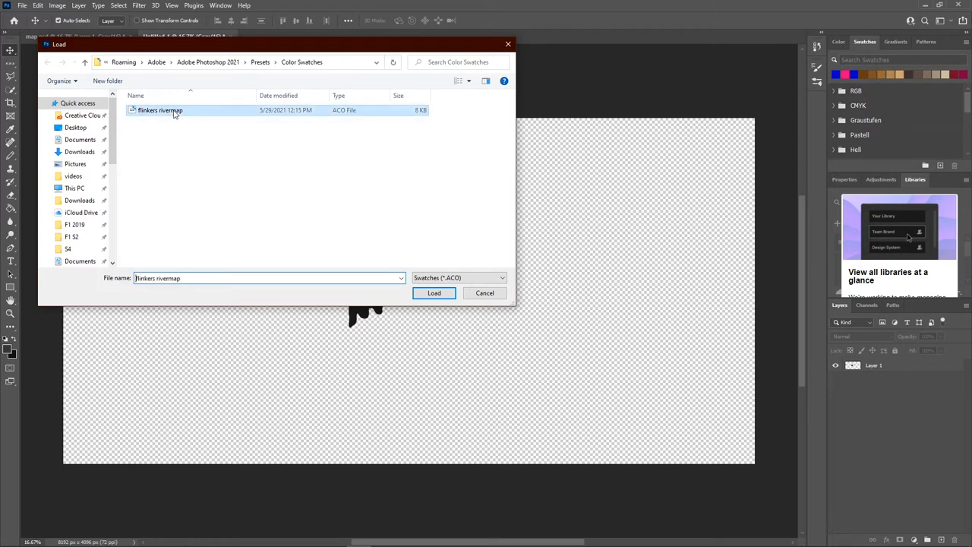
click(435, 292)
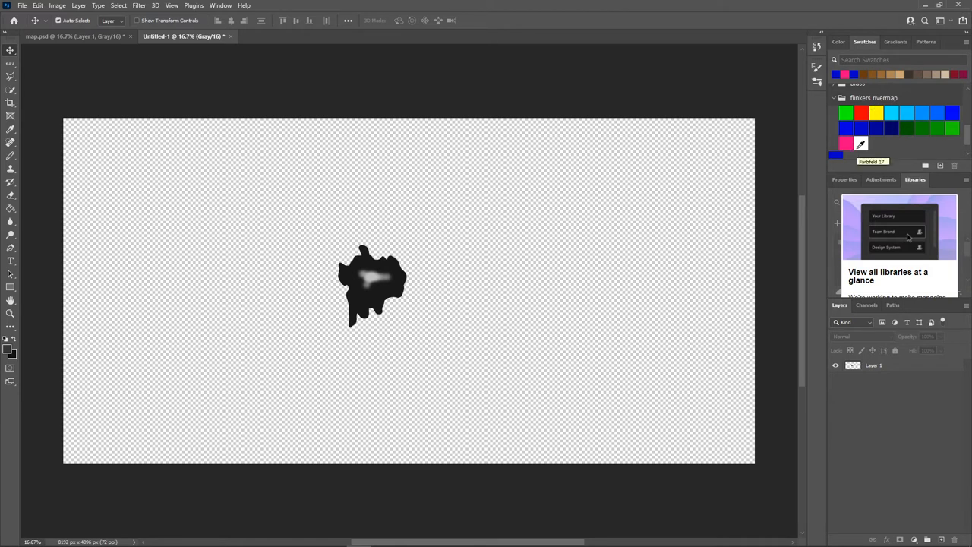
click(846, 143)
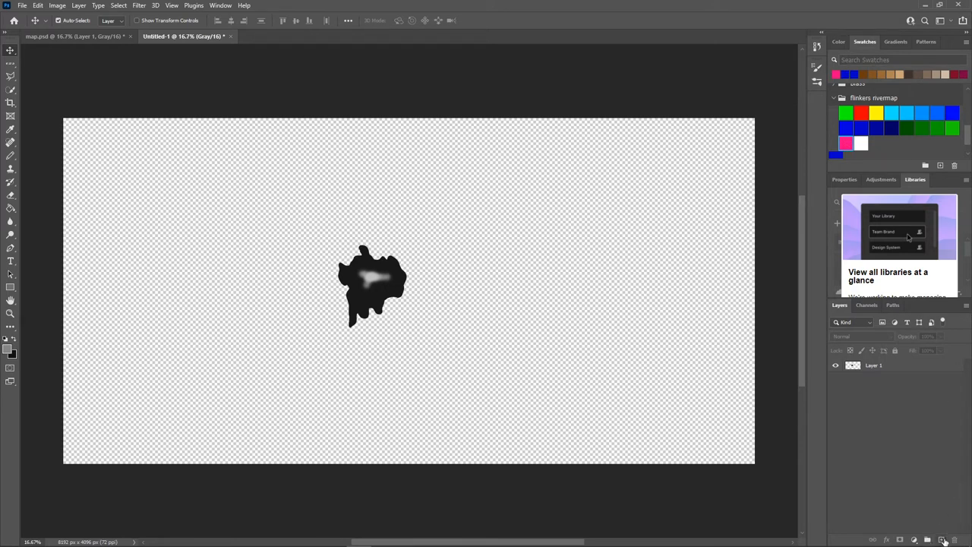
Step: Add a new empty layer and convert the document to RGB Color, choosing Don't Merge
click(929, 540)
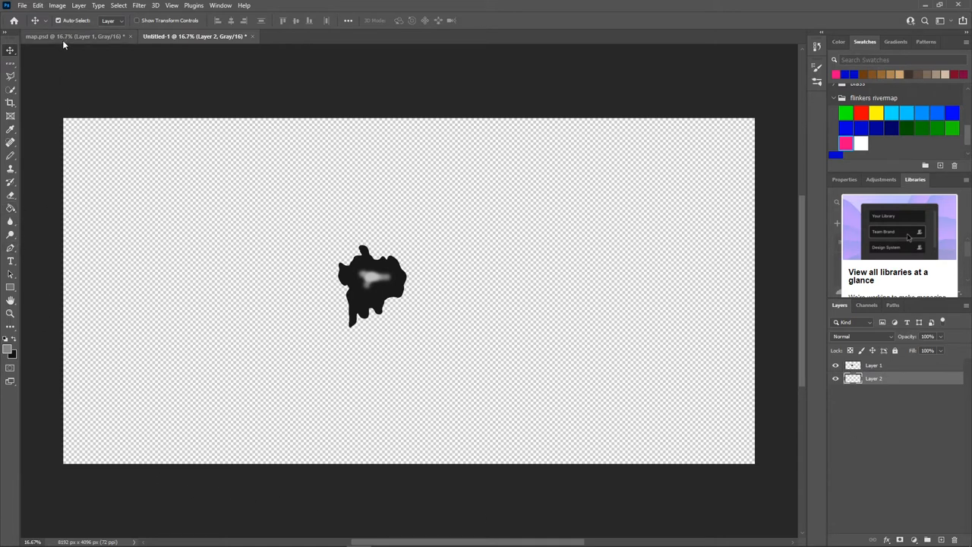
mouse_move(367, 222)
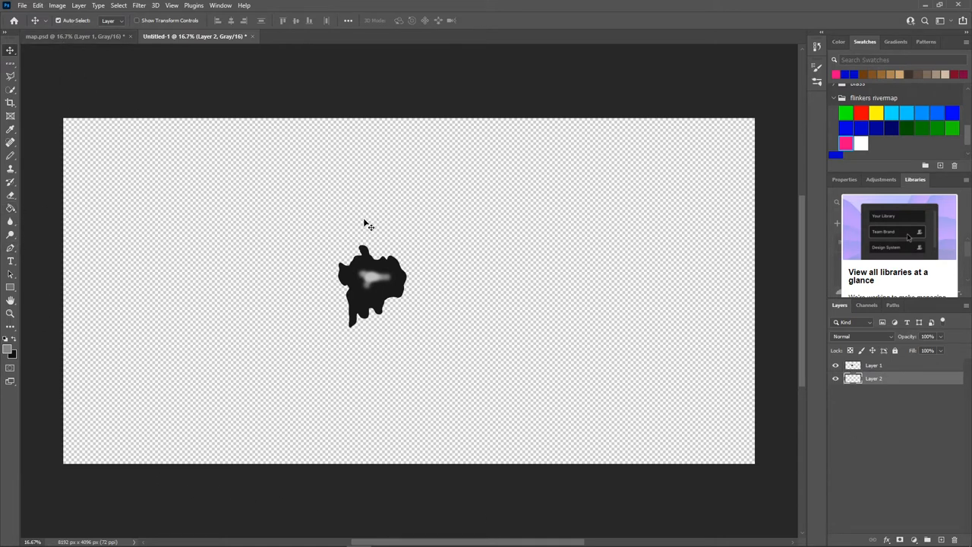
click(58, 6)
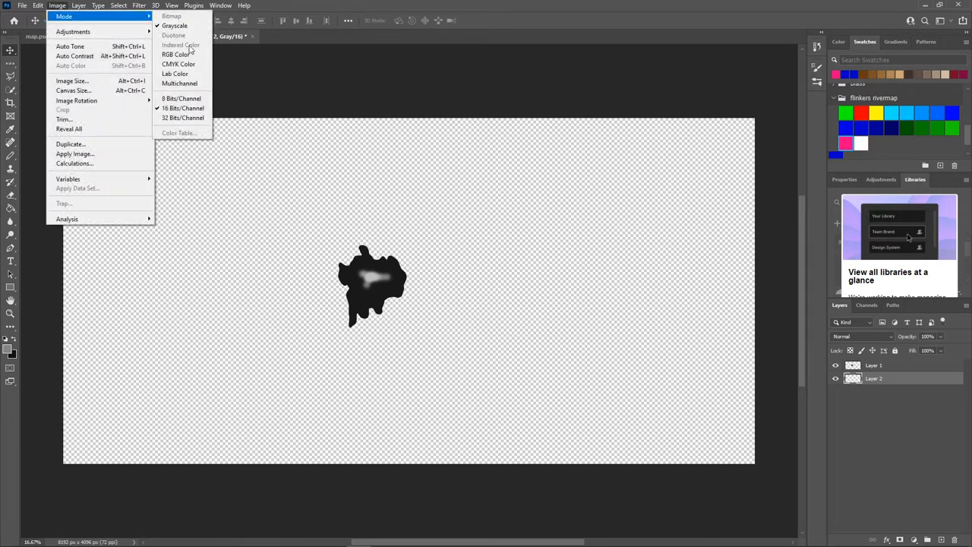
mouse_move(176, 55)
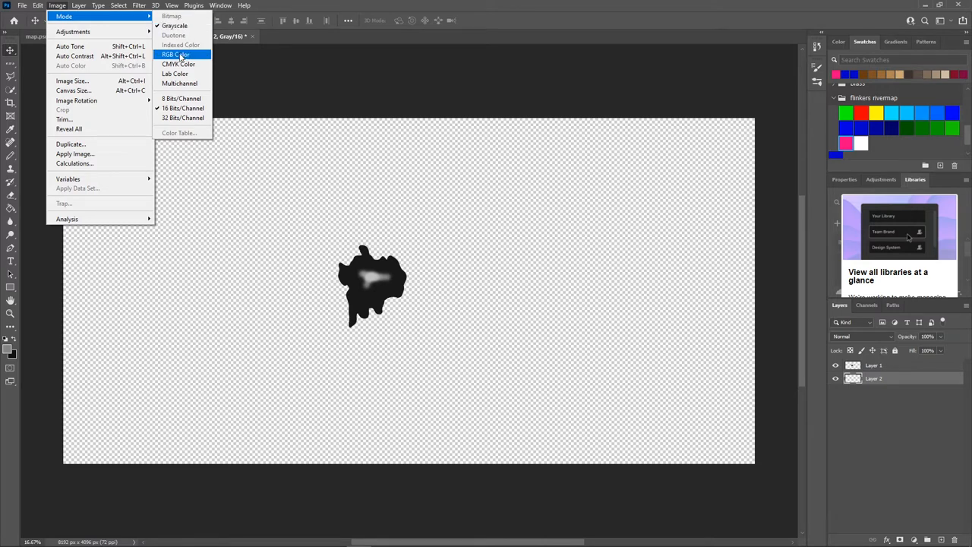
click(175, 54)
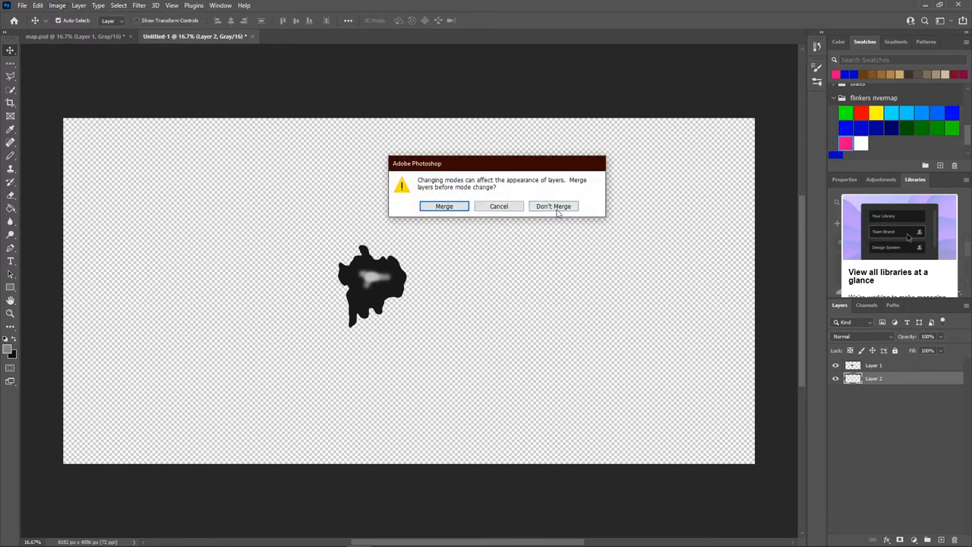
click(553, 206)
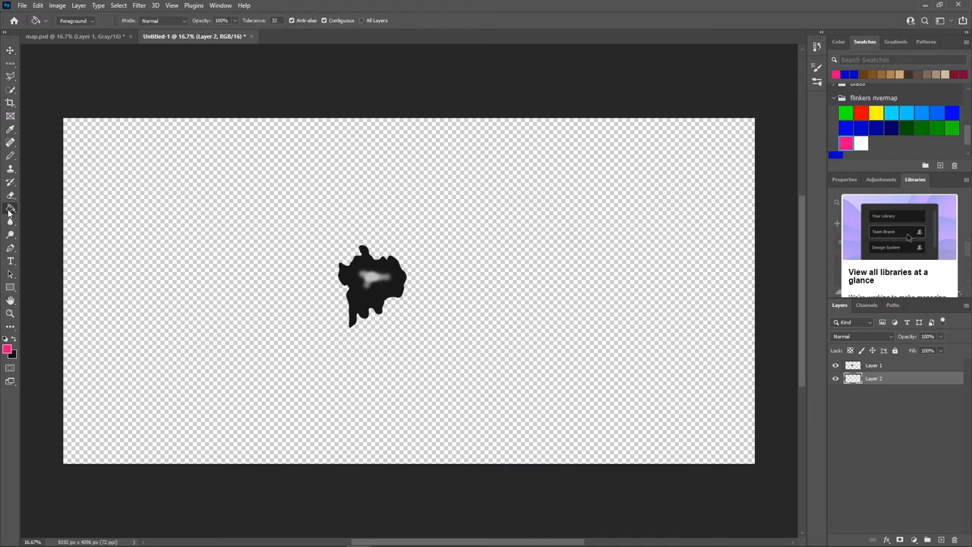
mouse_move(539, 287)
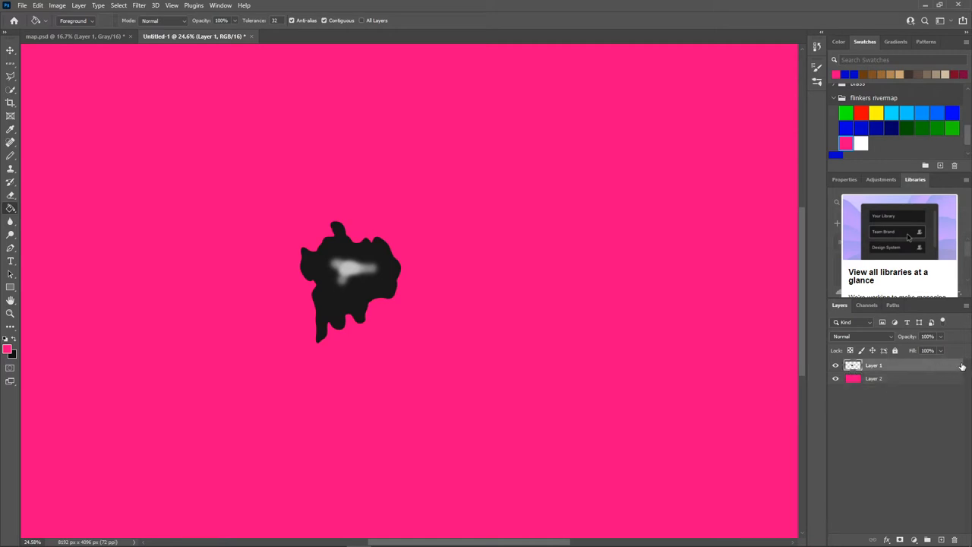
Step: Apply a white Color Overlay layer style to Layer 1 and confirm it
double_click(874, 365)
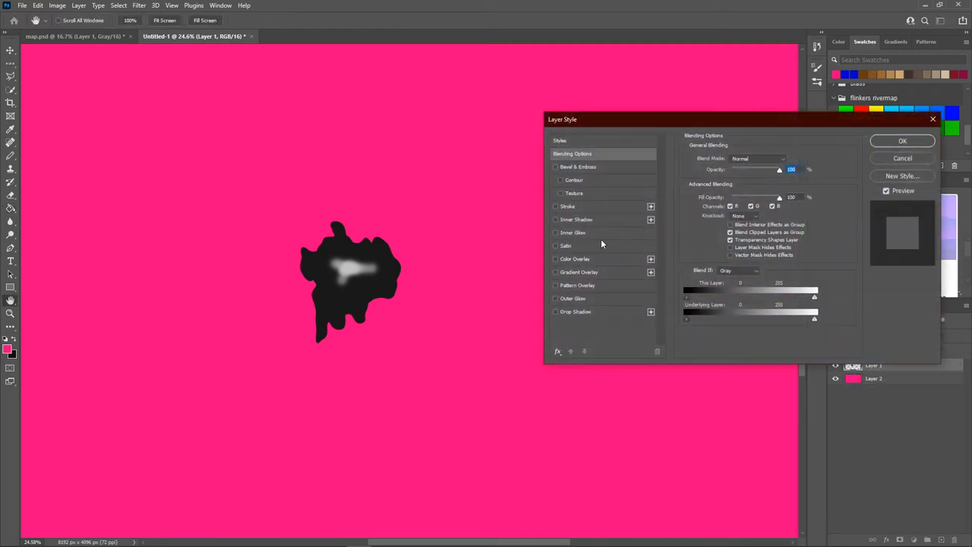
click(556, 258)
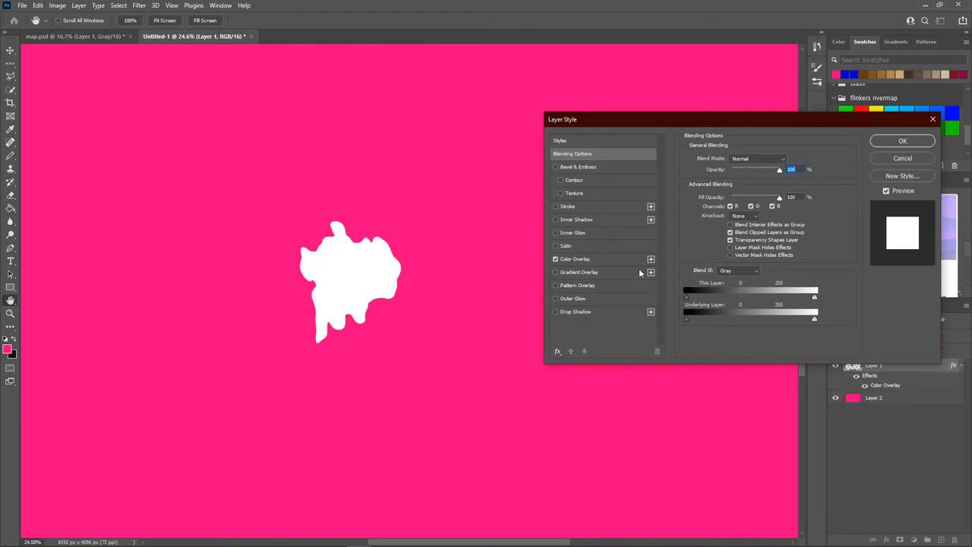
click(574, 258)
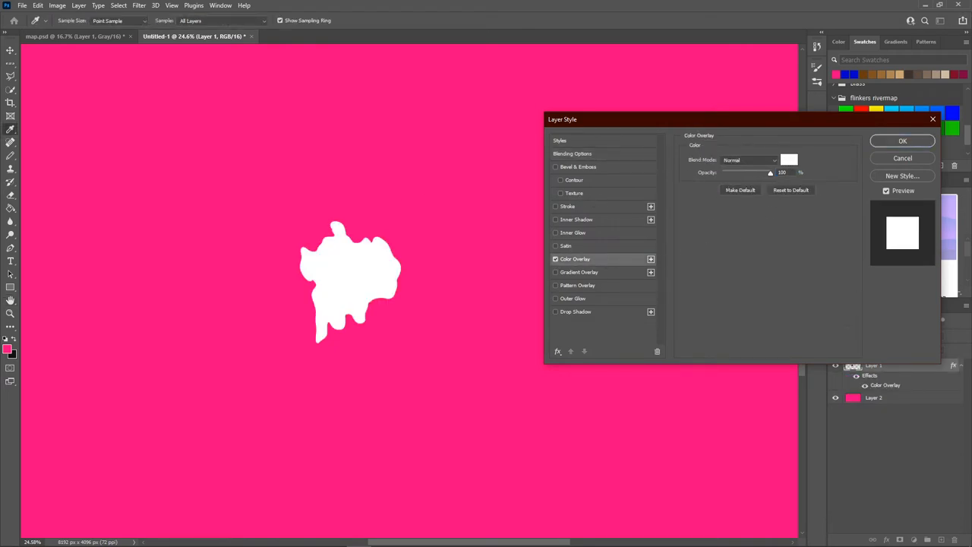
click(789, 159)
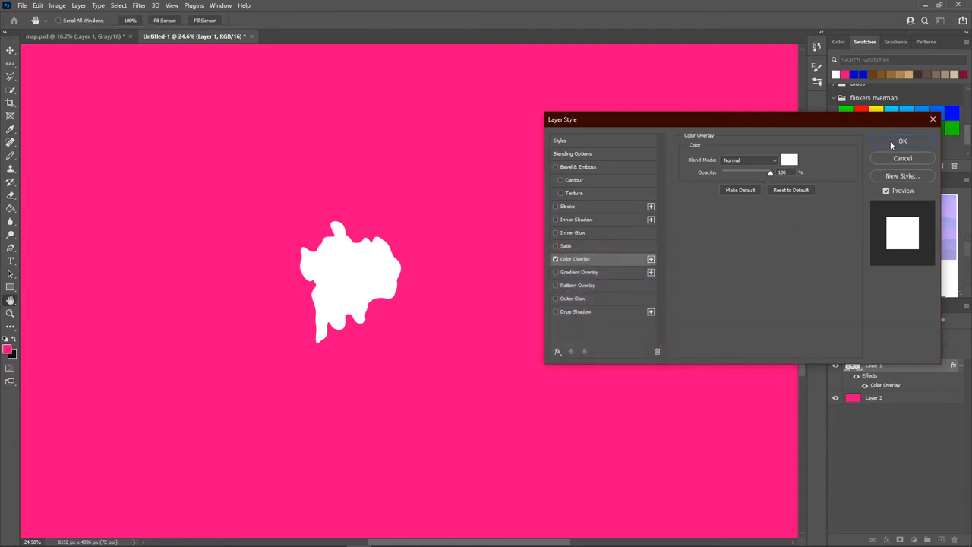
click(902, 141)
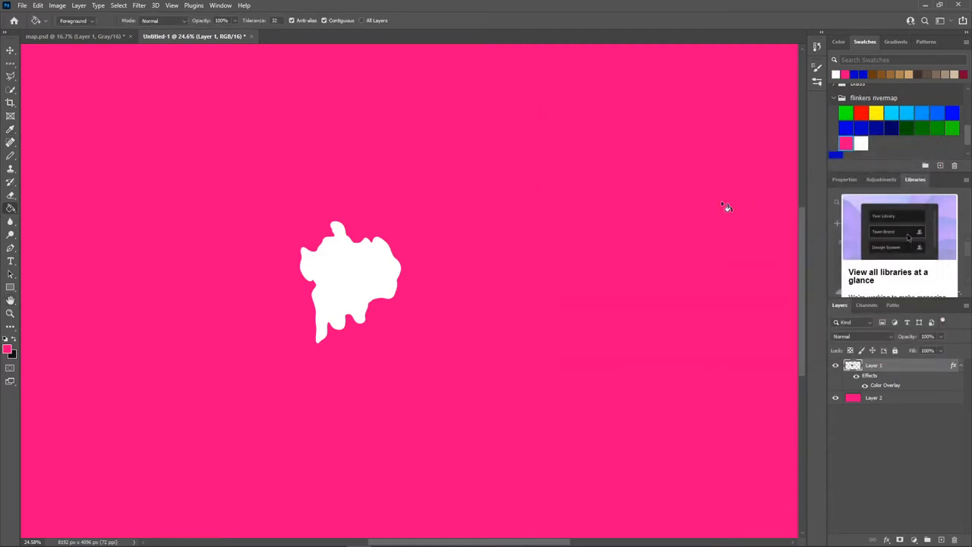
mouse_move(363, 272)
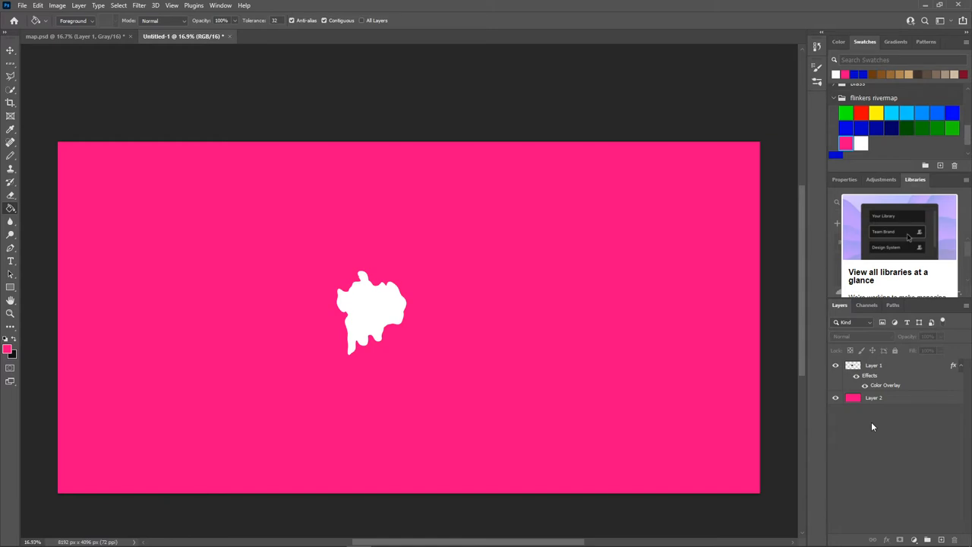
mouse_move(489, 310)
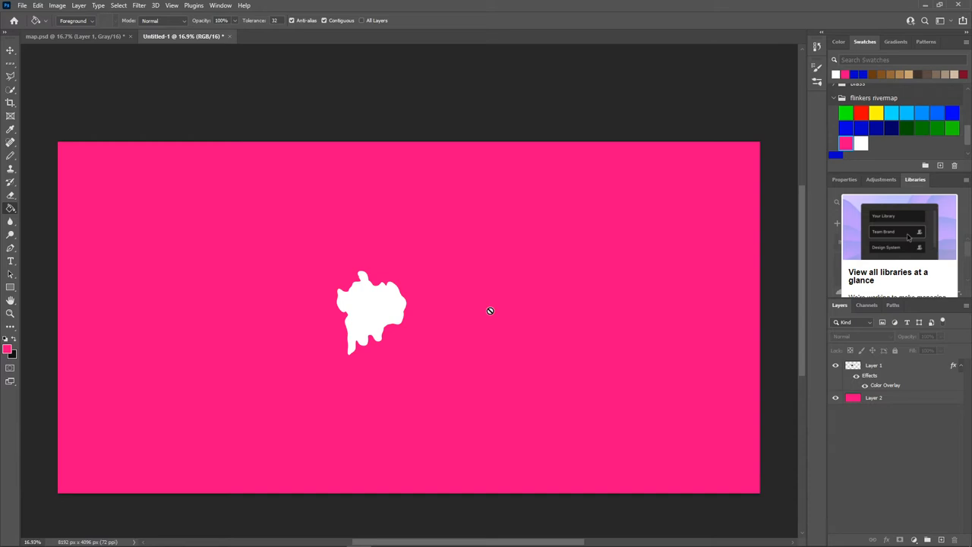
mouse_move(106, 73)
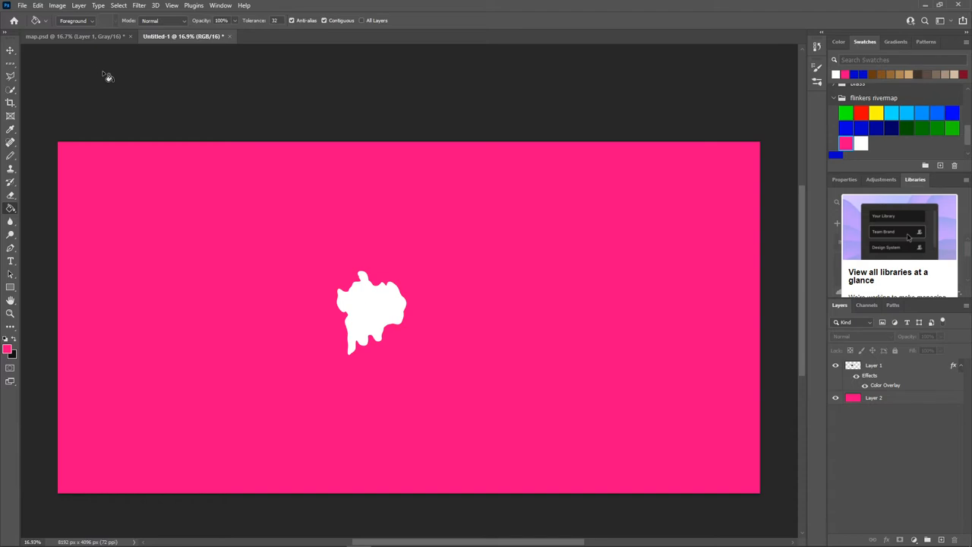
Step: Start Indexed Color conversion, agree to merge layers, and set Palette to Custom without loading a table
click(58, 6)
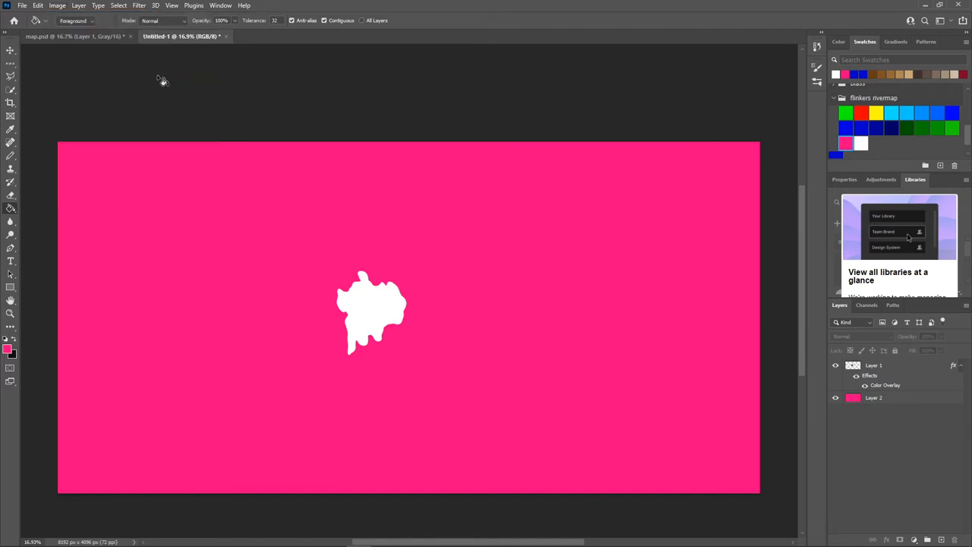
click(58, 6)
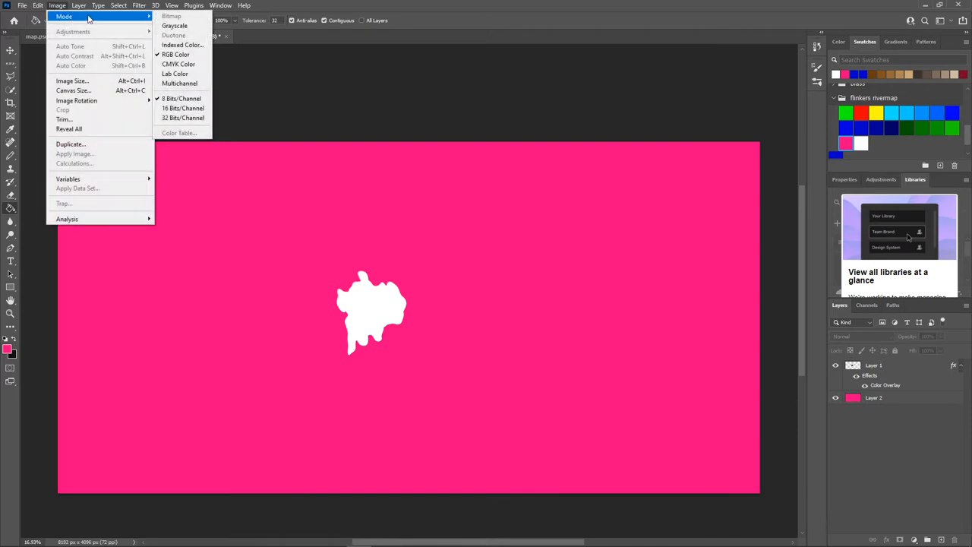
click(173, 24)
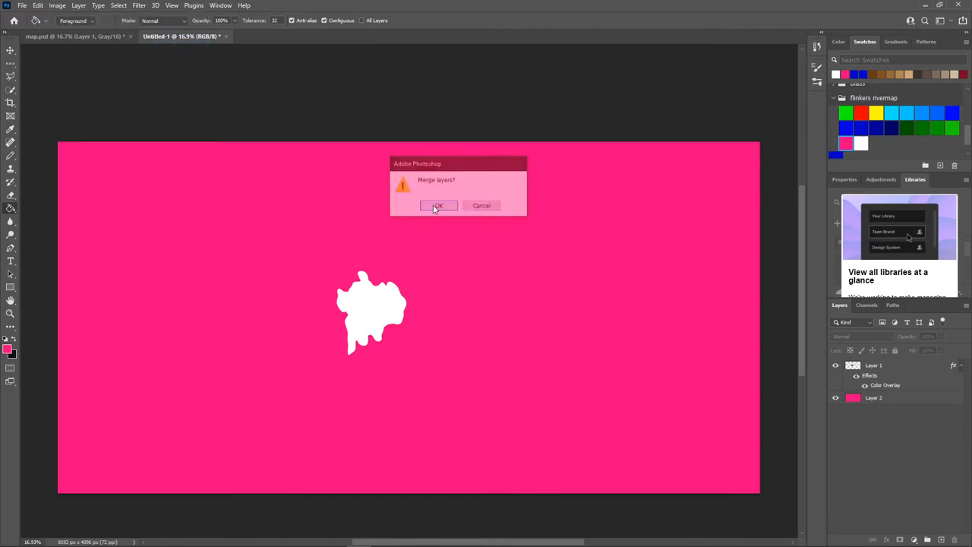
click(437, 205)
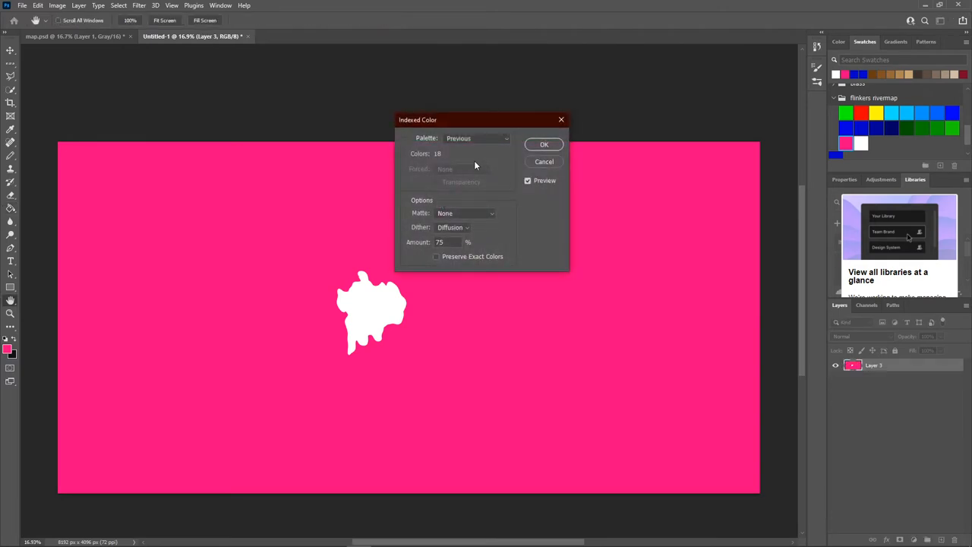
click(477, 138)
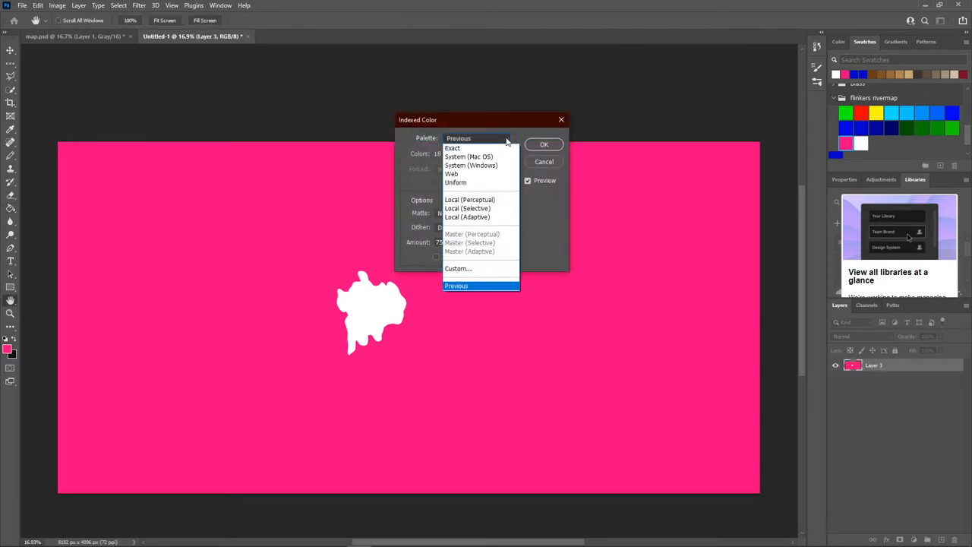
click(459, 267)
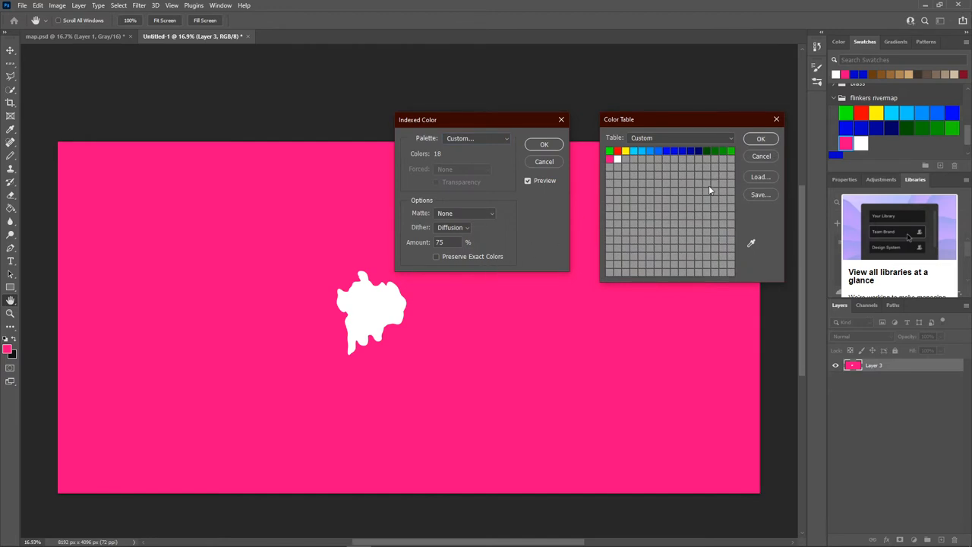
click(760, 176)
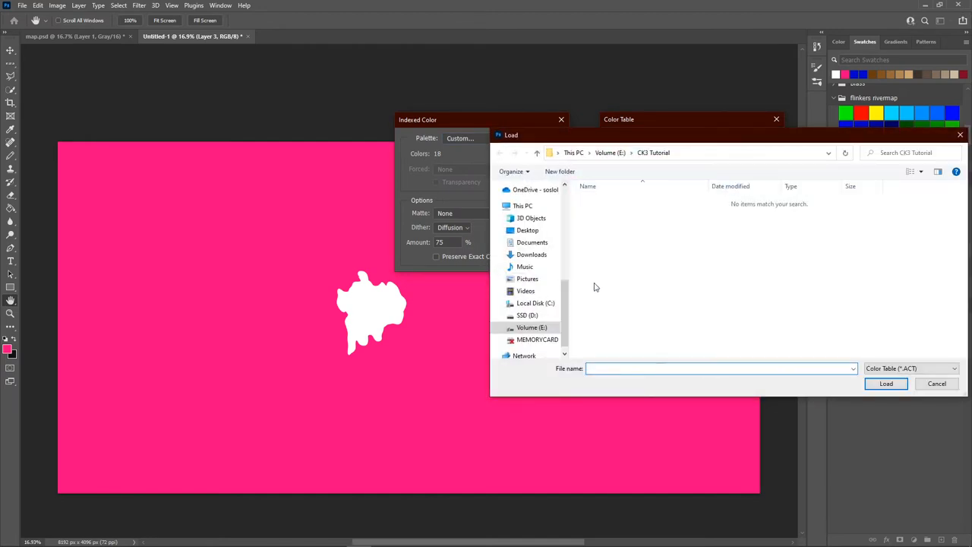
mouse_move(805, 135)
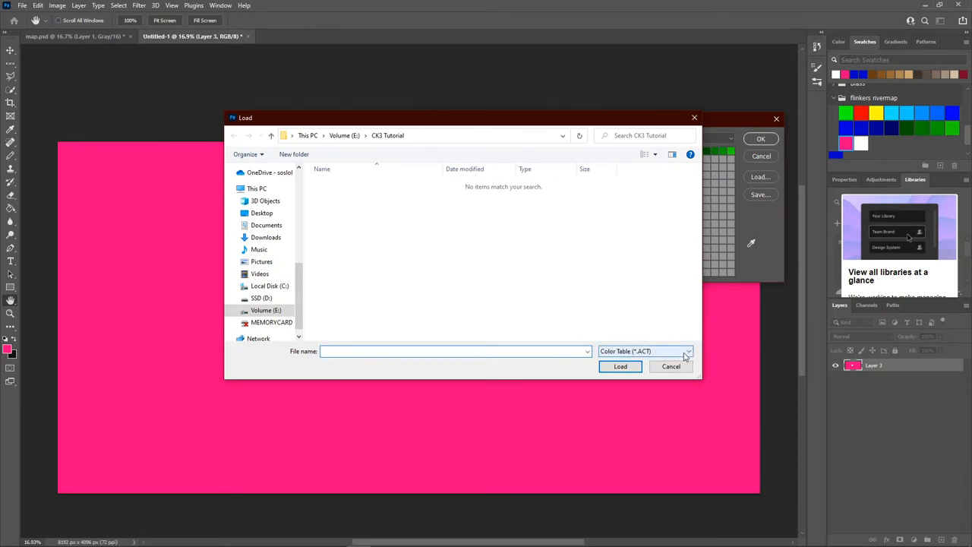
click(645, 351)
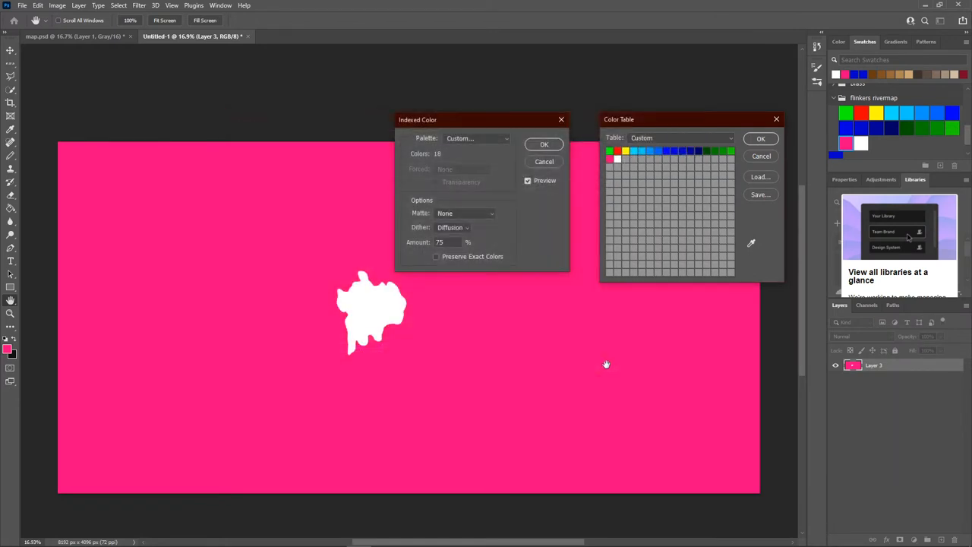
mouse_move(626, 192)
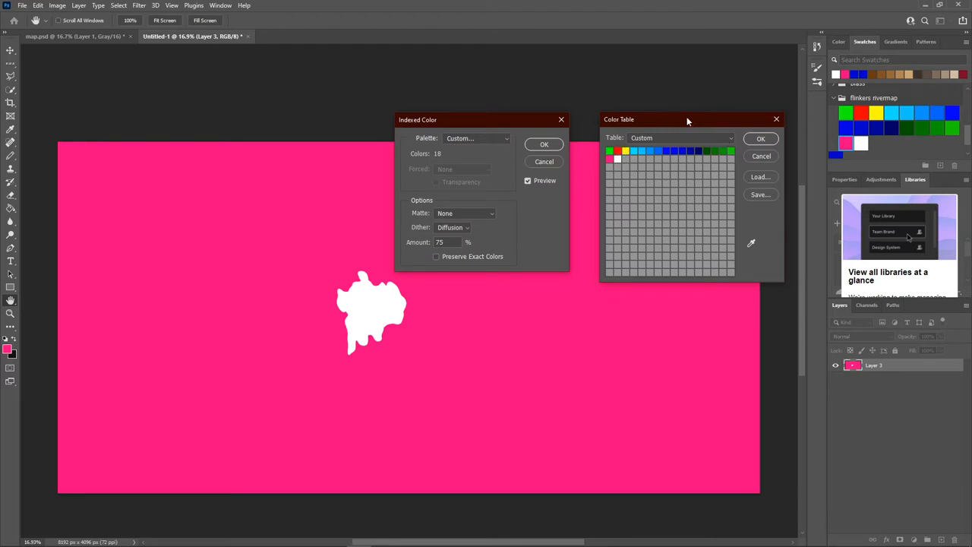
Step: Accept the custom 18-colour table and apply the indexed colour conversion
drag(687, 122, 526, 112)
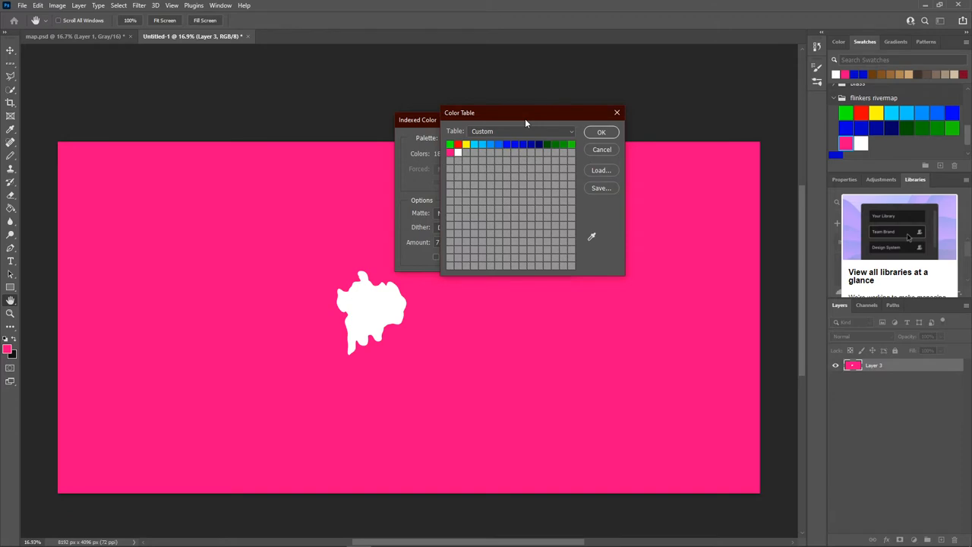
drag(532, 112, 521, 119)
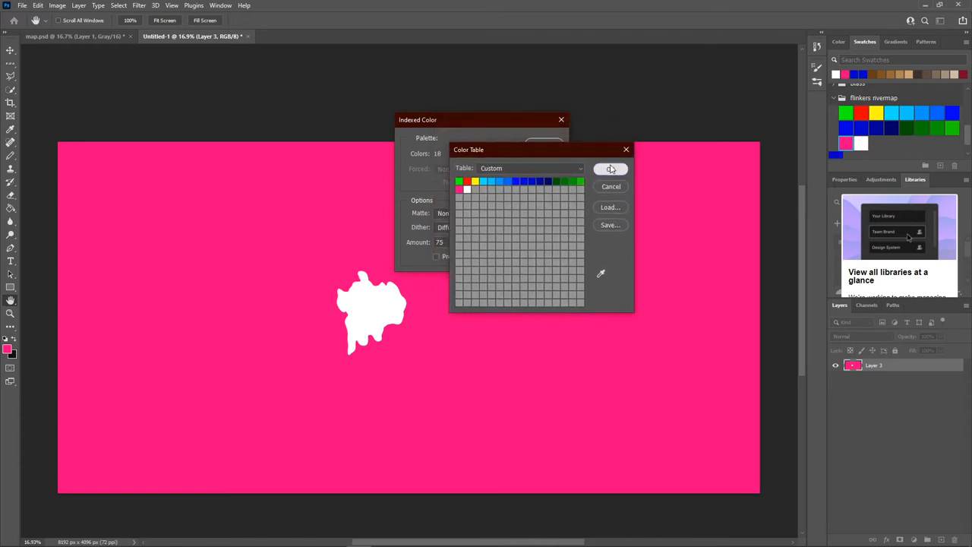
click(610, 168)
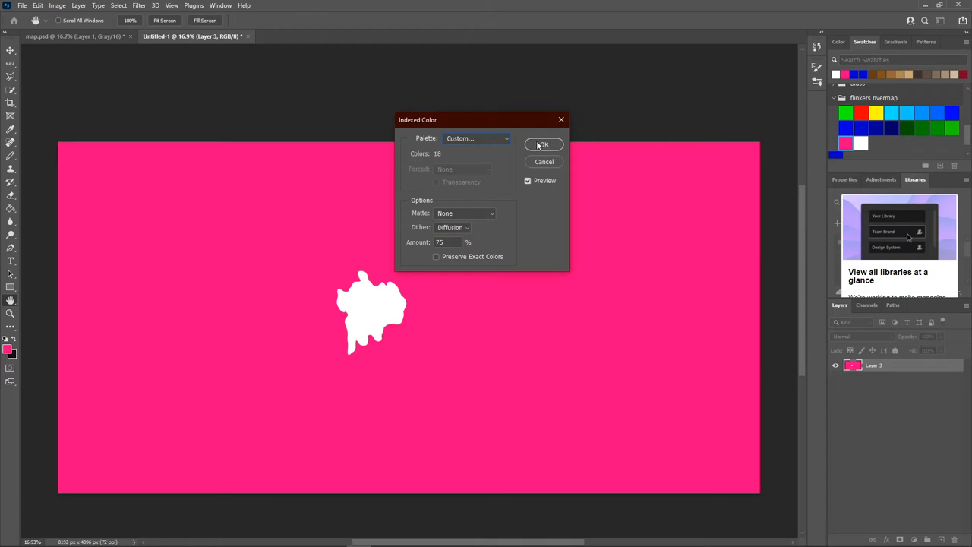
click(542, 145)
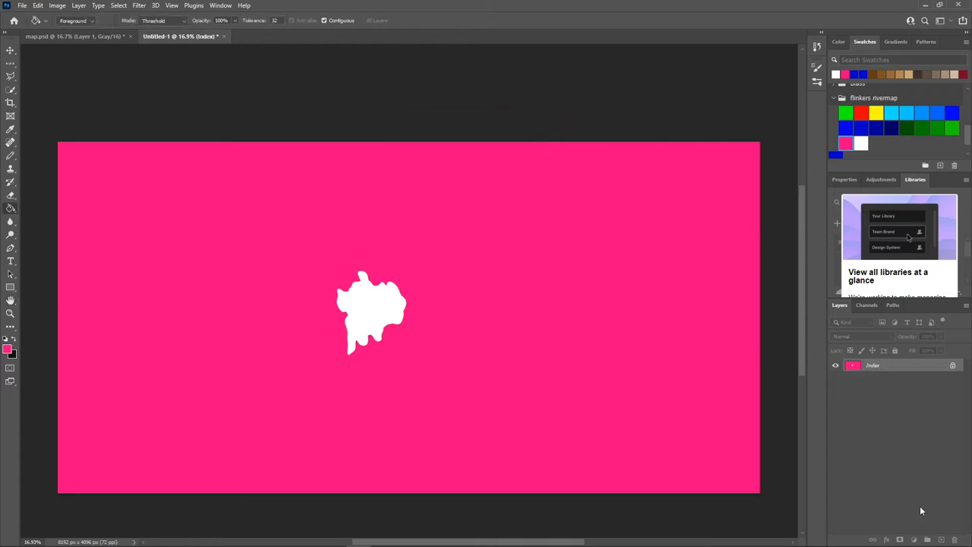
mouse_move(477, 287)
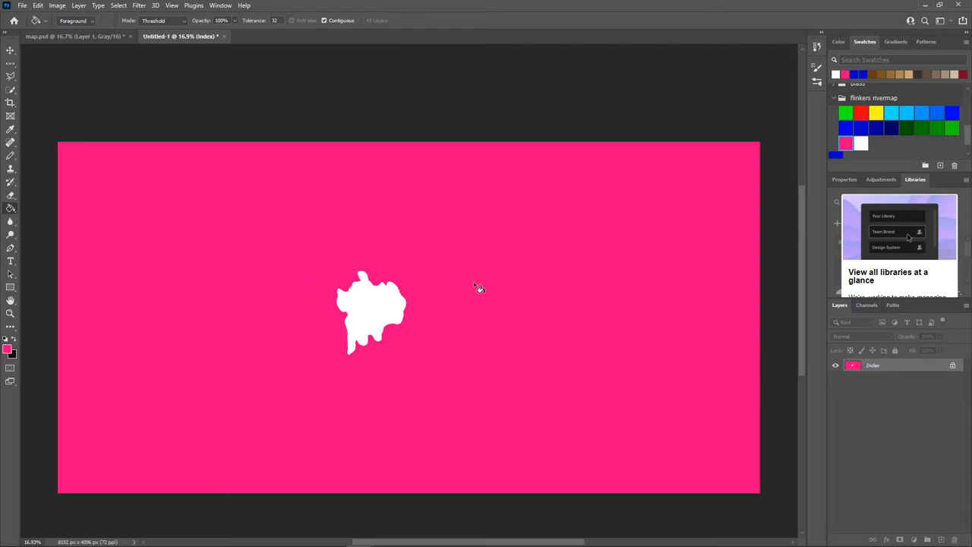
mouse_move(454, 313)
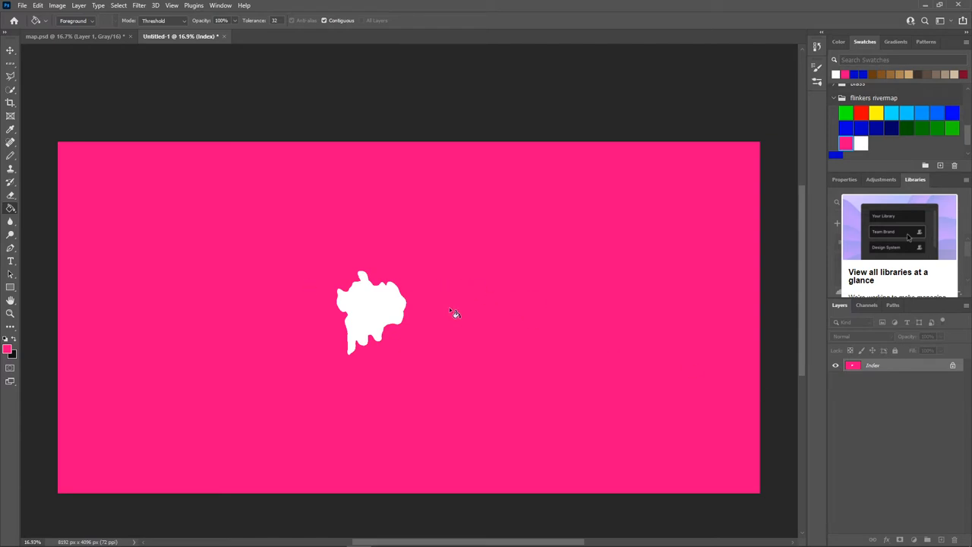
mouse_move(422, 331)
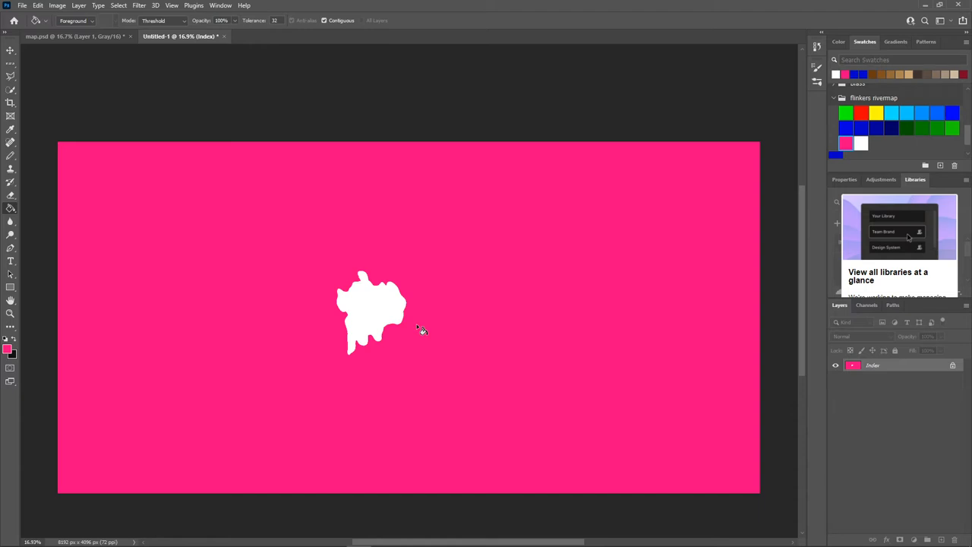
mouse_move(10, 250)
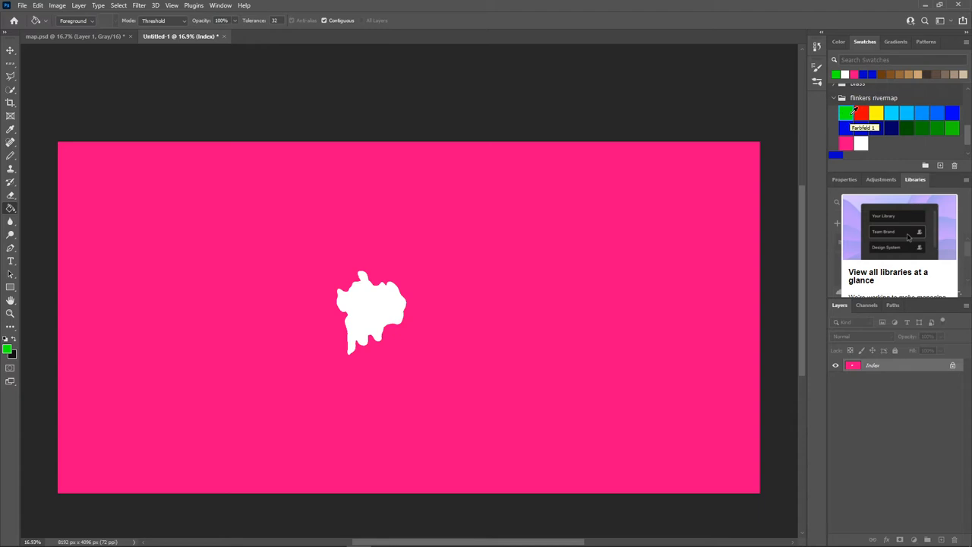
Step: Pick a palette colour from the rivermap swatches as the foreground colour for painting
click(863, 112)
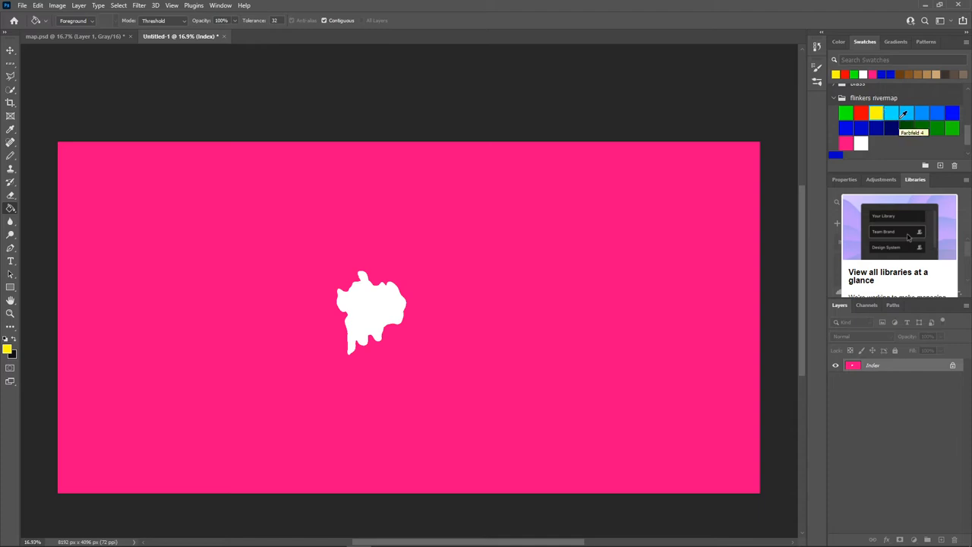
mouse_move(896, 128)
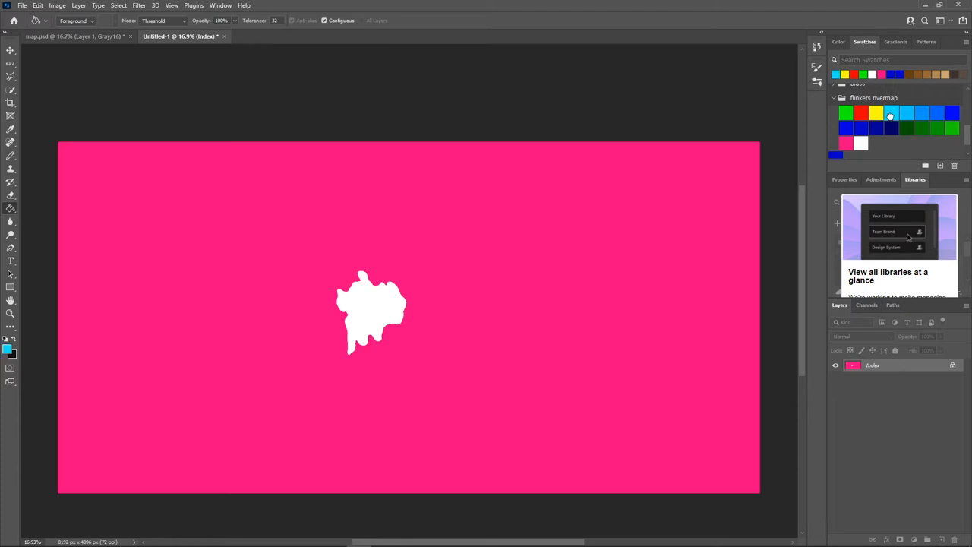
mouse_move(888, 114)
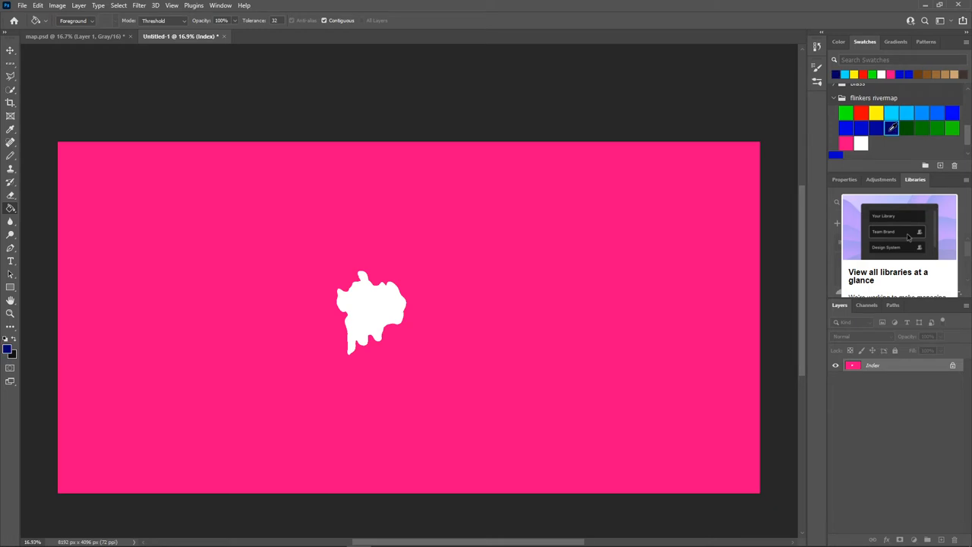
mouse_move(893, 127)
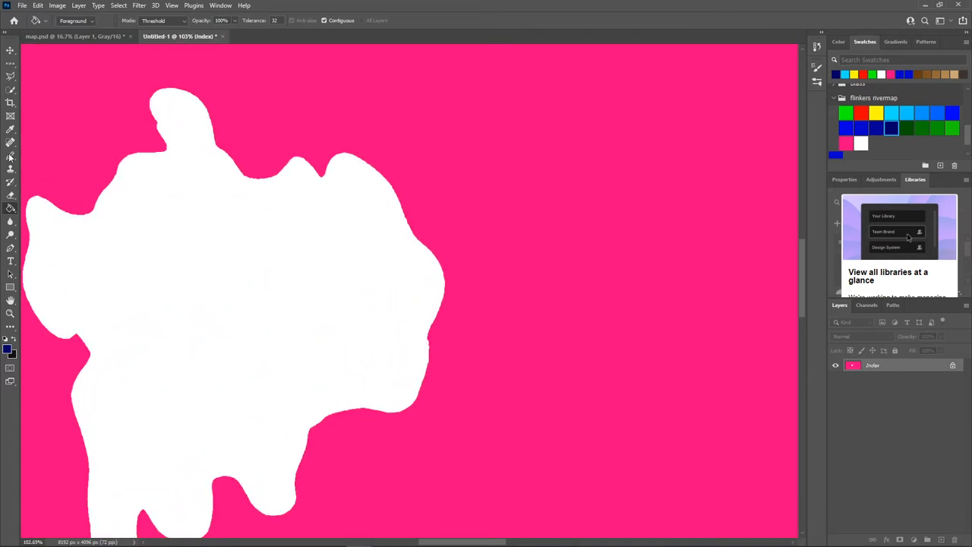
Step: Zoom in on the white landmass and pick green for the river source pixel
click(11, 156)
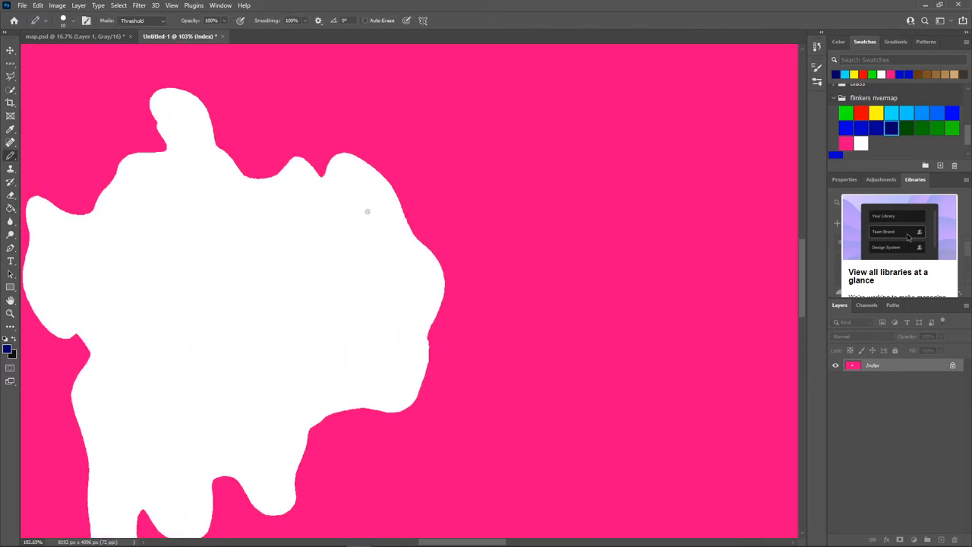
mouse_move(333, 79)
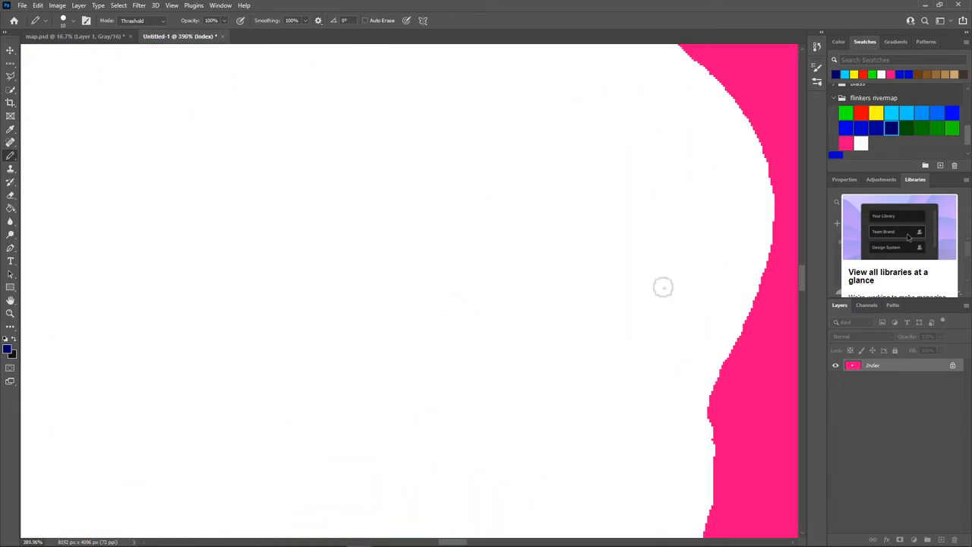
click(63, 21)
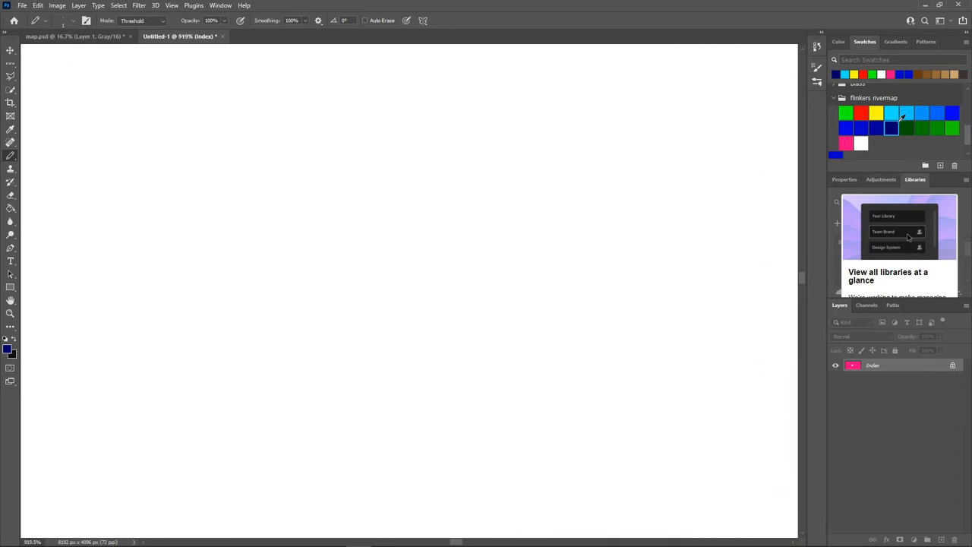
click(846, 112)
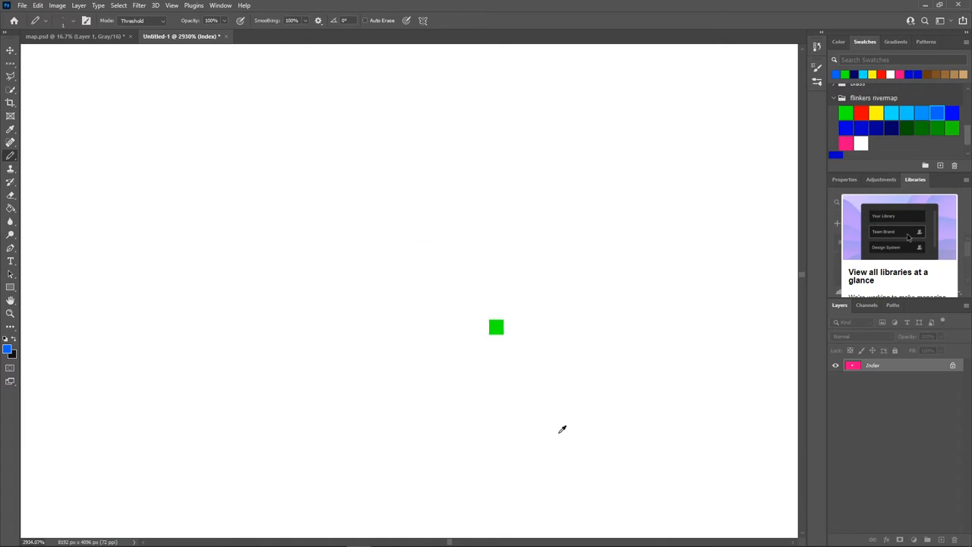
Step: Pencil a diagonal line of blue river pixels leading away from the green source
drag(509, 327, 531, 326)
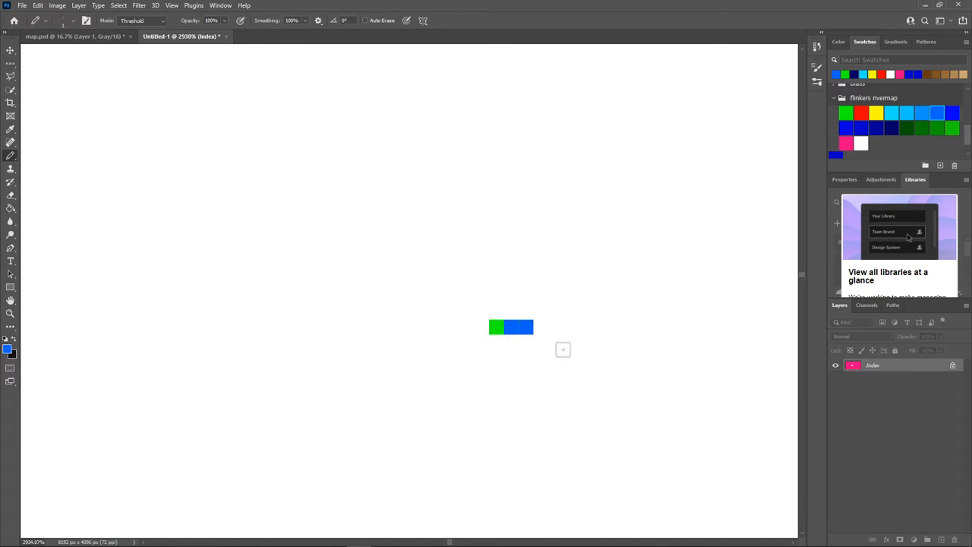
drag(562, 349, 720, 431)
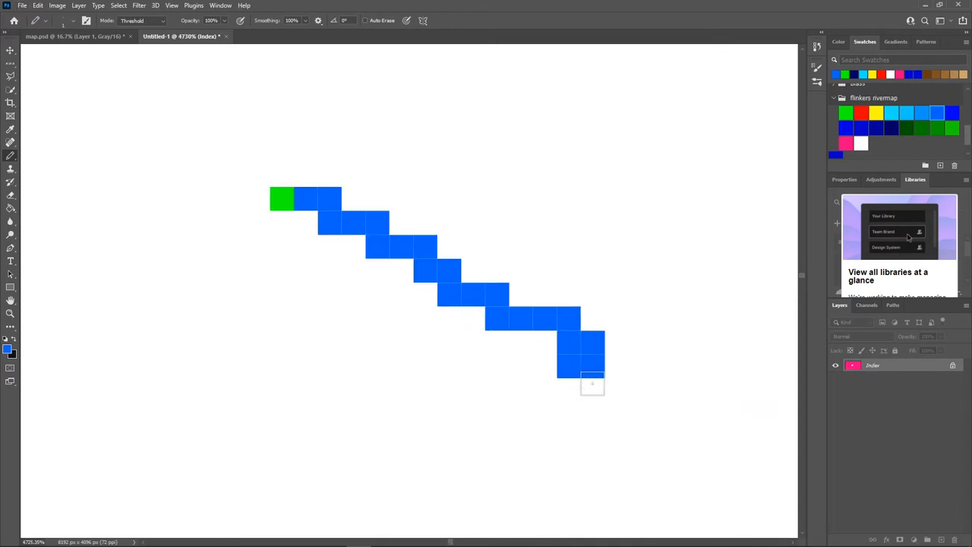
click(592, 388)
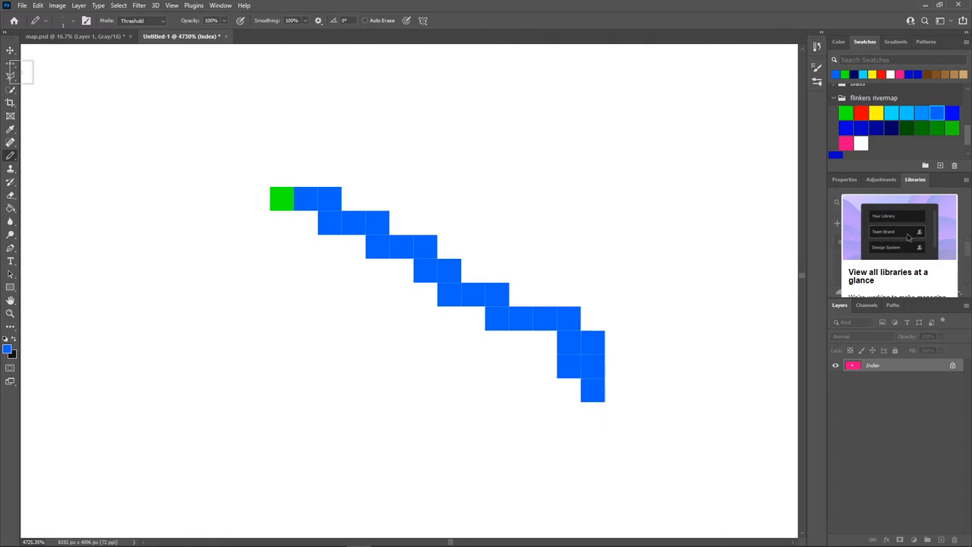
click(36, 6)
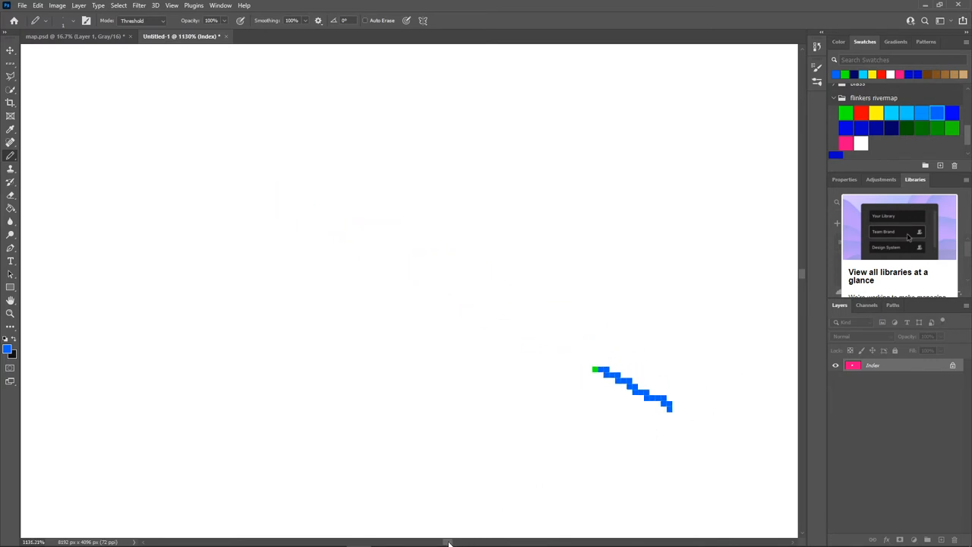
Step: Extend the river across the landmass with dark blue and then light blue sections
key(ctrl+z)
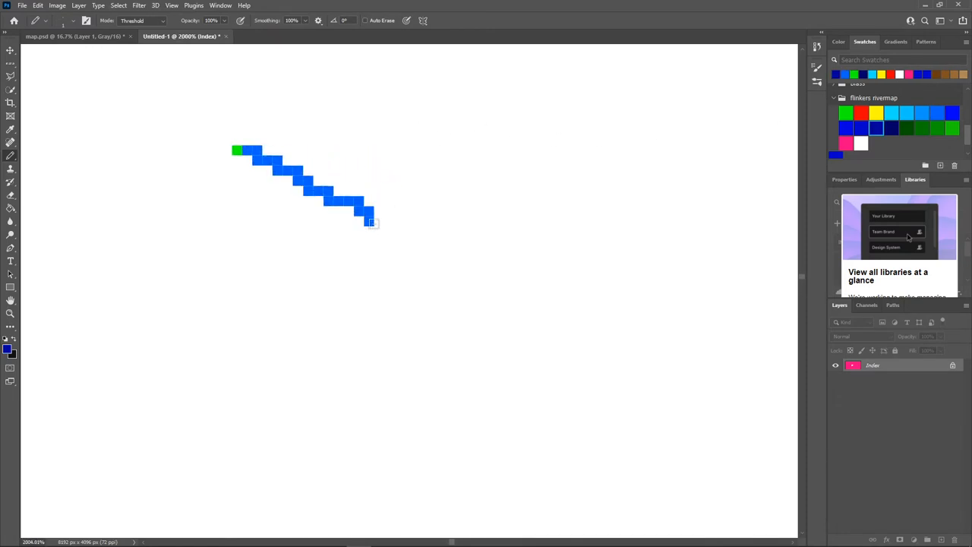
drag(372, 224, 425, 250)
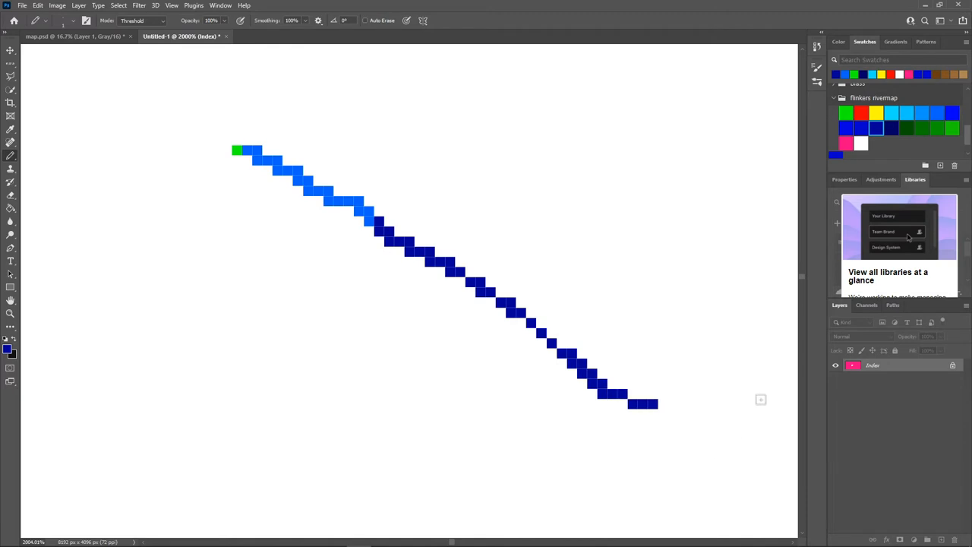
drag(659, 404, 708, 404)
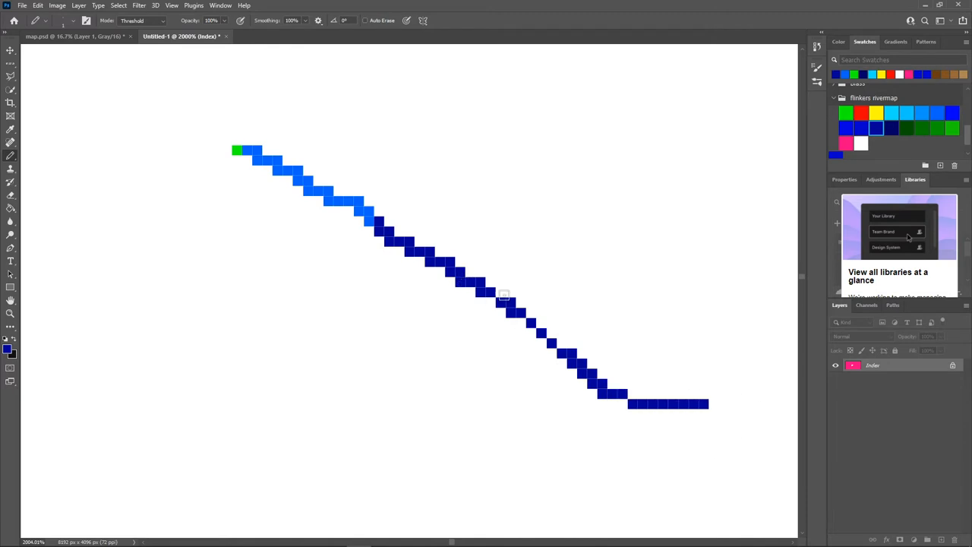
mouse_move(532, 330)
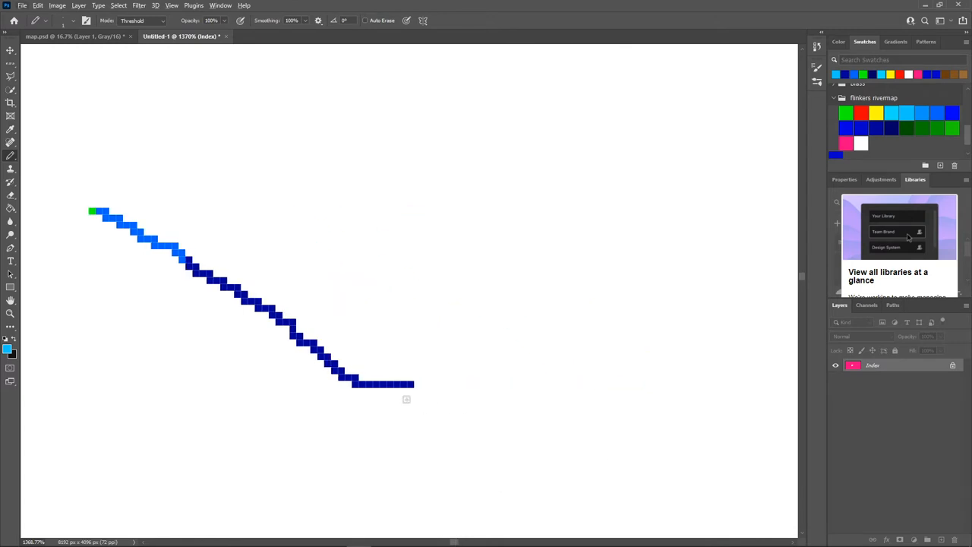
drag(422, 382, 455, 413)
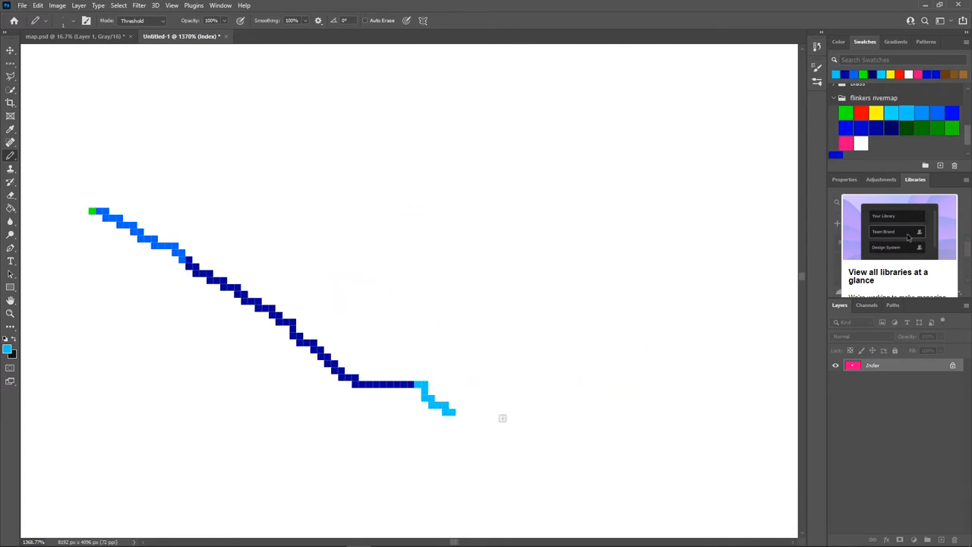
drag(425, 395, 592, 467)
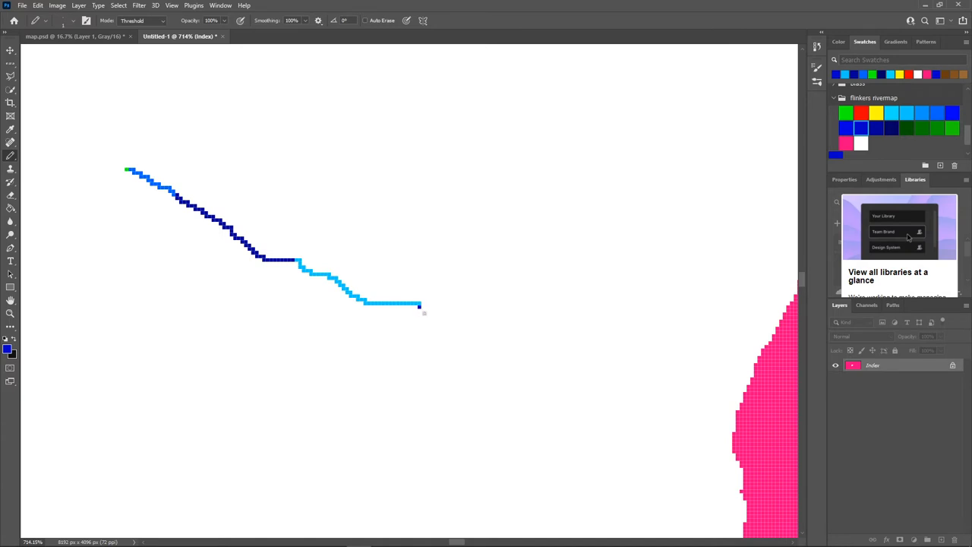
drag(418, 307, 501, 346)
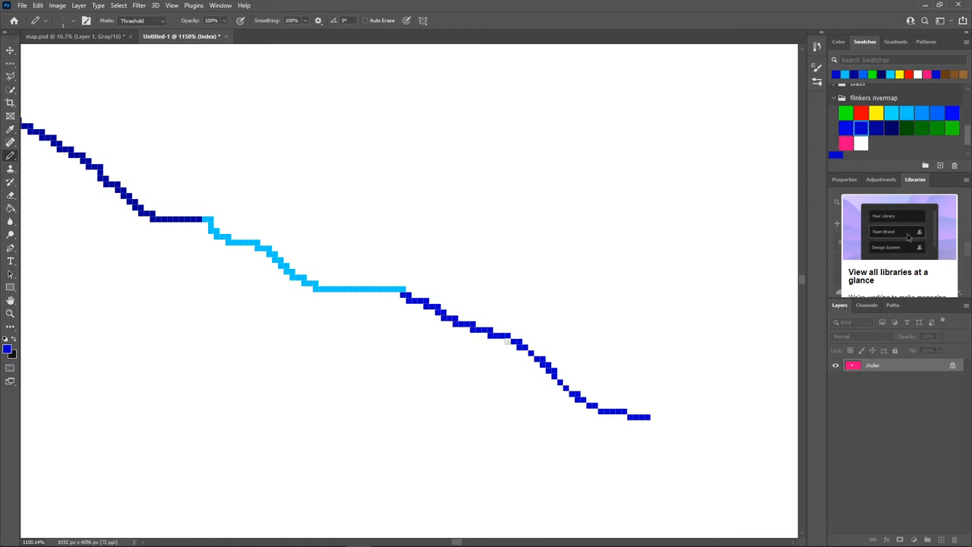
Step: Switch to darker blues and carry the river down to the pink sea edge
click(530, 359)
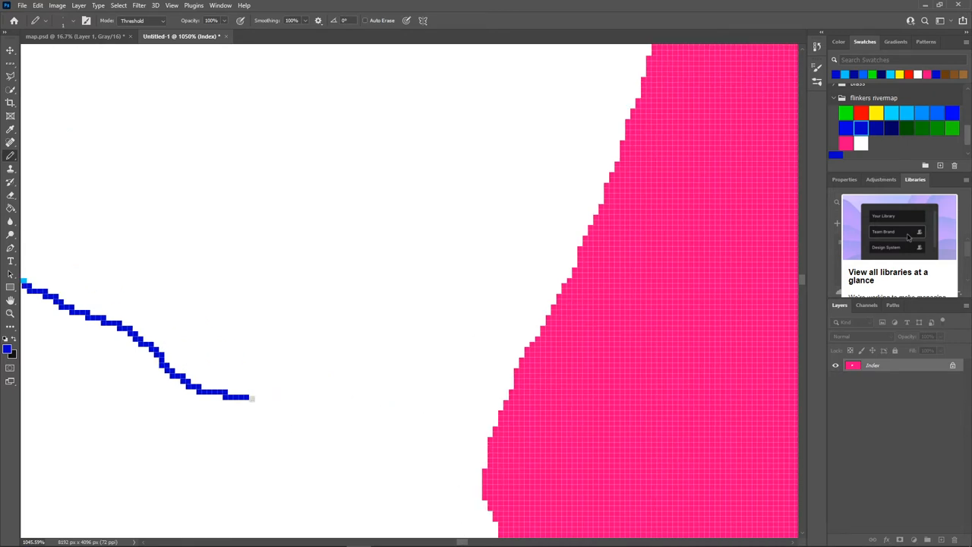
drag(246, 398, 337, 428)
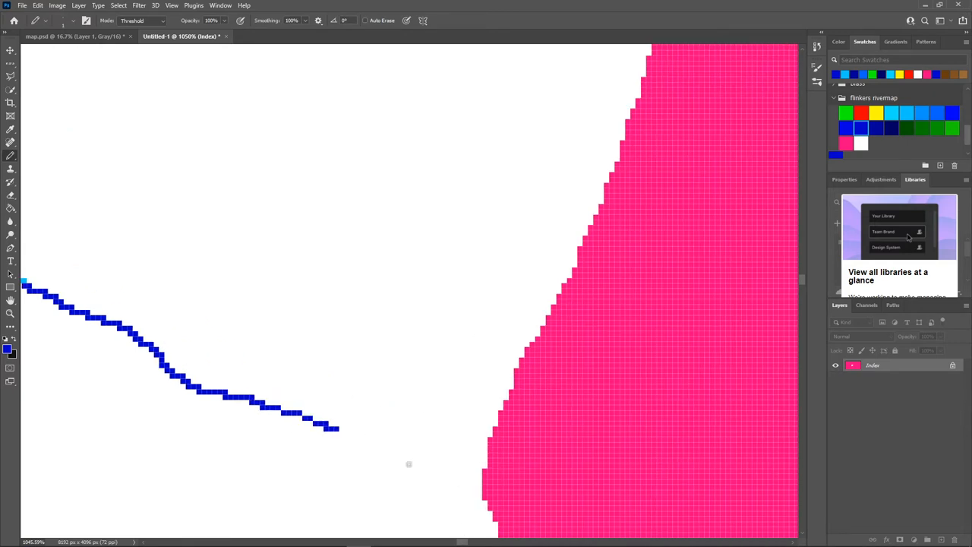
drag(338, 428, 433, 453)
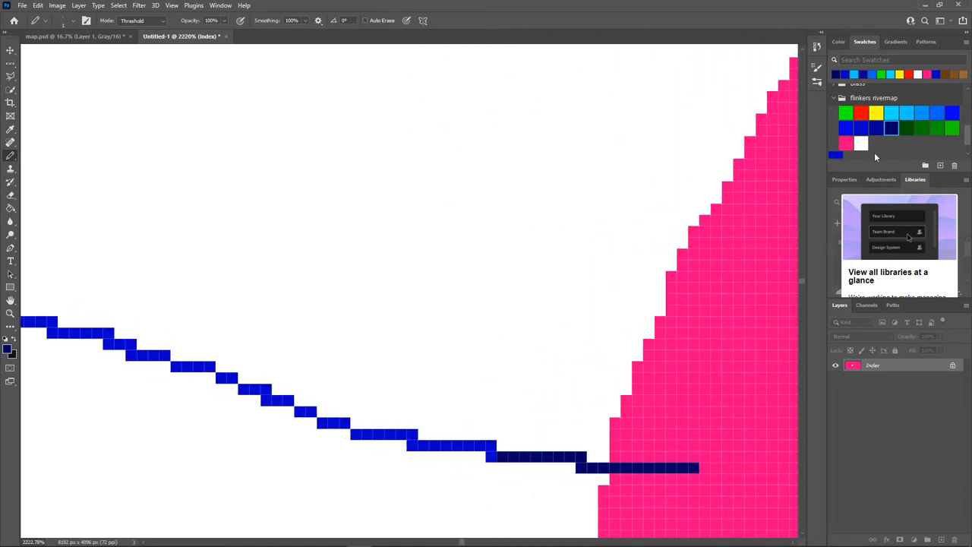
click(337, 434)
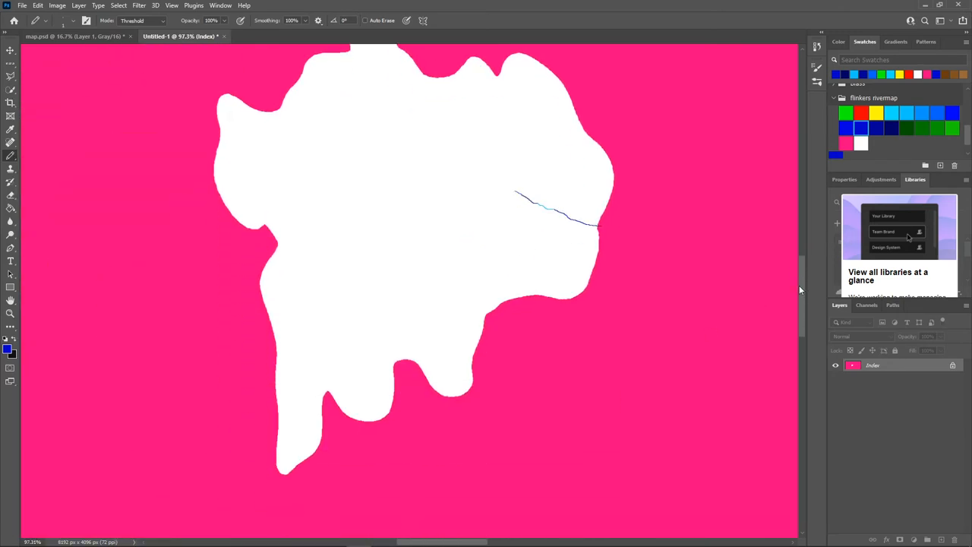
Step: Save a Copy as rivers.png in map_data, replacing the existing file with default PNG options
click(58, 6)
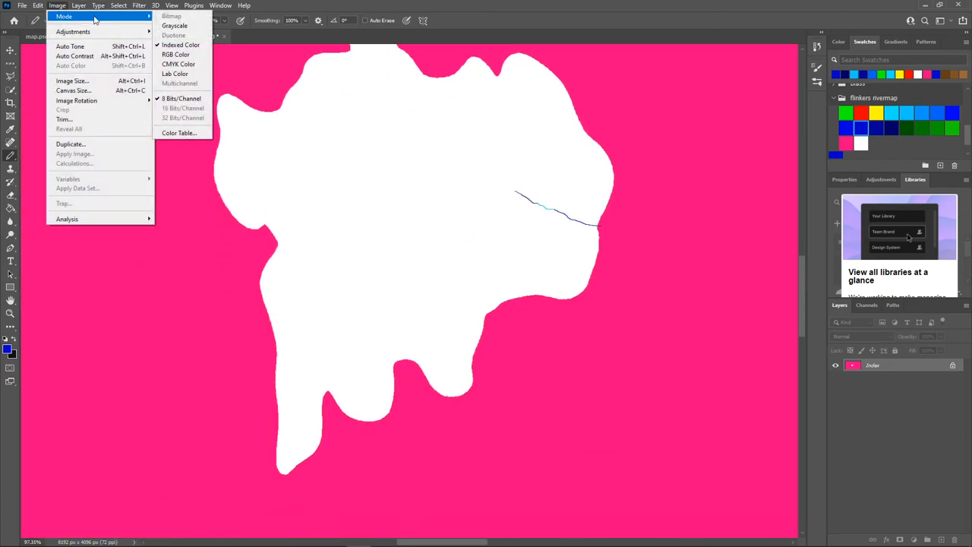
click(23, 6)
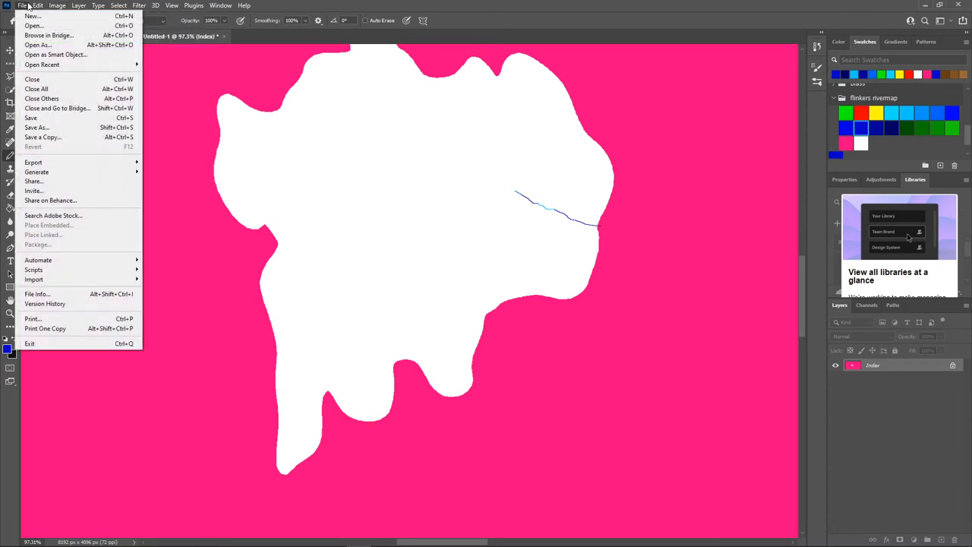
mouse_move(43, 137)
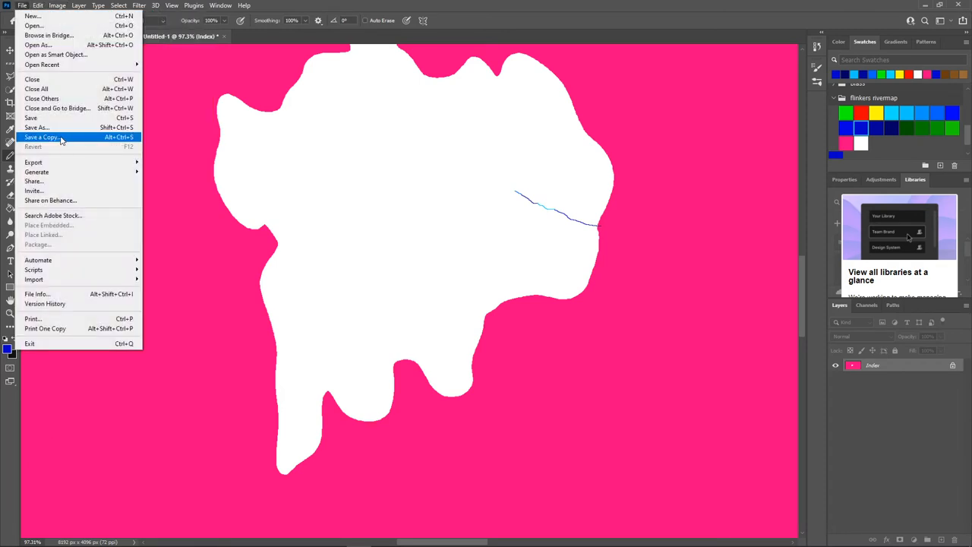
click(40, 137)
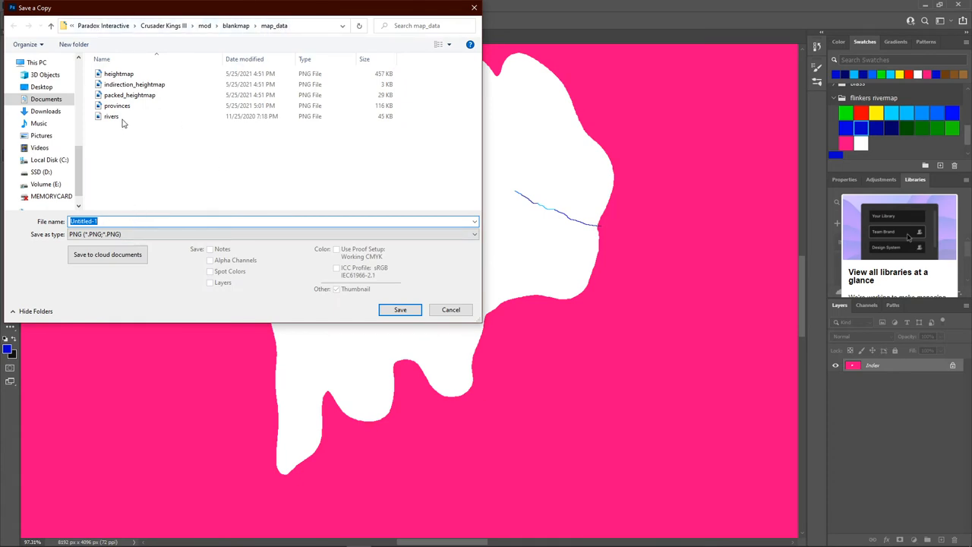
click(401, 309)
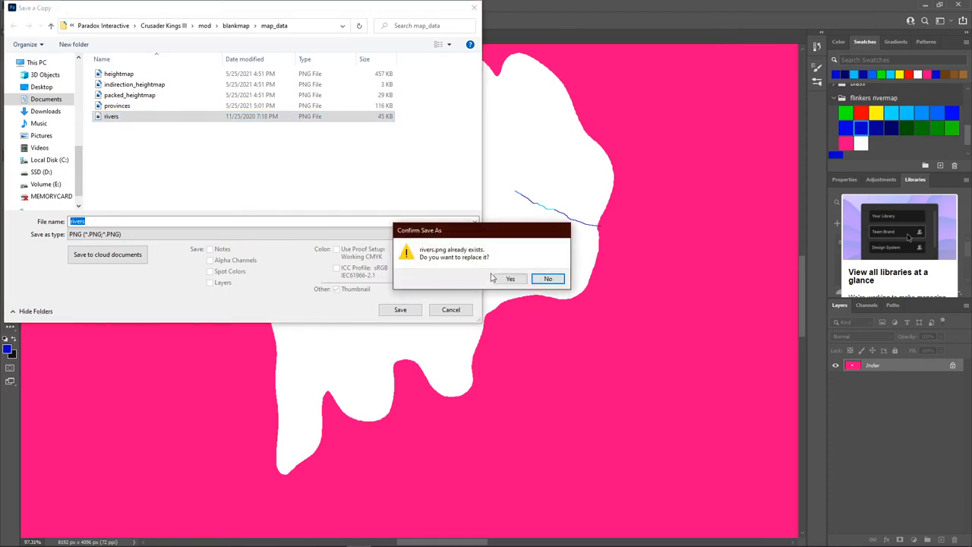
click(510, 278)
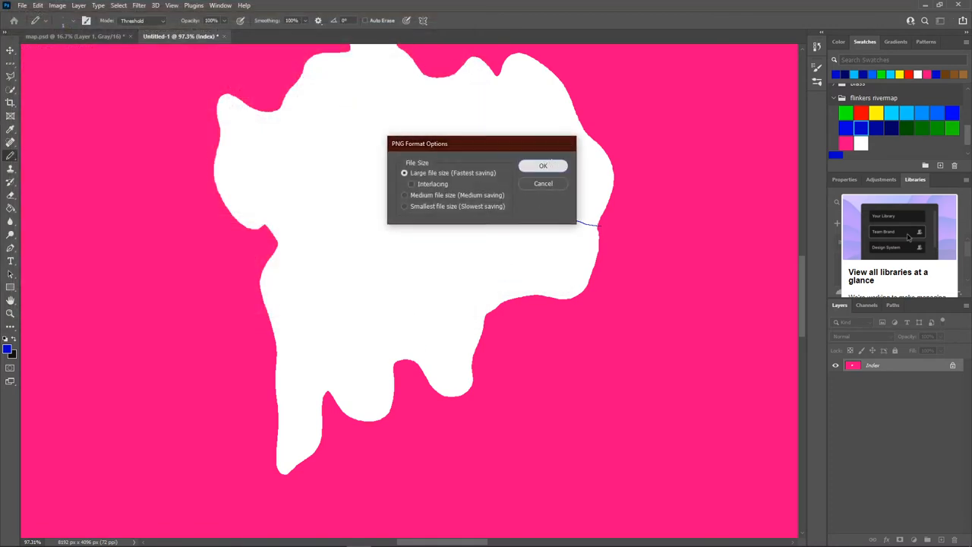
click(544, 165)
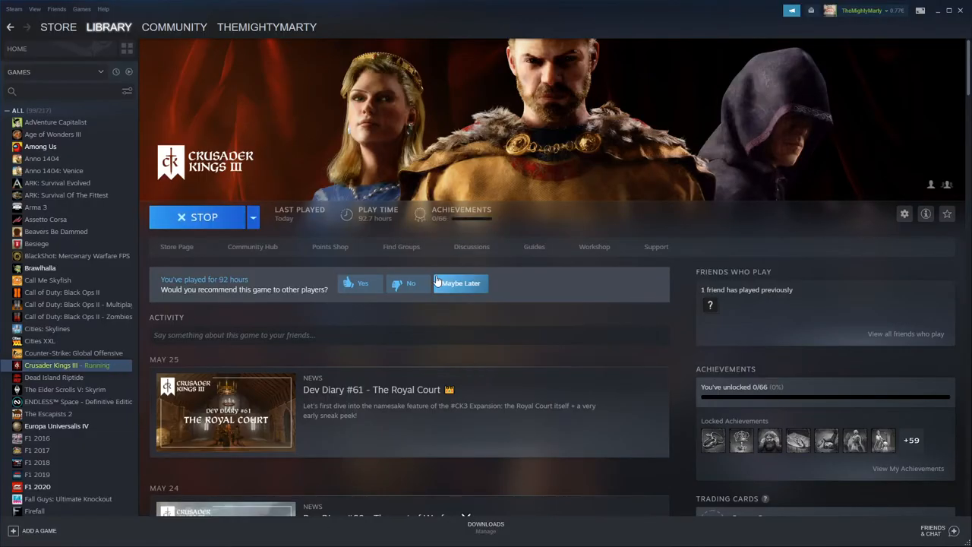
mouse_move(76, 364)
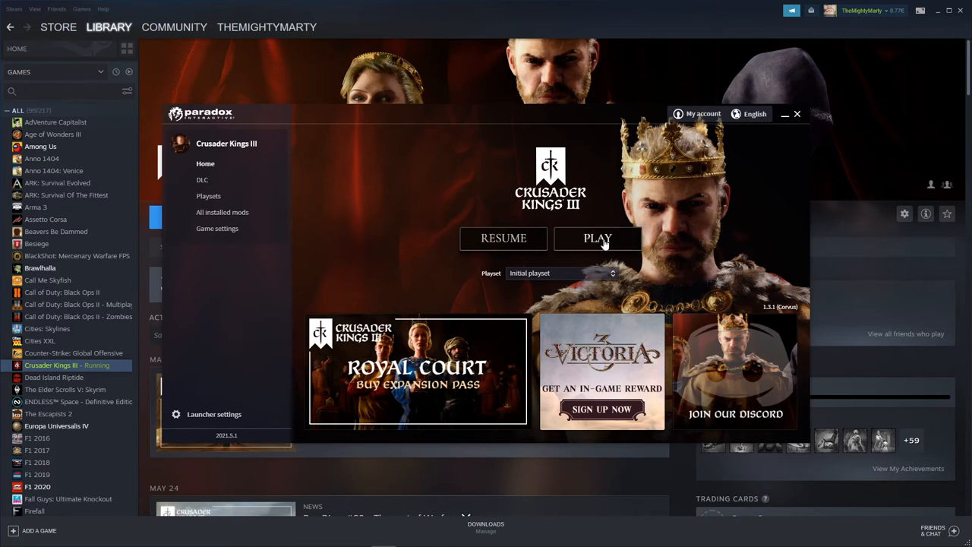
mouse_move(616, 243)
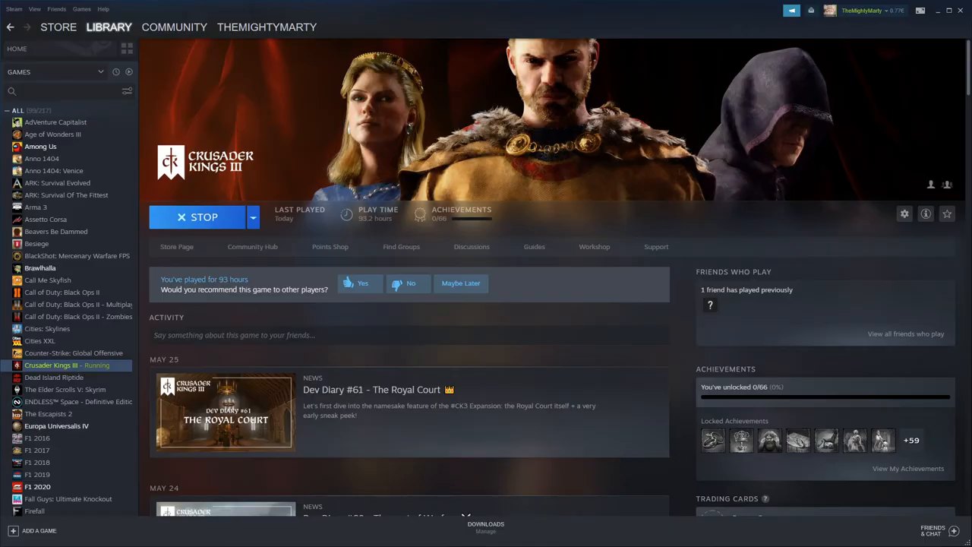
Step: Stop the running Crusader Kings III game from its Steam library page
click(197, 216)
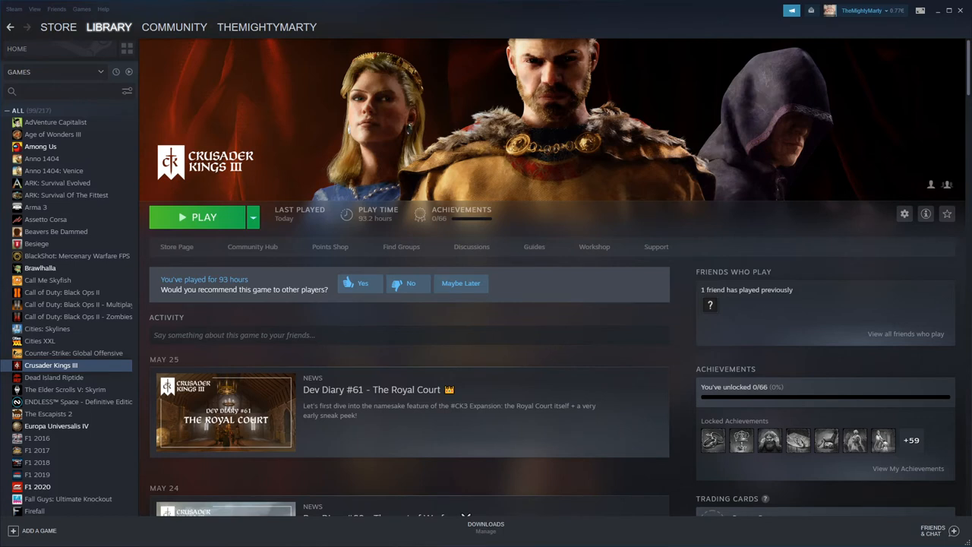
mouse_move(236, 535)
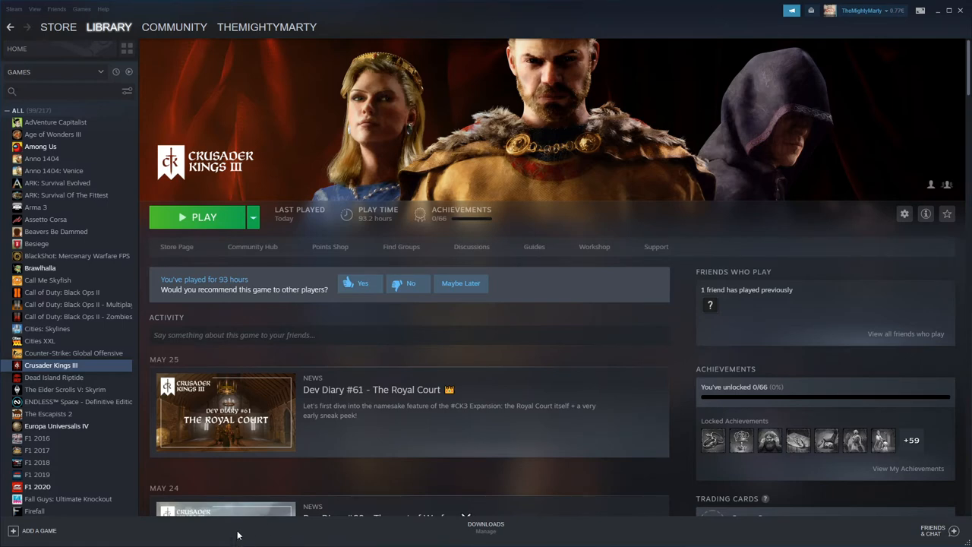
Step: Switch to the map_data Explorer window, view the definition file, and go up to the blankmap mod folder
key(alt+tab)
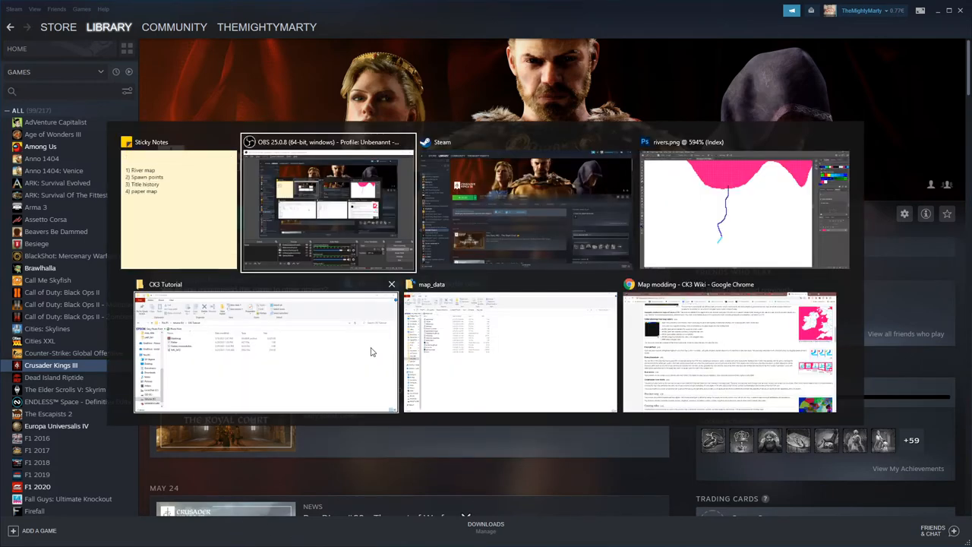
click(508, 349)
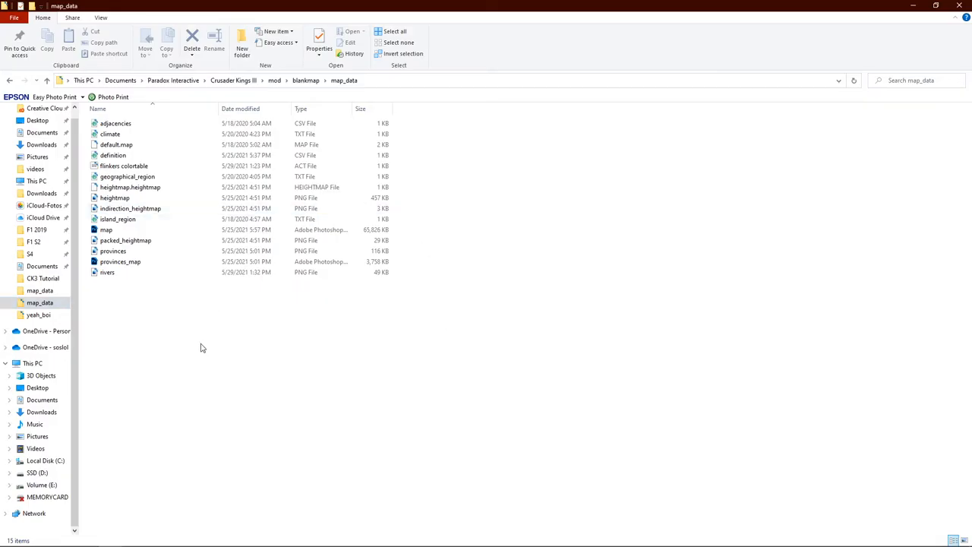
mouse_move(193, 304)
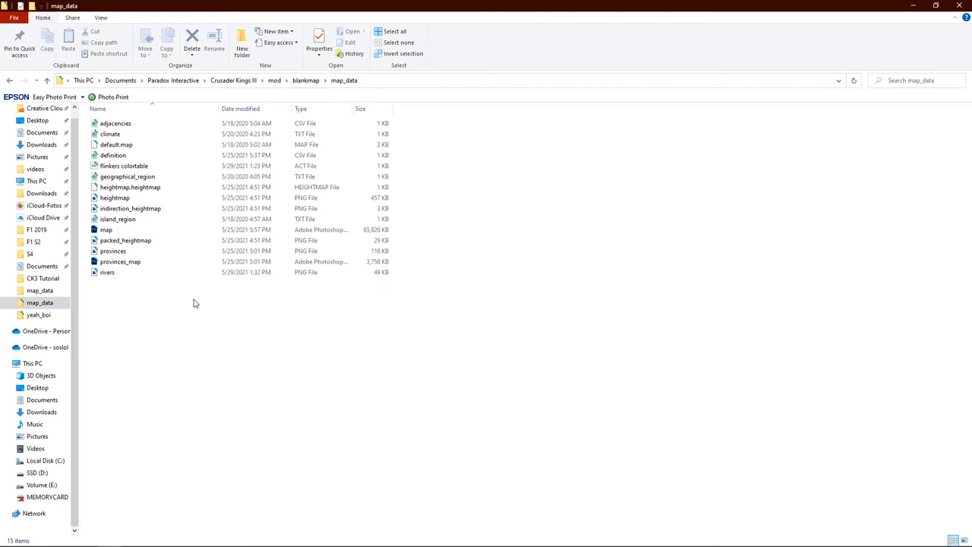
click(113, 251)
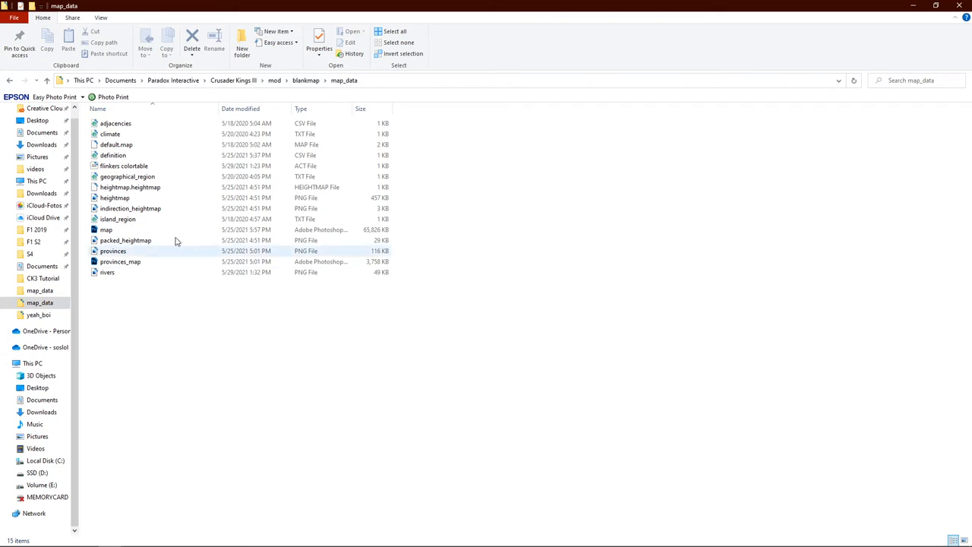
click(113, 155)
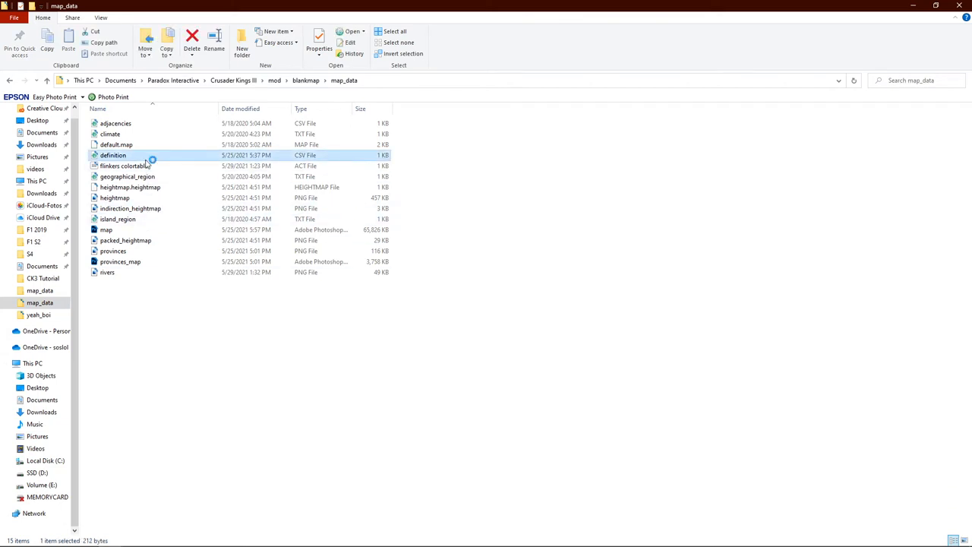
double_click(113, 154)
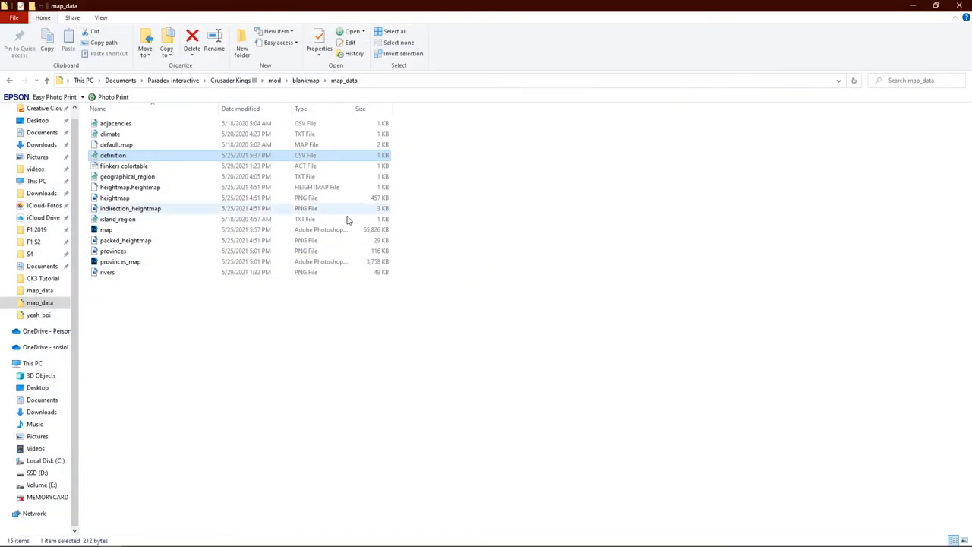
click(128, 176)
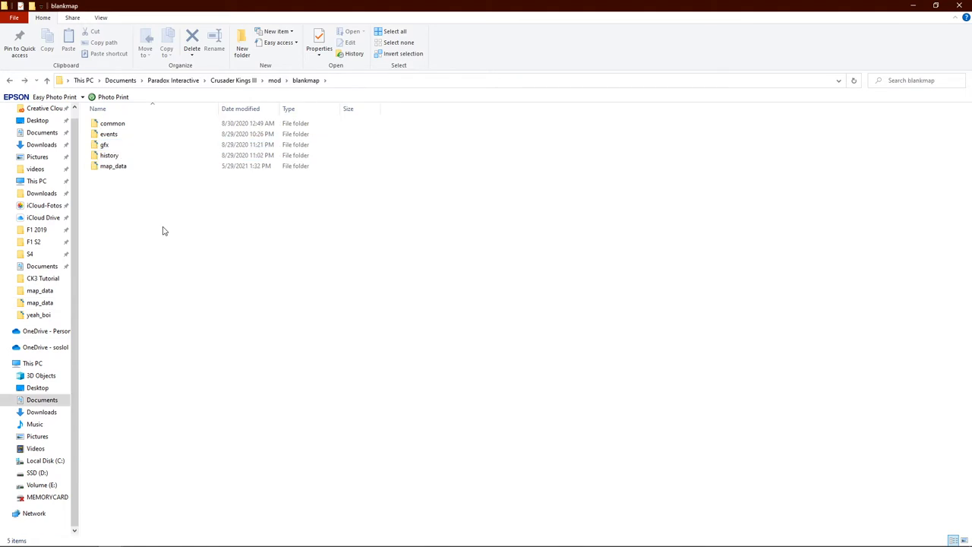
Step: Navigate into the mod's gfx > map > map_object_data folder
click(103, 144)
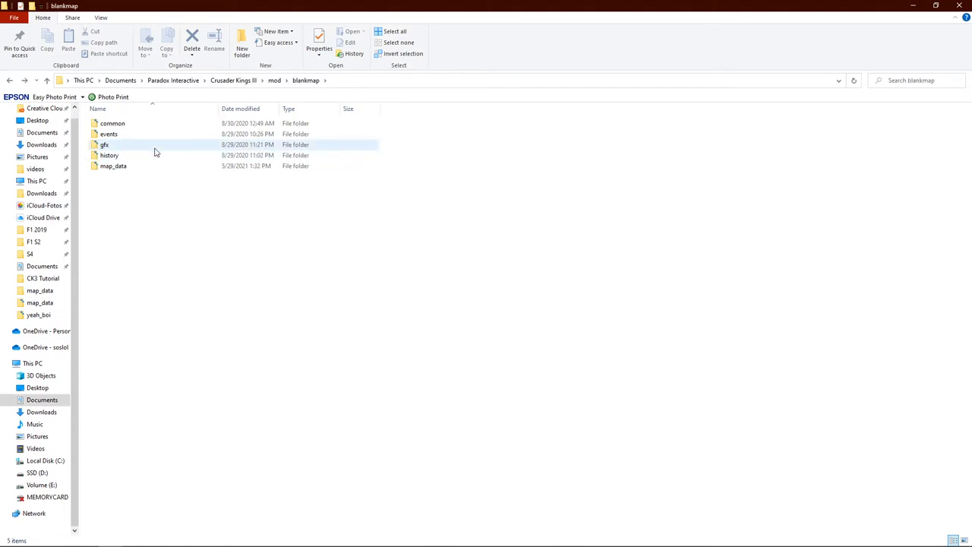
double_click(103, 145)
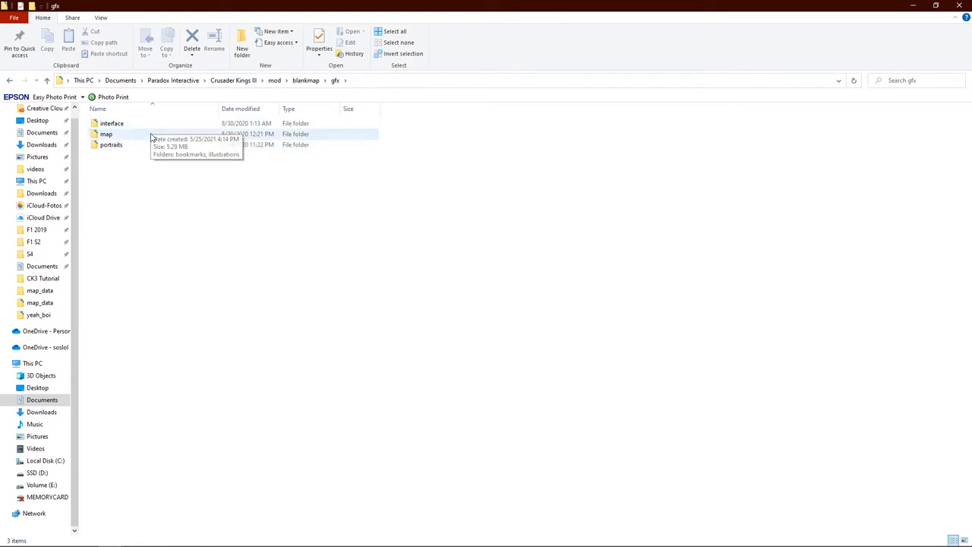
double_click(106, 133)
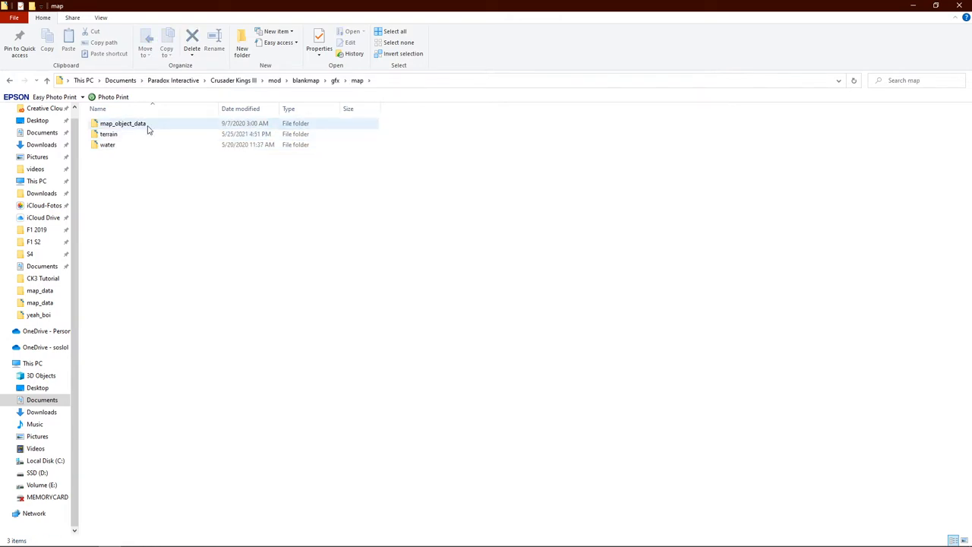
double_click(122, 123)
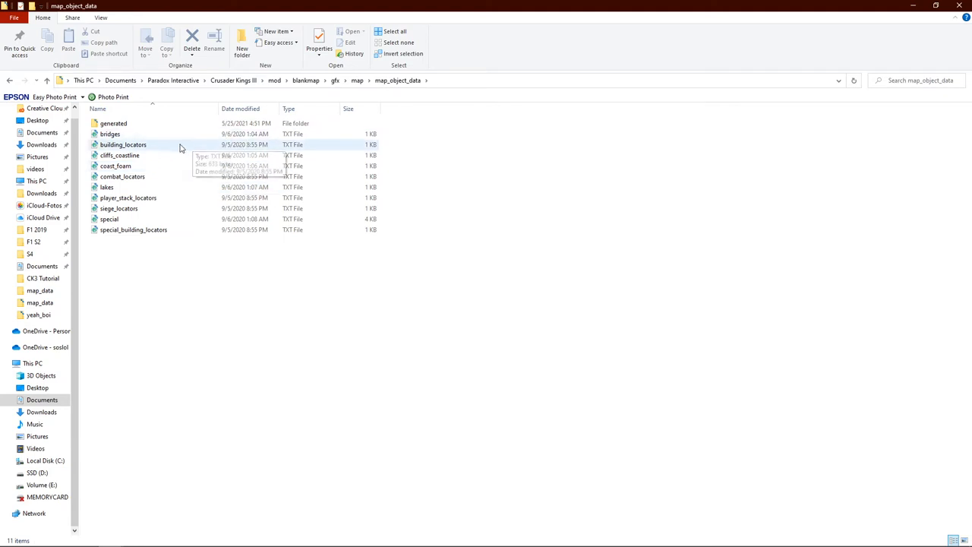
Step: Look through the combat, player_stack and siege locator text files in the folder
click(121, 177)
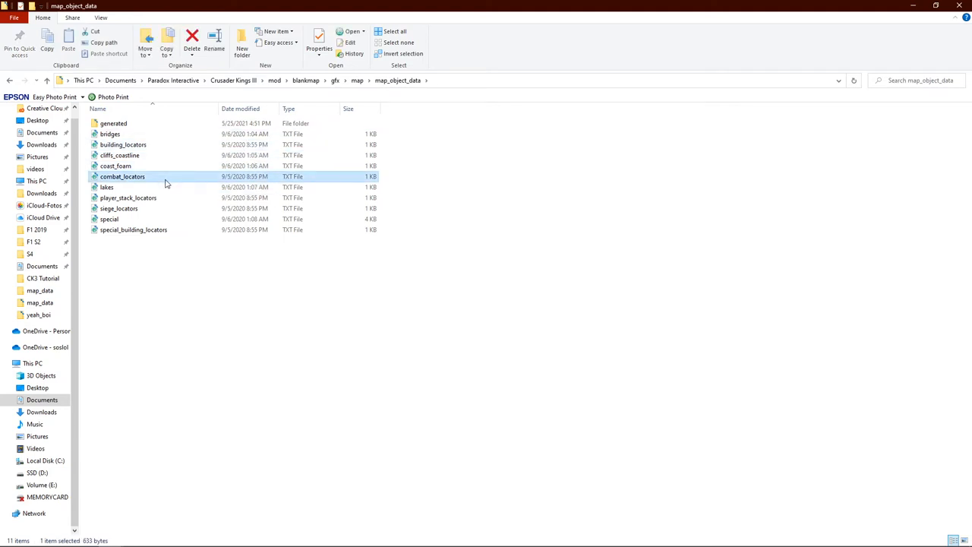
click(128, 198)
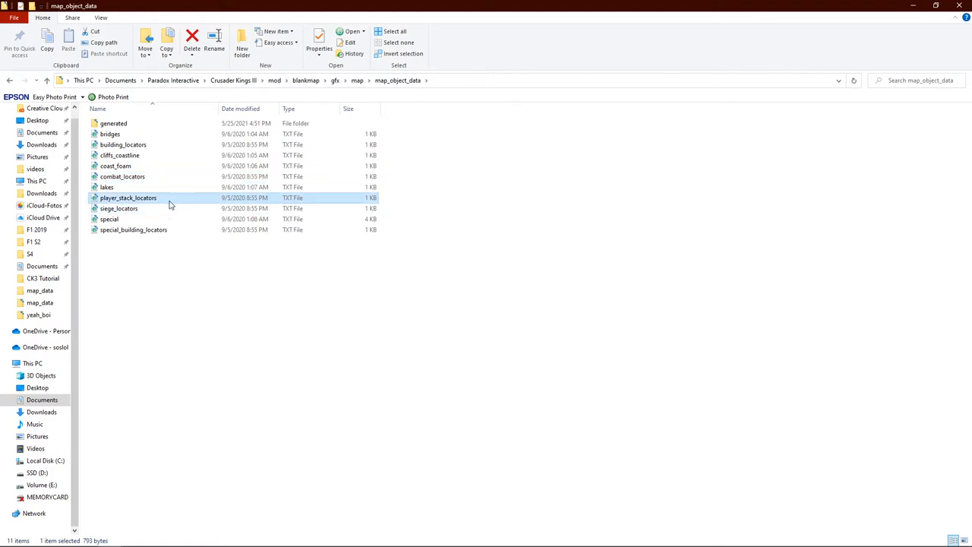
click(118, 208)
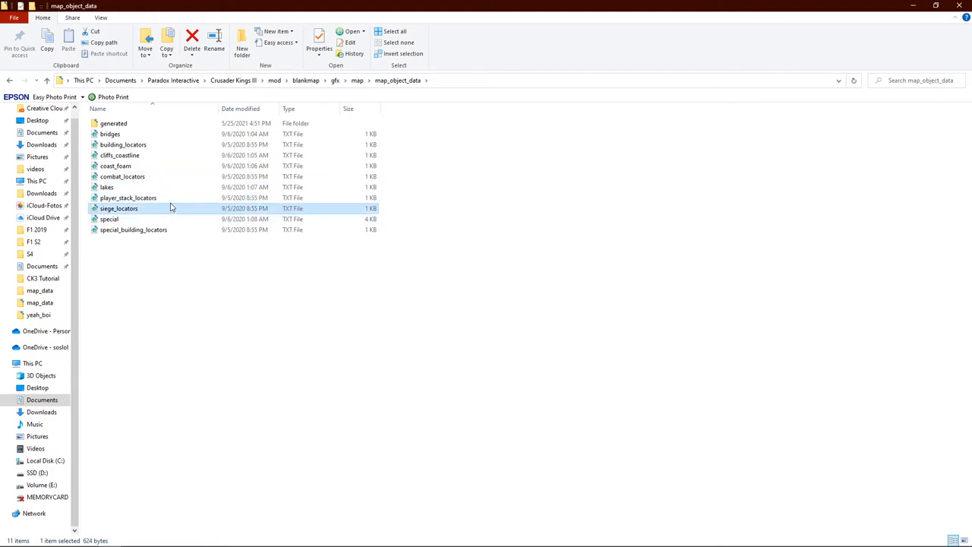
mouse_move(183, 167)
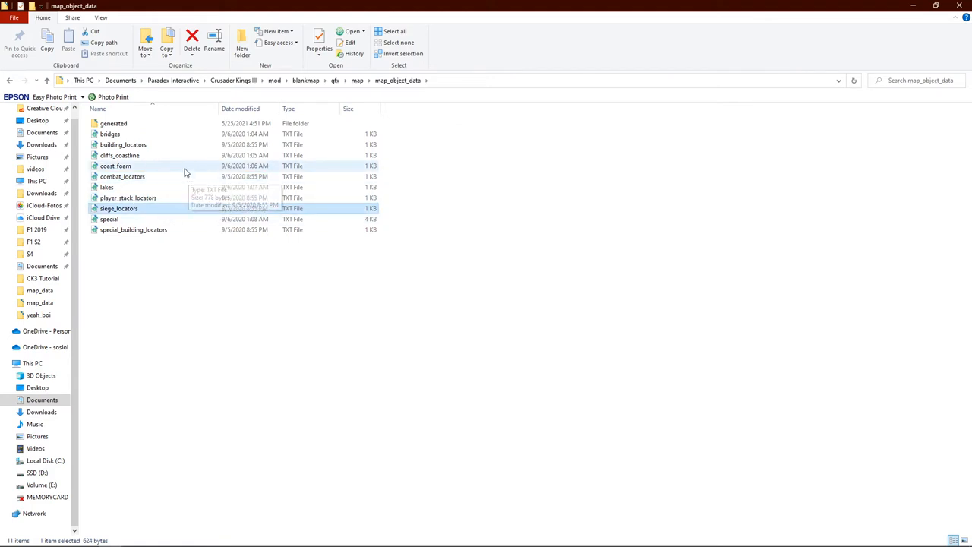
mouse_move(176, 166)
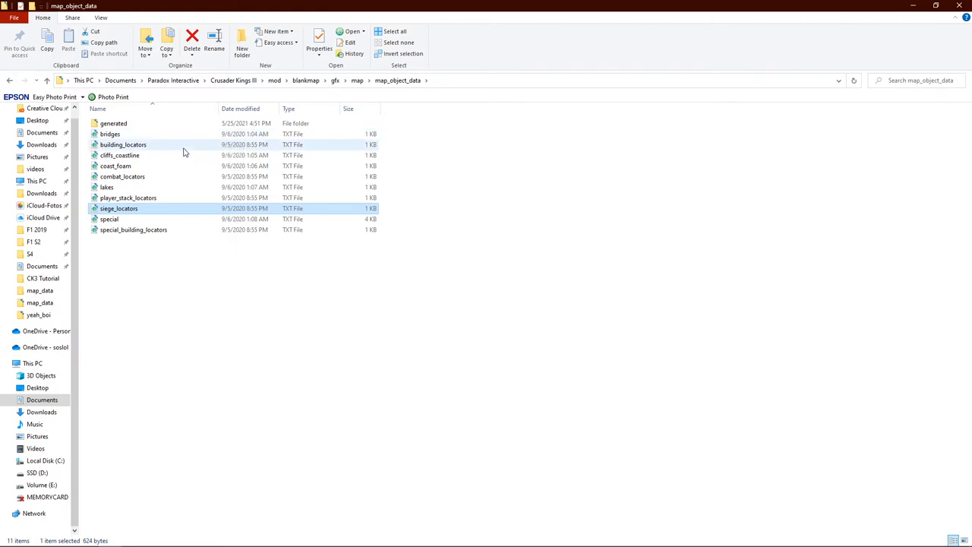
mouse_move(177, 152)
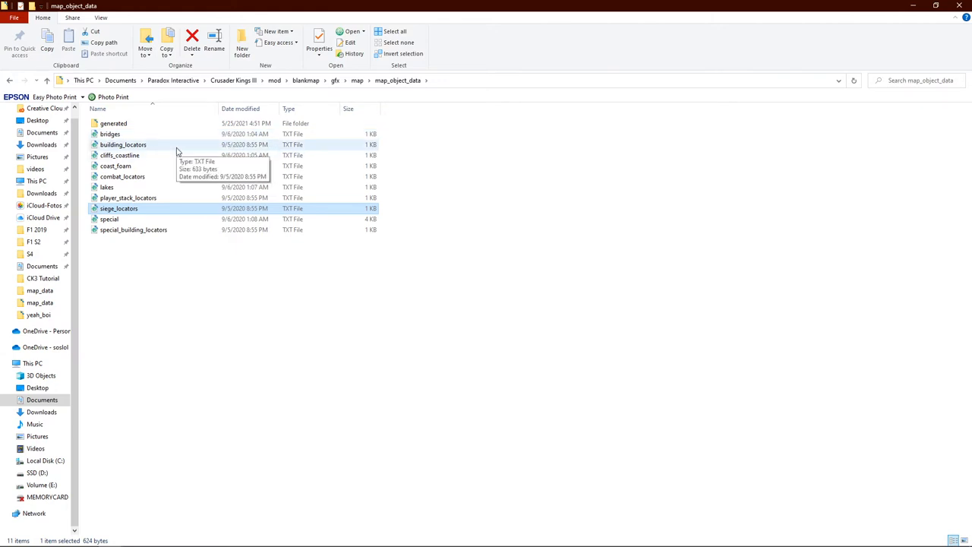
double_click(123, 144)
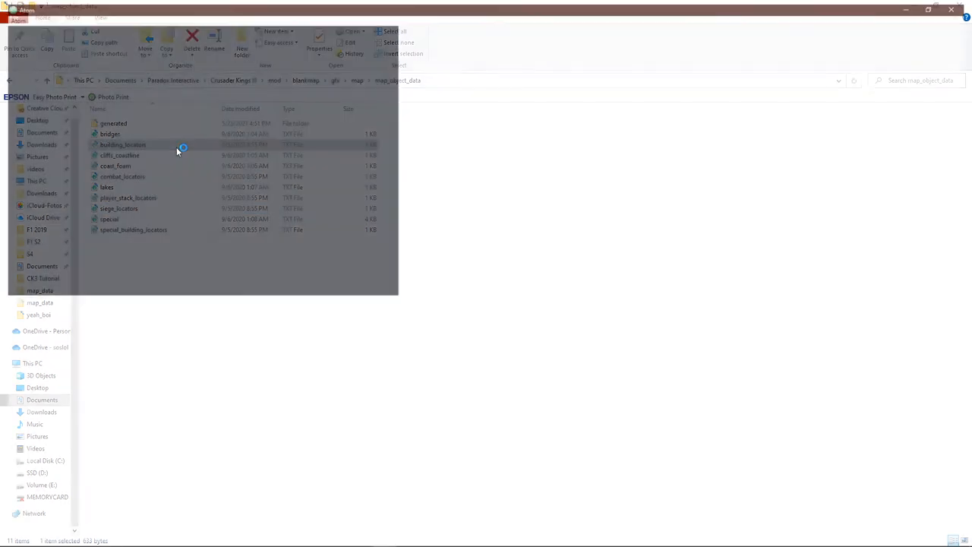
double_click(122, 144)
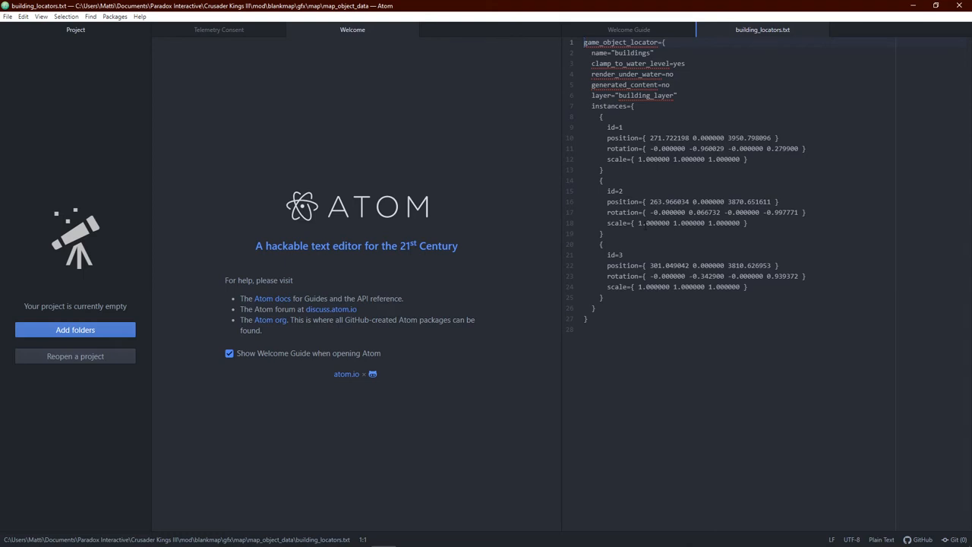
mouse_move(574, 251)
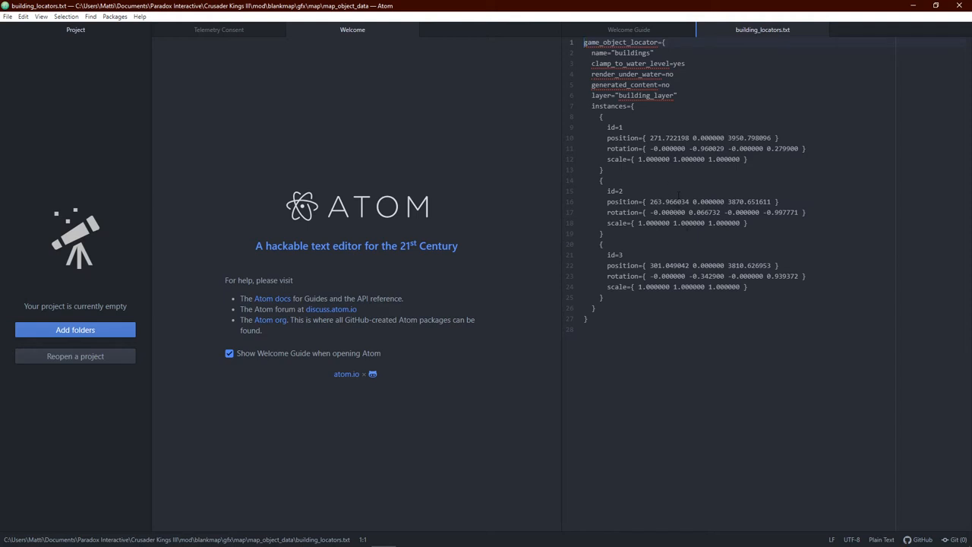
mouse_move(561, 219)
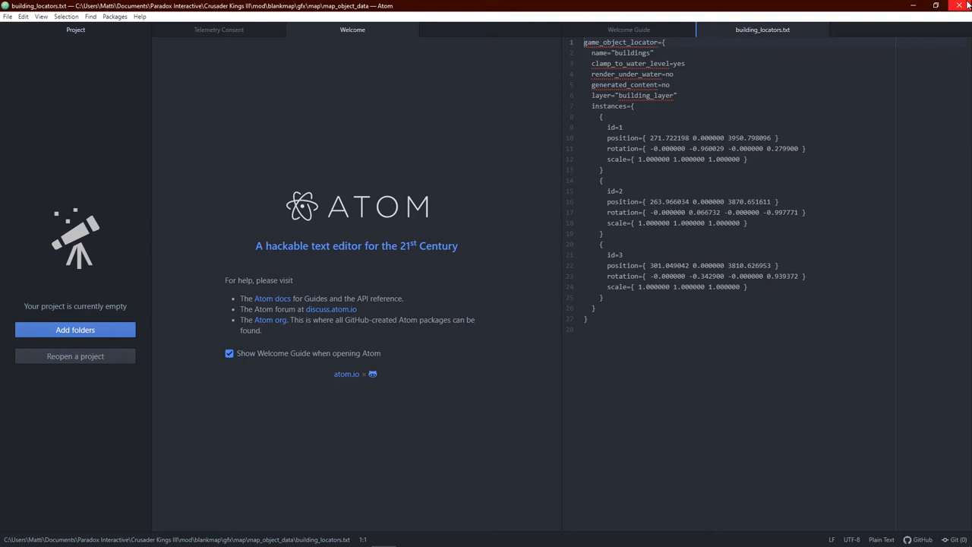
mouse_move(964, 6)
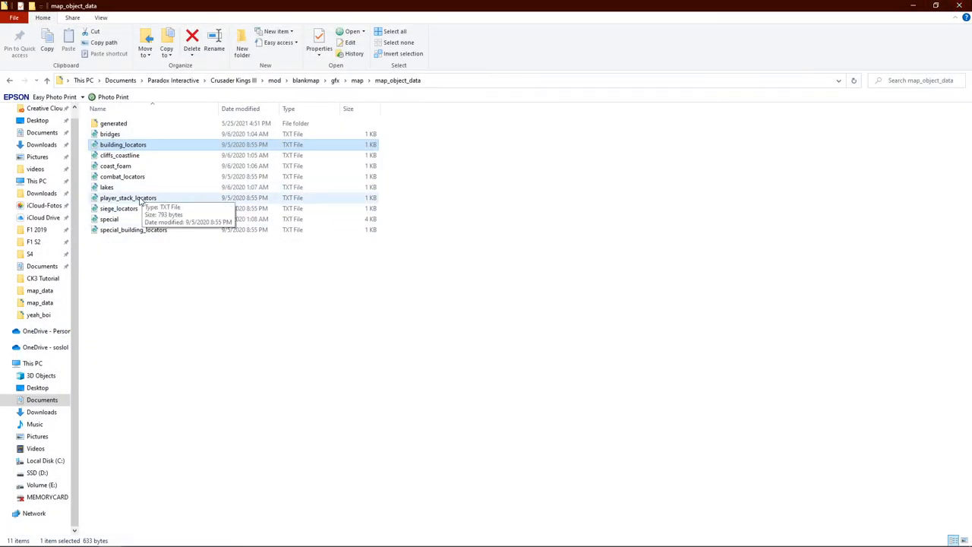
Step: Read siege_locators.txt in Atom, close it, and switch to the CK3 Map Objects Editor
double_click(128, 198)
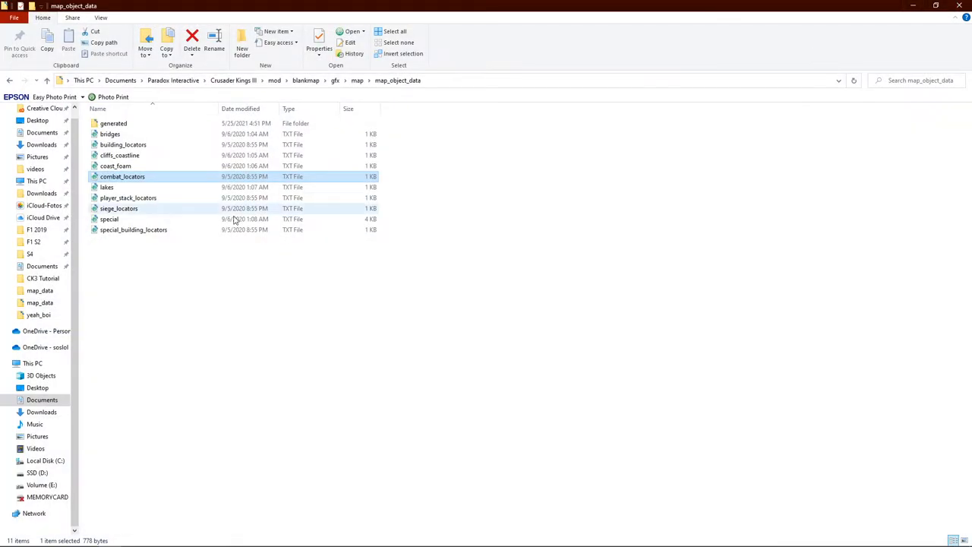
double_click(119, 208)
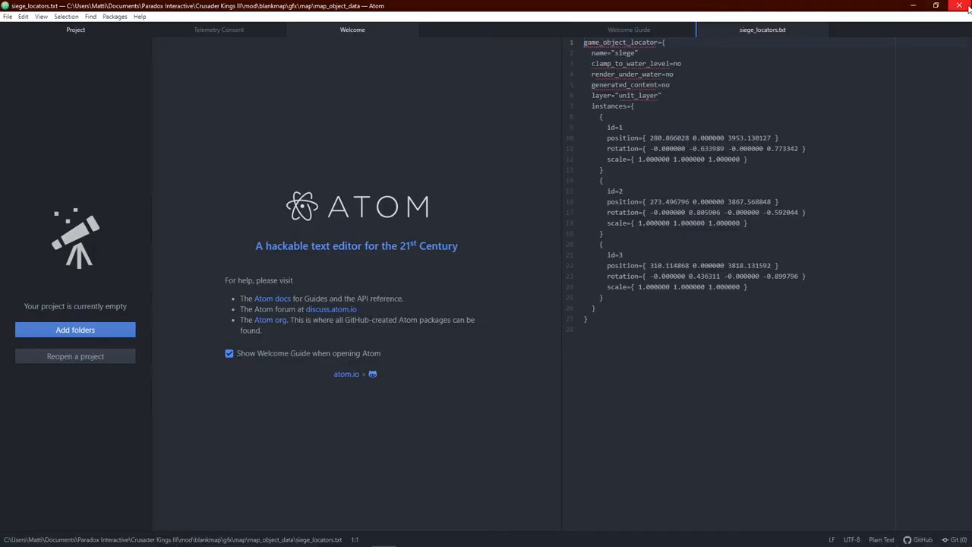
click(968, 6)
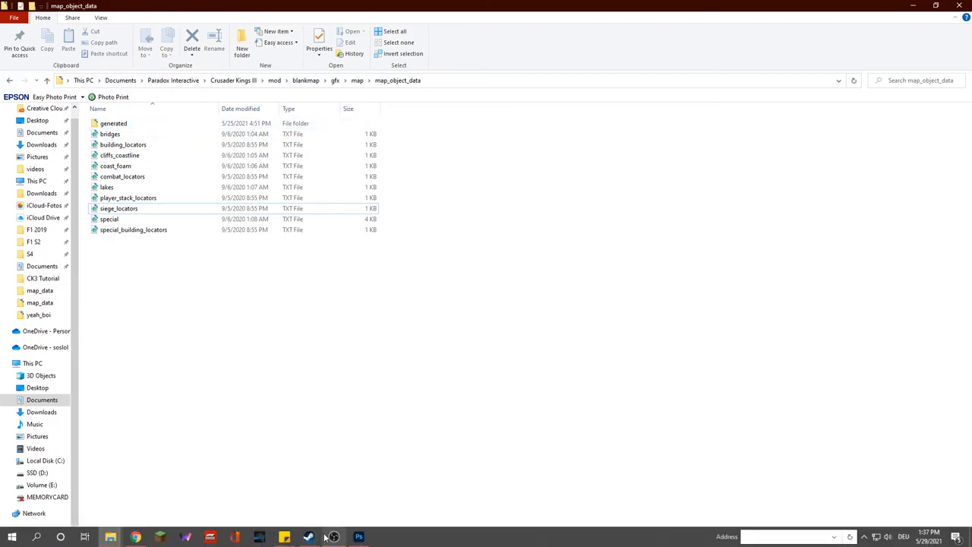
click(284, 538)
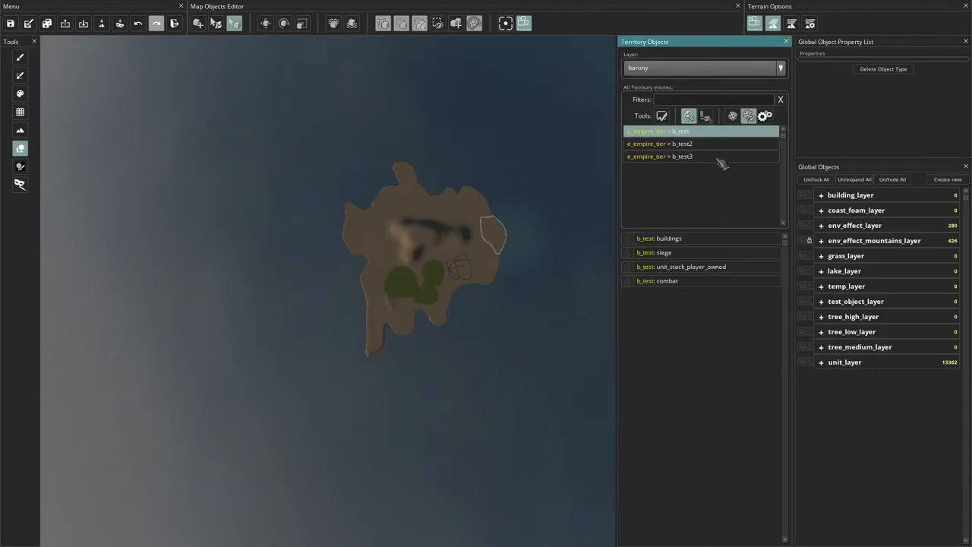
Step: Select b_test's unit_stack_player_owned locator in Territory Objects to show its properties
scroll(up, 3)
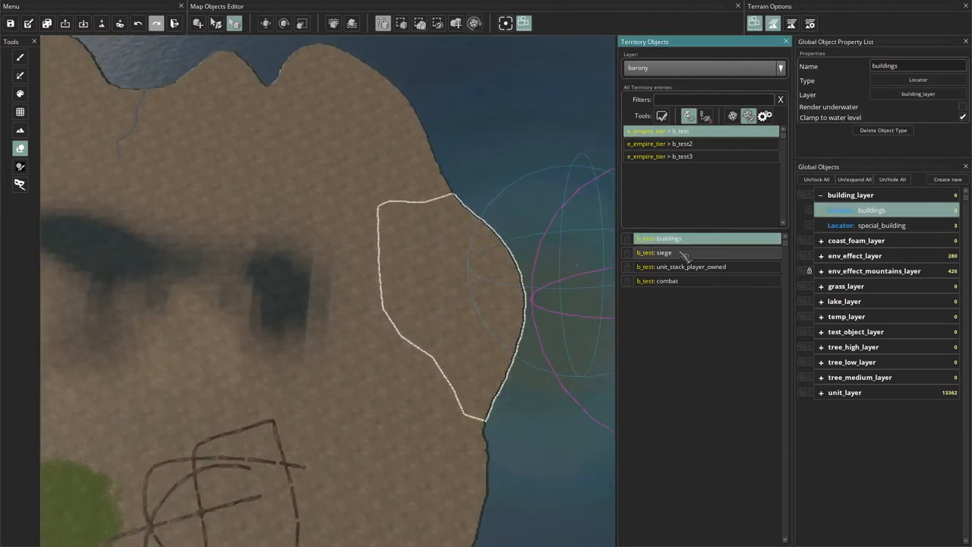
click(680, 267)
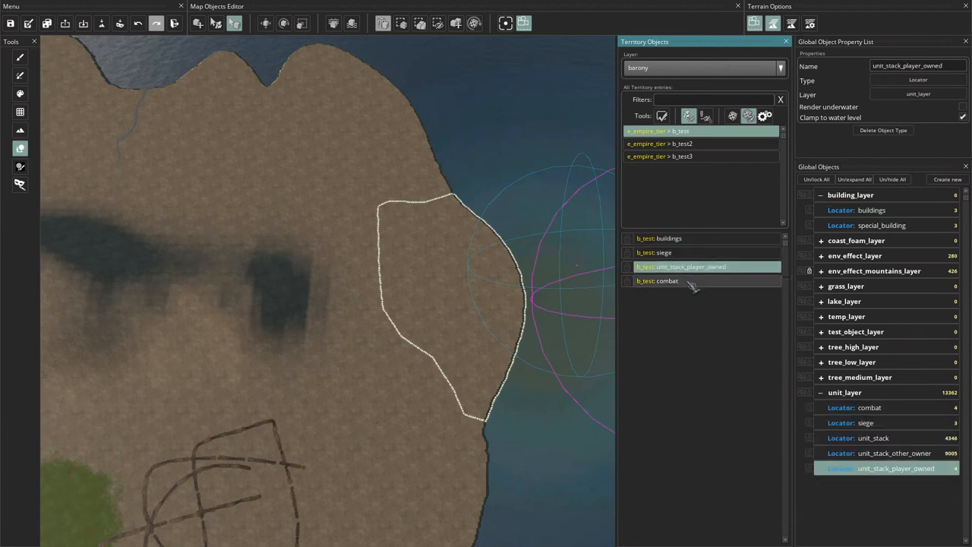
mouse_move(695, 287)
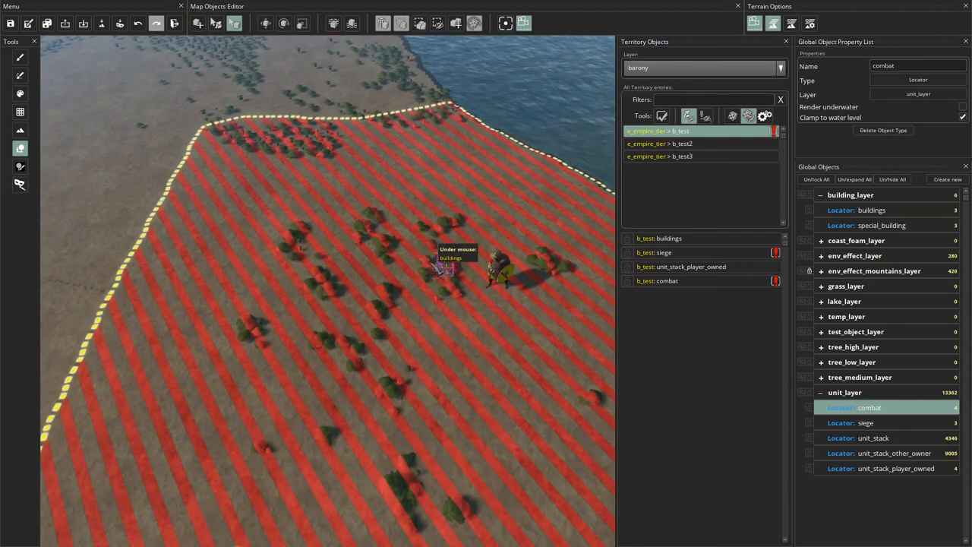
mouse_move(504, 266)
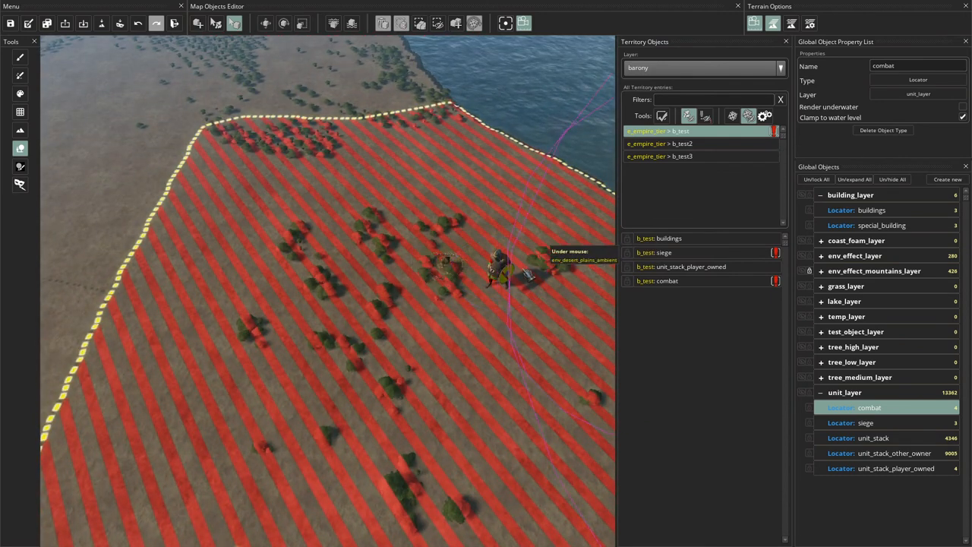
Step: Drag b_test's player-owned unit stack locator inland into the barony, then select the siege locator
click(691, 268)
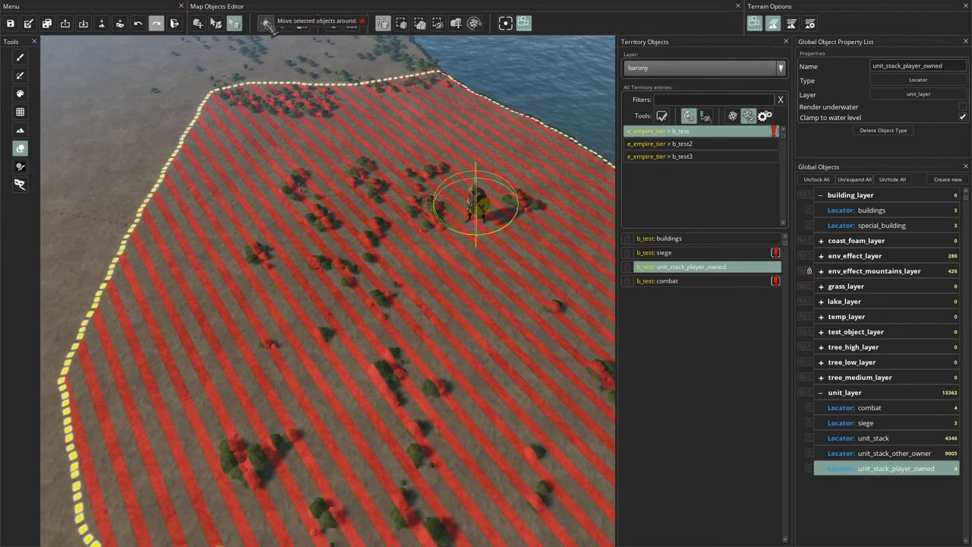
drag(474, 205, 441, 297)
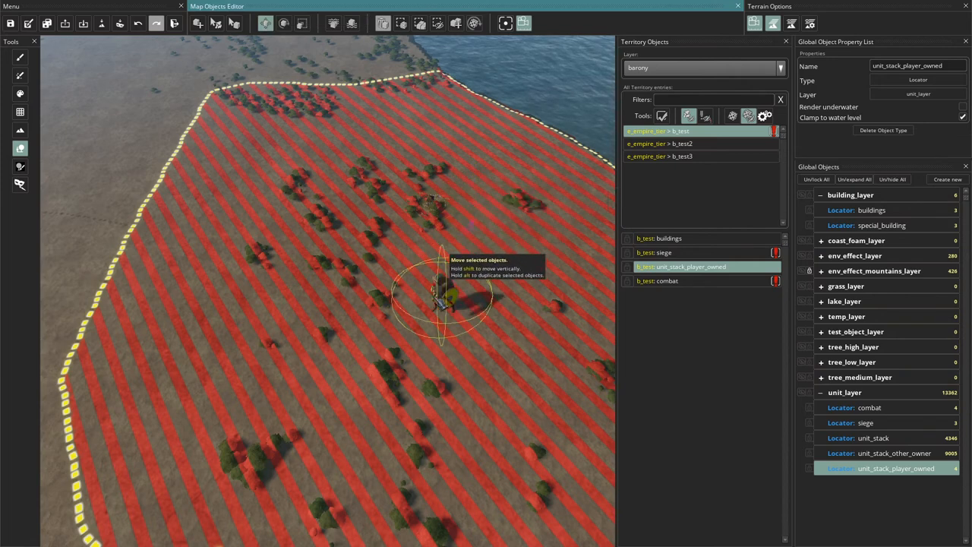
drag(441, 296, 319, 322)
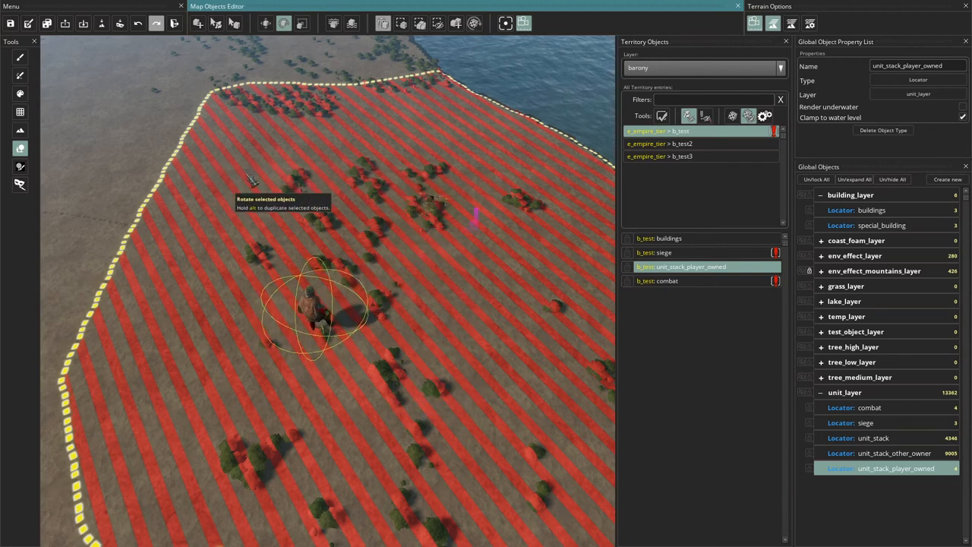
click(668, 236)
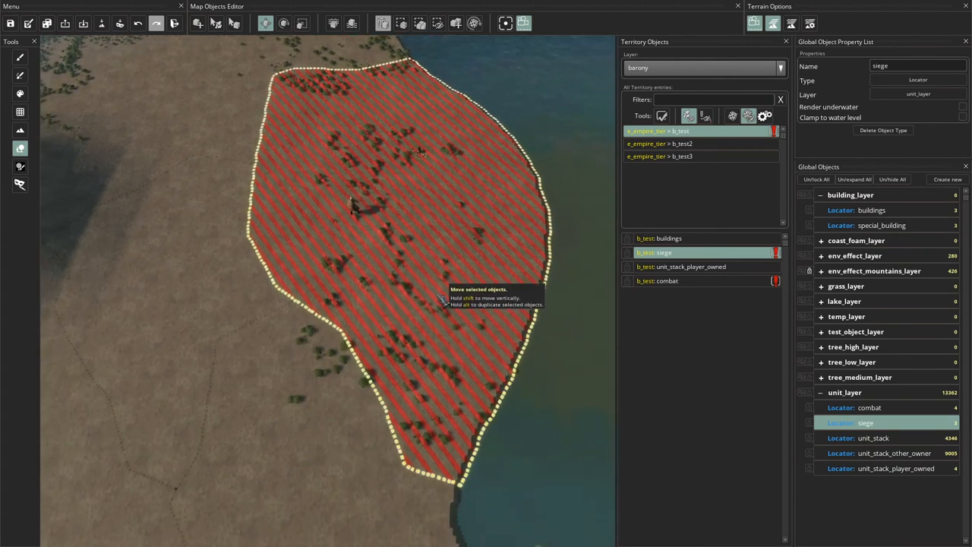
Step: Select the b_test3 barony in Territory Objects to list its locators
click(675, 143)
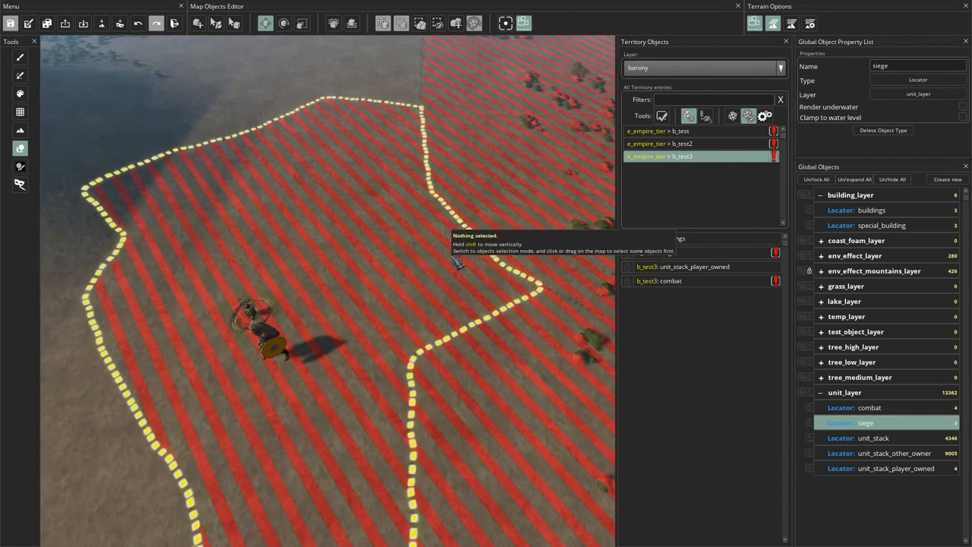
Step: Alt-Tab to File Explorer, go up to the blankmap folder and into gfx toward map_object_data
key(alt+tab)
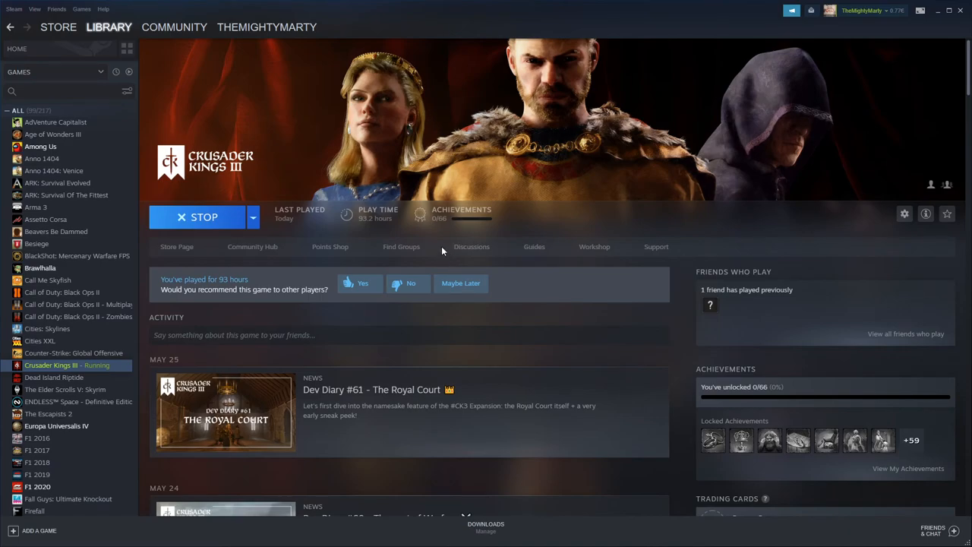
key(alt+tab)
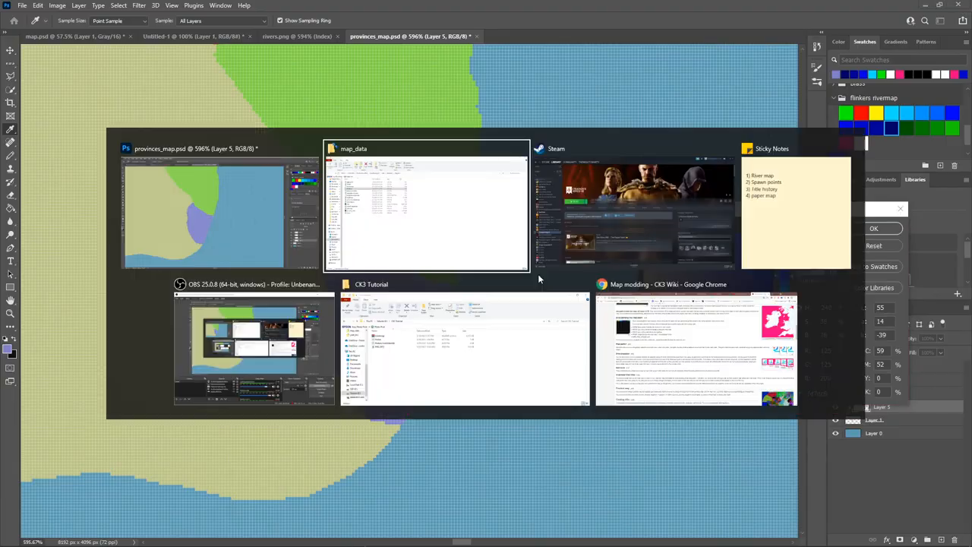
click(425, 209)
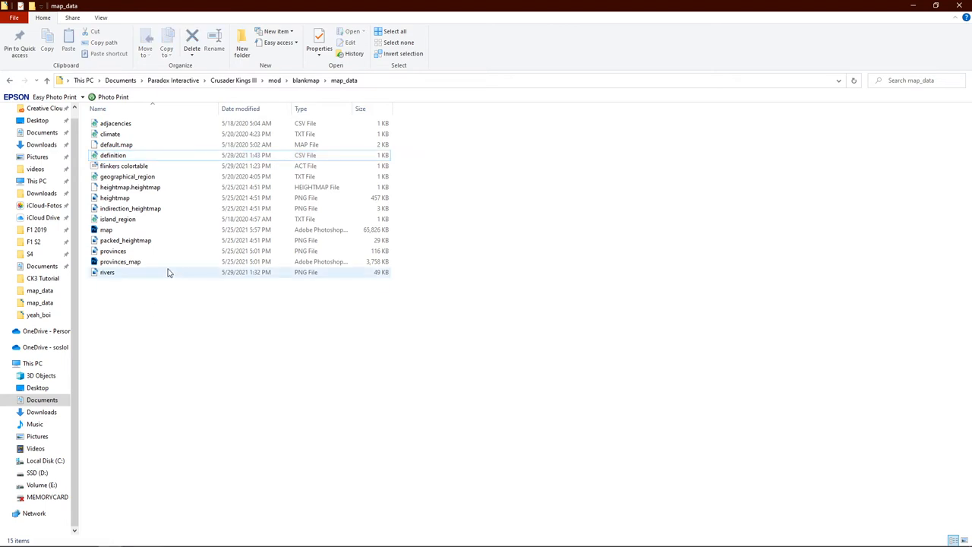
click(9, 80)
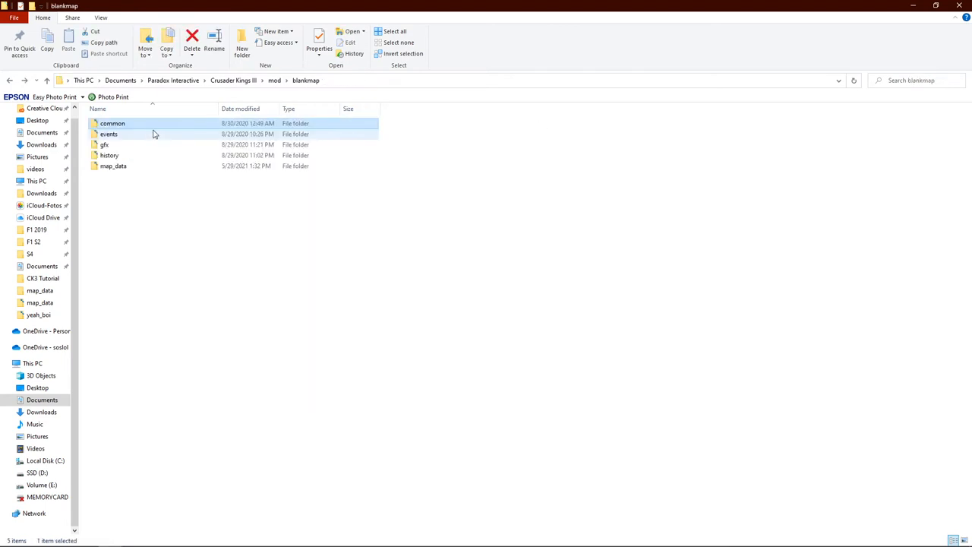
double_click(104, 144)
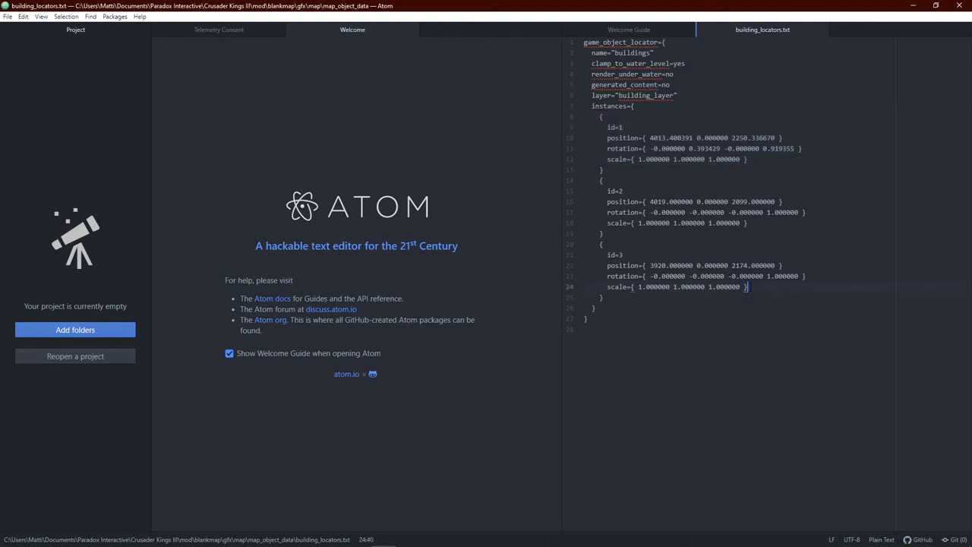
Step: Paste a copy of the id=1 instance after id=3 in building_locators.txt, renumber it to 4, and save
click(601, 234)
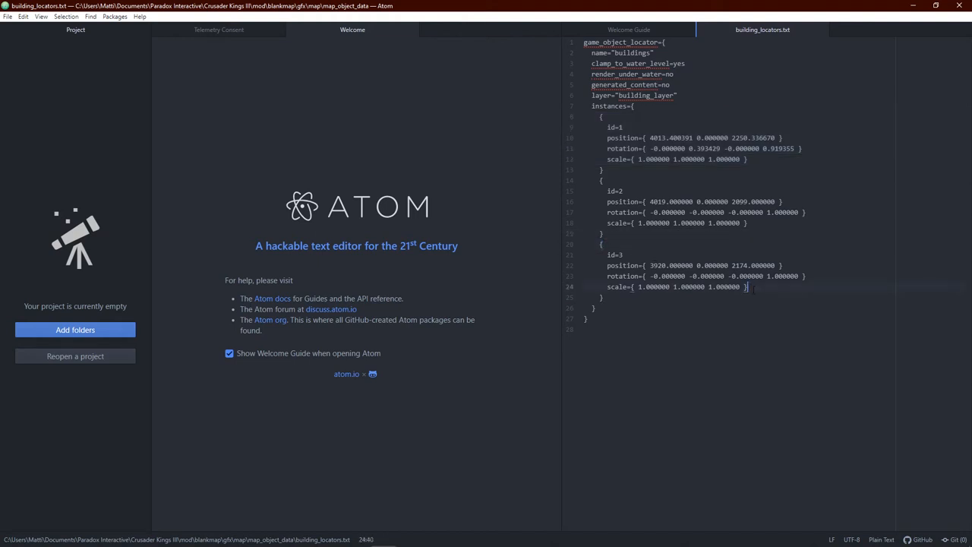
key(enter)
text(})
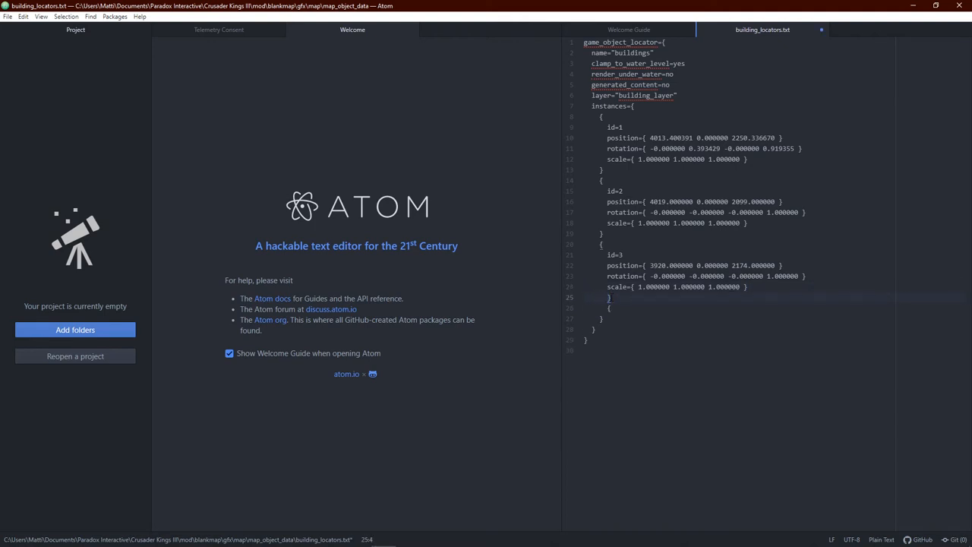
click(604, 307)
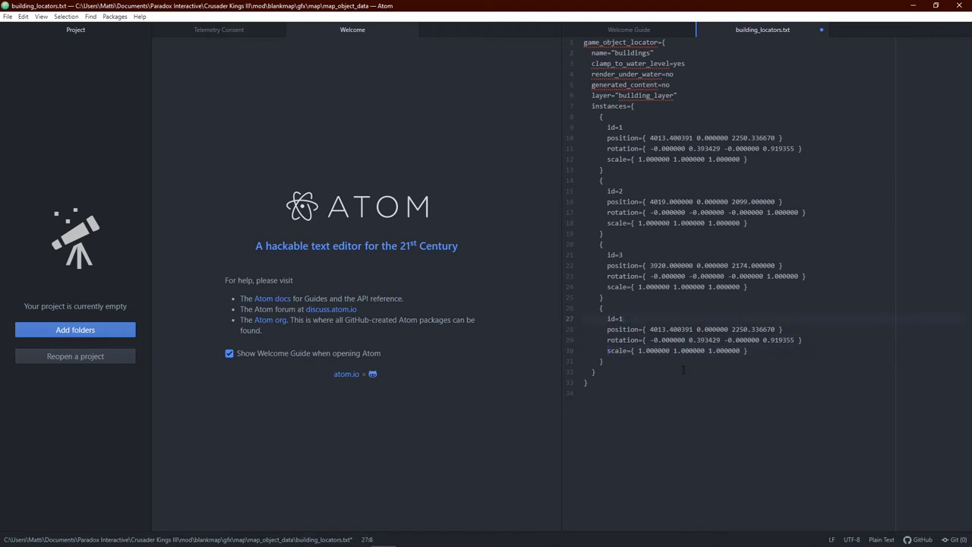
text(4)
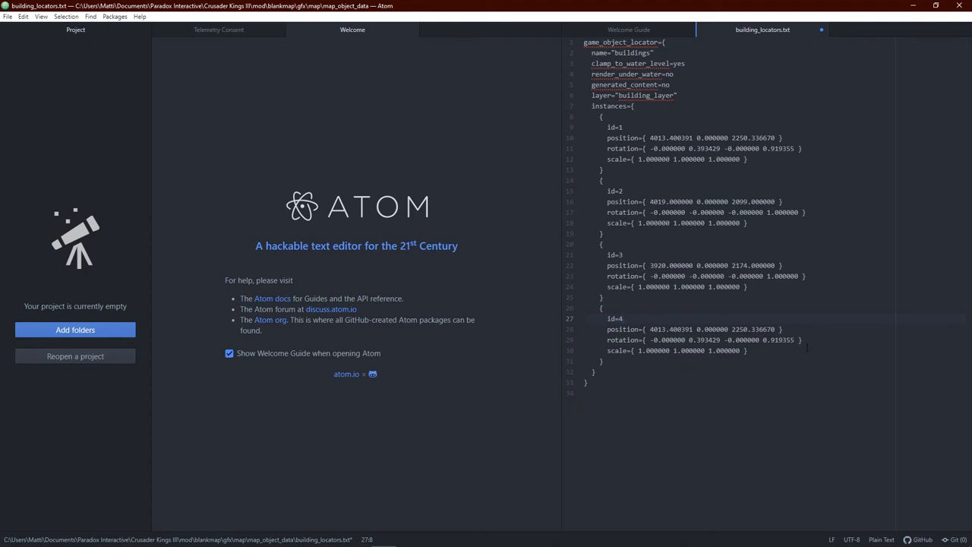
click(8, 15)
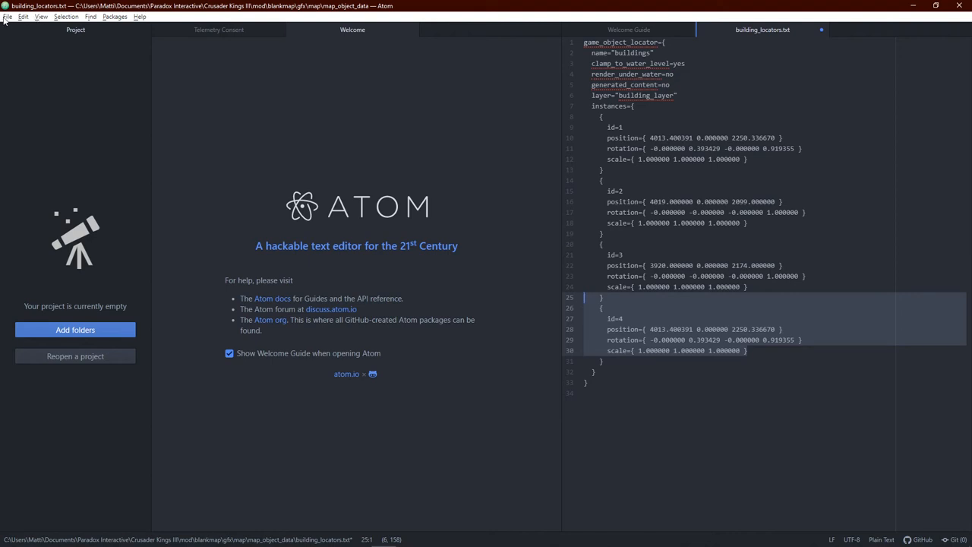
mouse_move(963, 6)
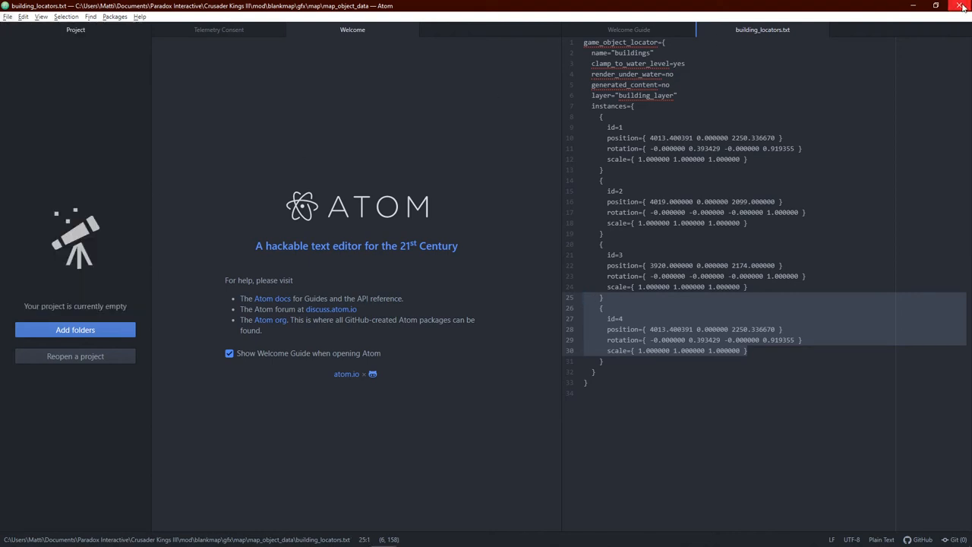
click(963, 6)
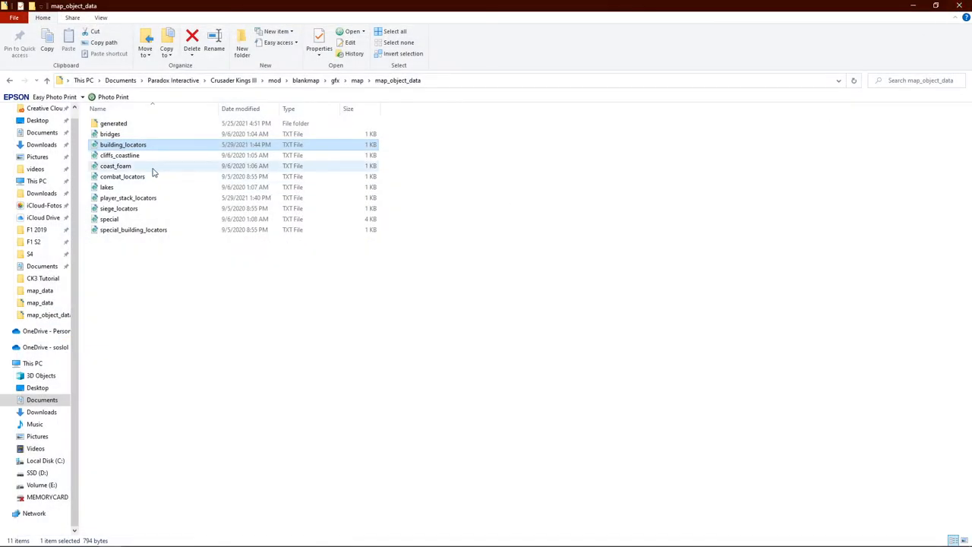
Step: Paste the same instance block into combat_locators.txt as id 4 and save the file
double_click(121, 176)
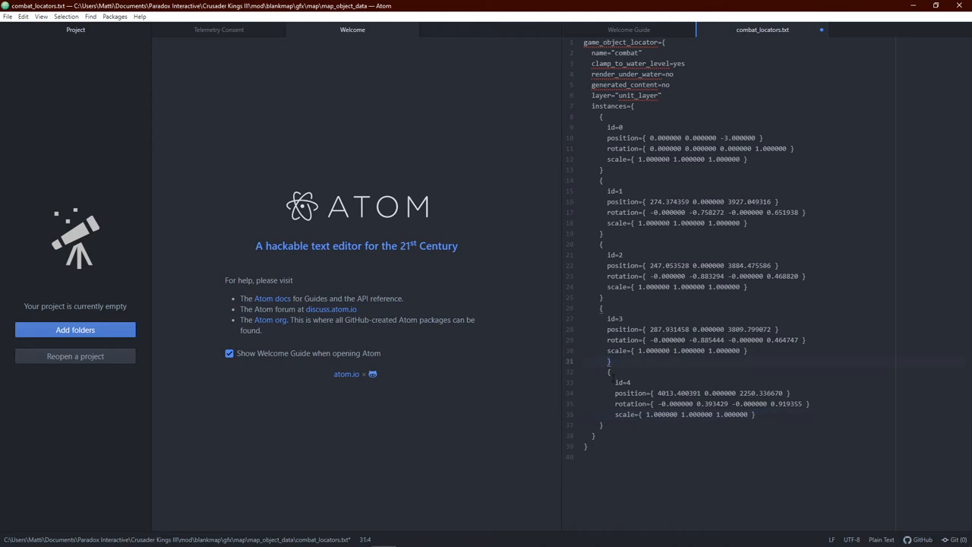
click(608, 371)
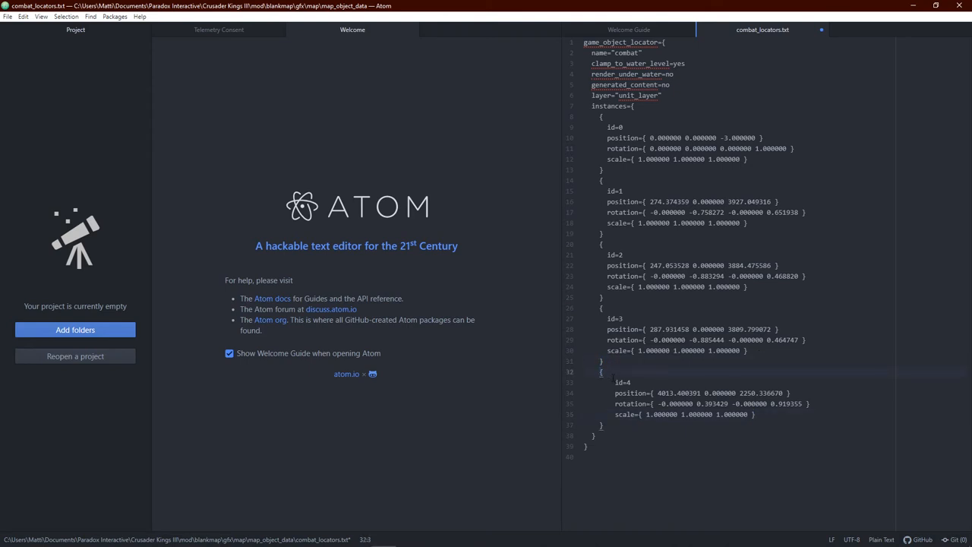
click(615, 382)
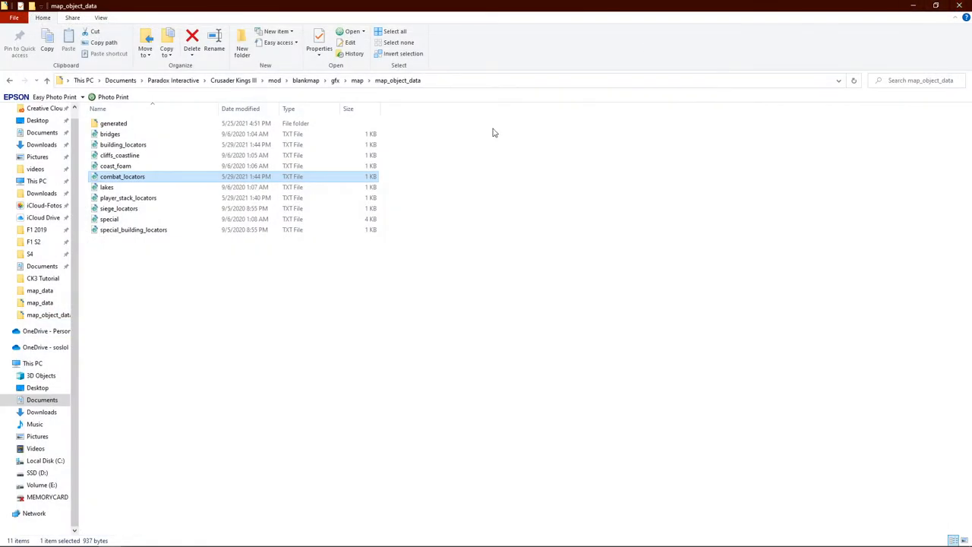
mouse_move(109, 219)
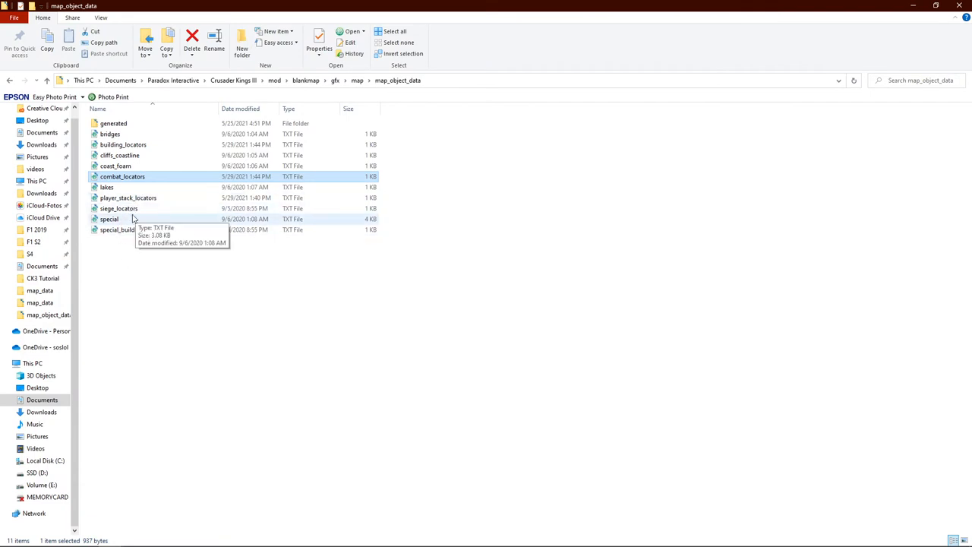
Step: Add the id 4 instance block to siege_locators.txt and save it
click(119, 208)
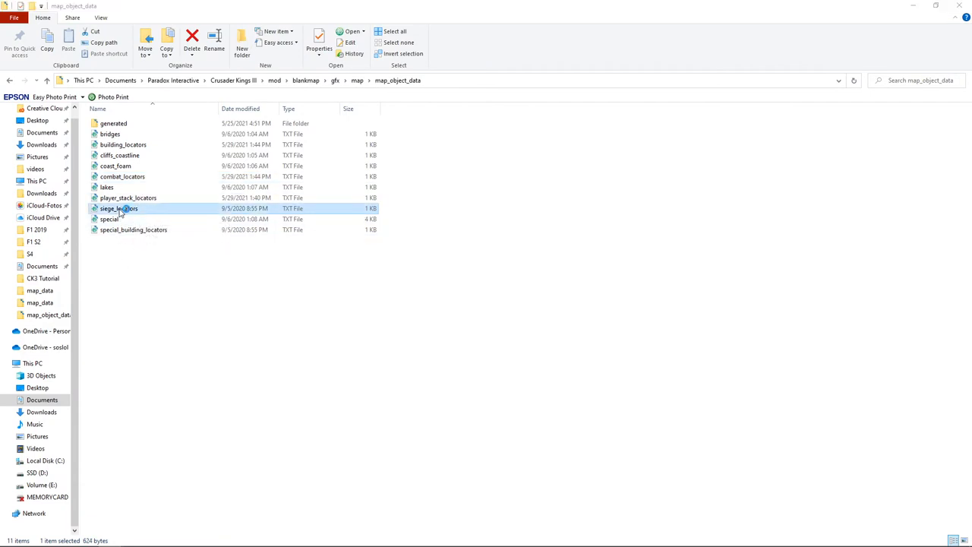
double_click(118, 208)
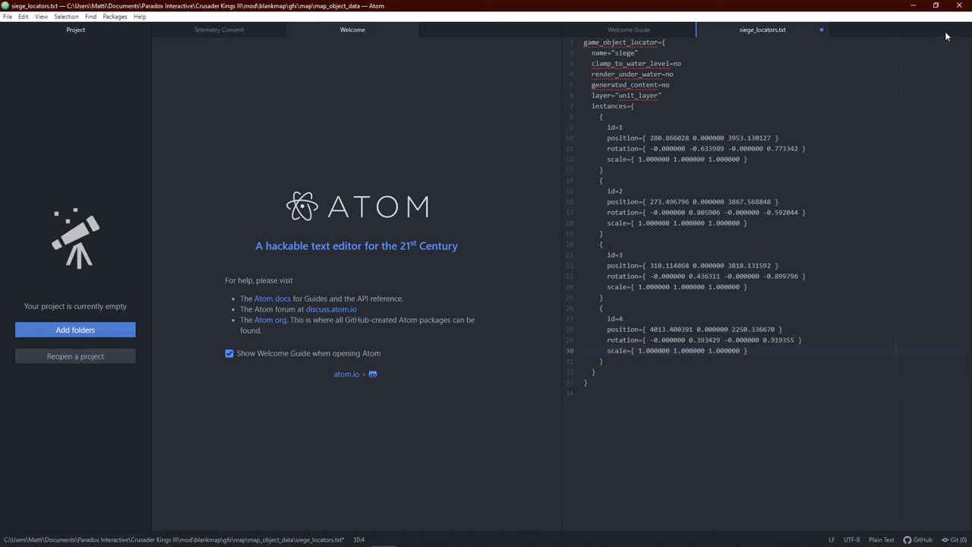
click(7, 15)
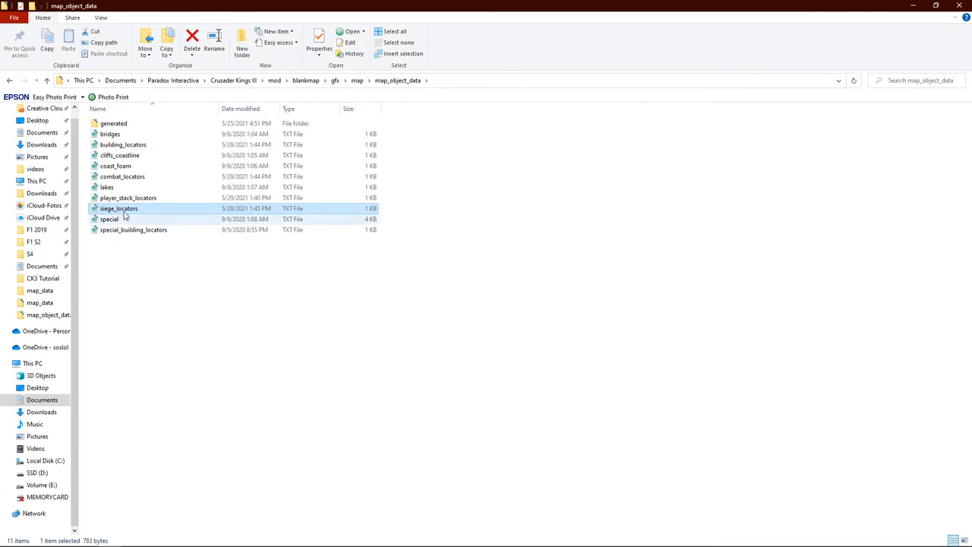
Step: Add the id 4 instance block to player_stack_locators.txt and save it
click(128, 198)
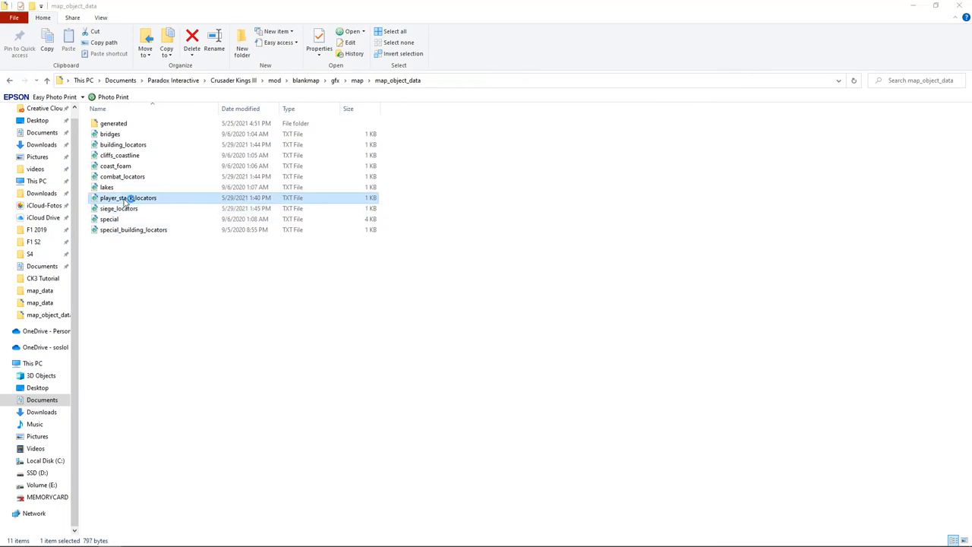
double_click(128, 197)
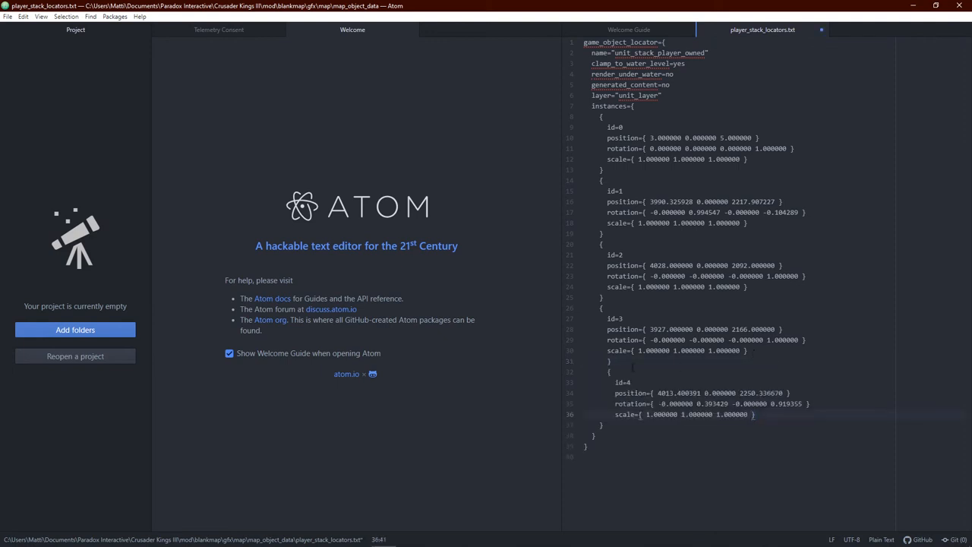
click(599, 370)
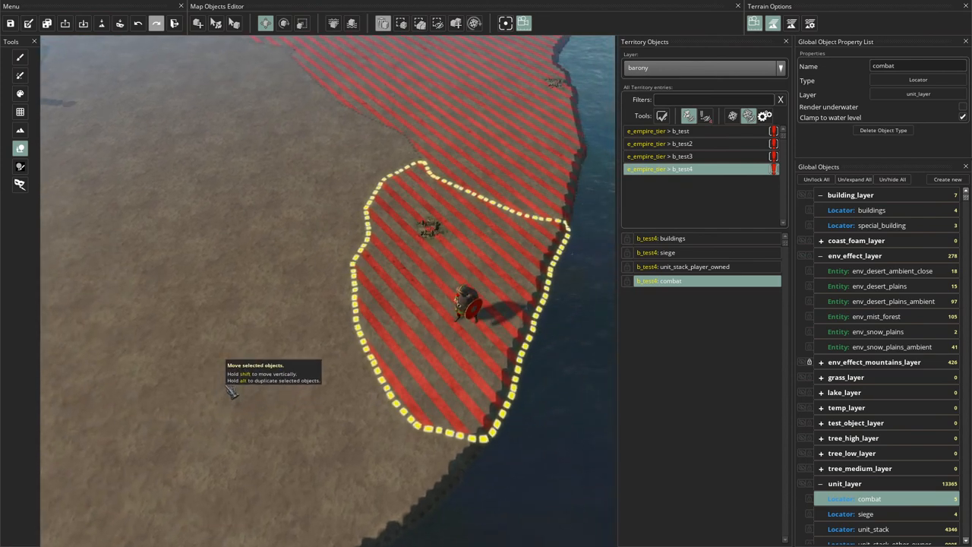
mouse_move(732, 116)
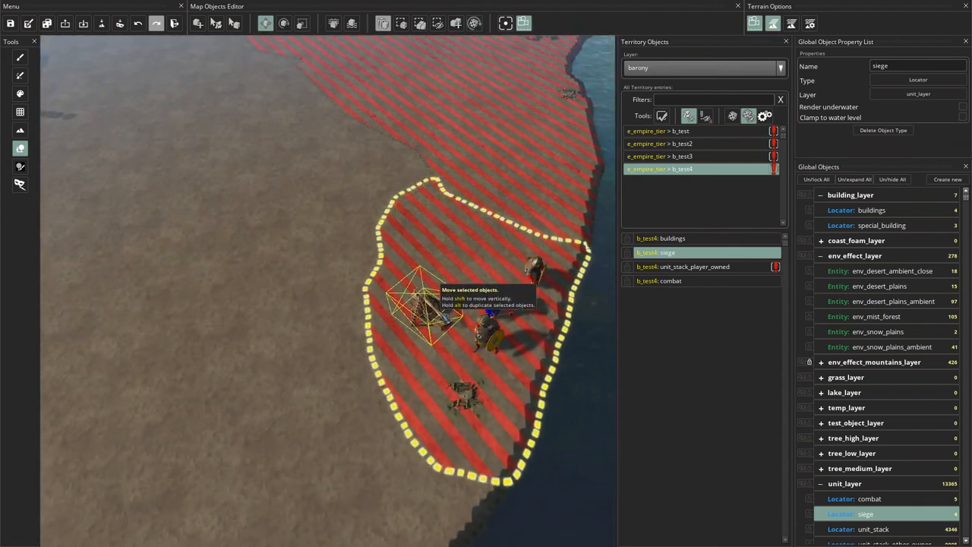
Step: Rotate the b_test4 siege locator into place on the coast with the Rotate tool
click(282, 23)
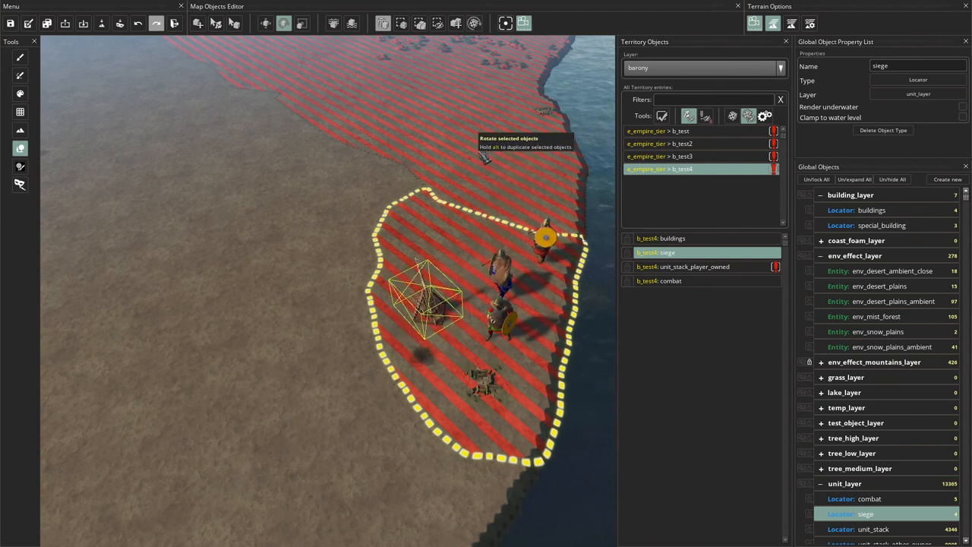
click(264, 23)
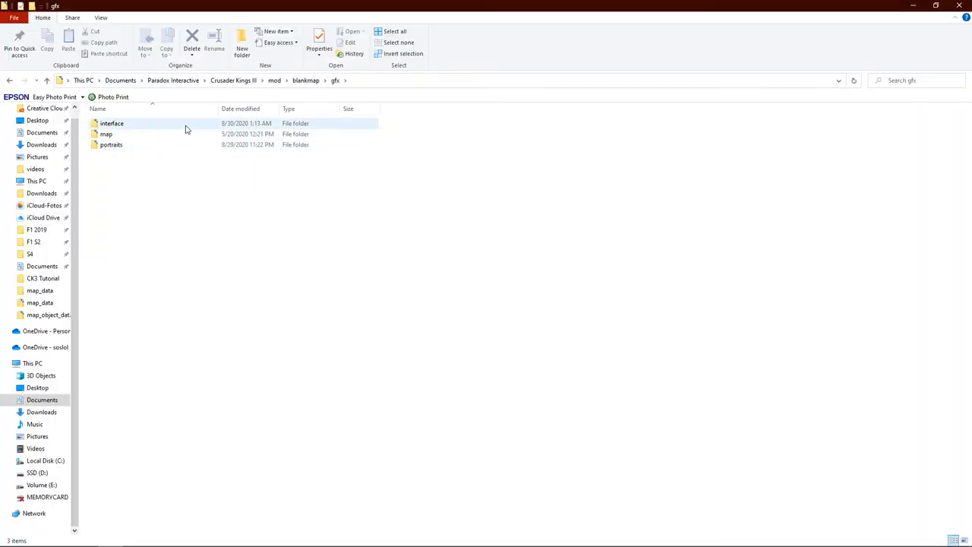
Step: Open siege_locators.txt from the mod's map_object_data folder in Atom
double_click(49, 315)
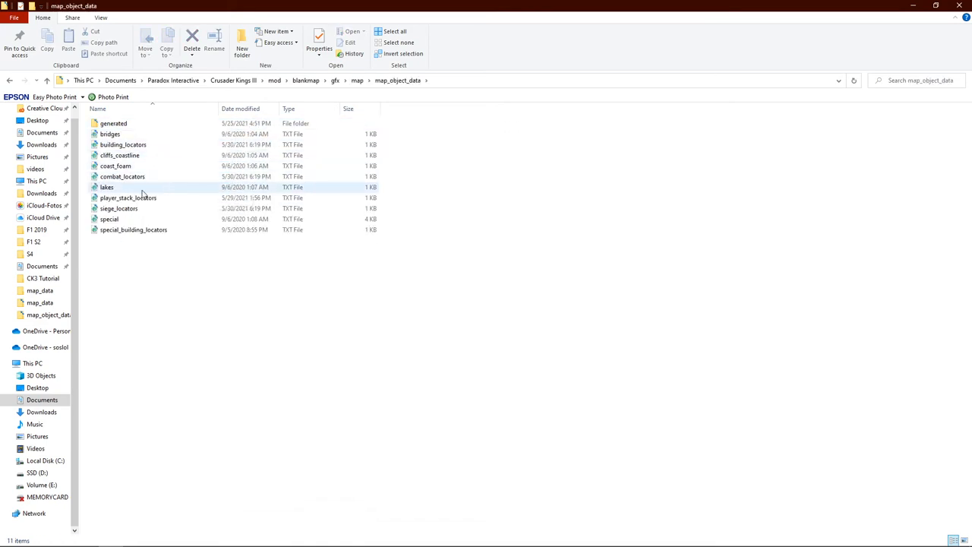
mouse_move(146, 211)
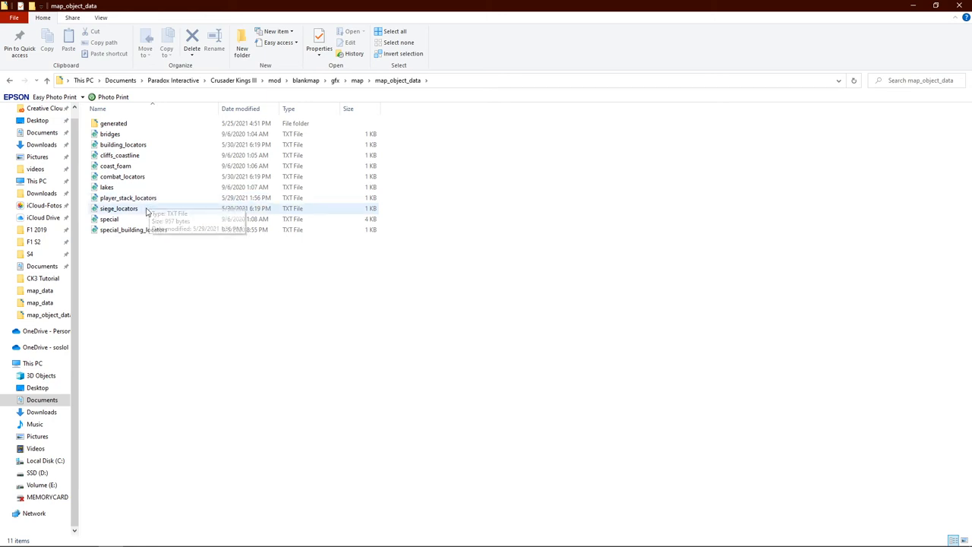
click(118, 208)
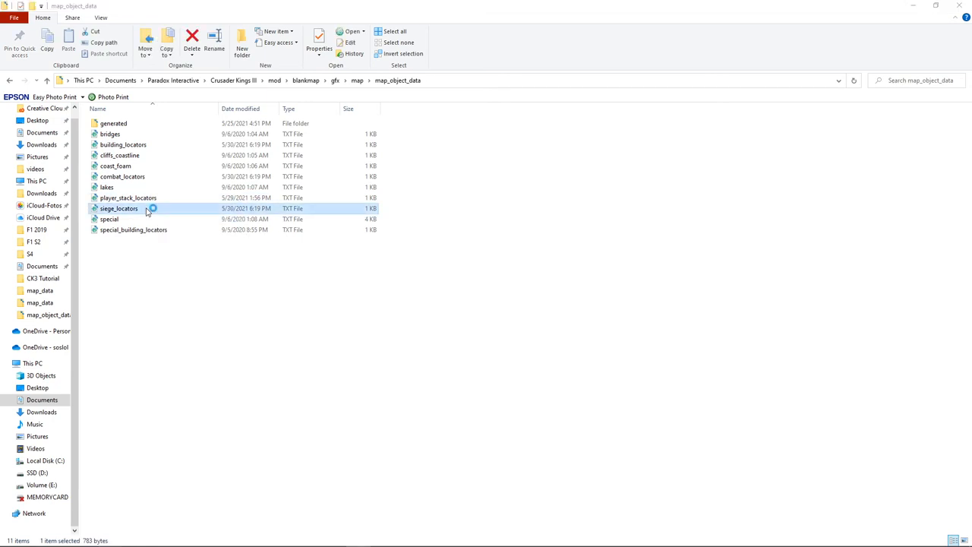
double_click(119, 208)
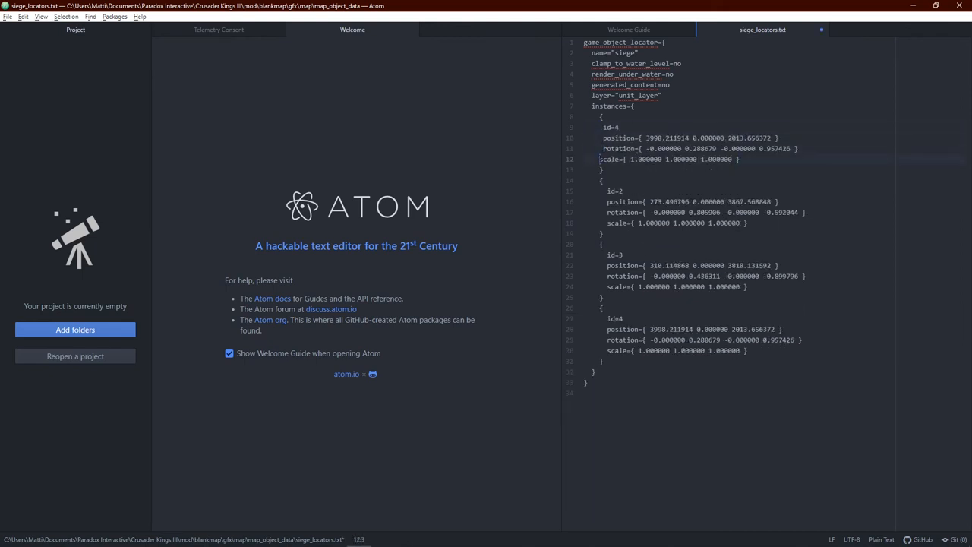
Step: Renumber the first instance to 1, give ids 1–3 instance 4's position and rotation, and save
click(615, 128)
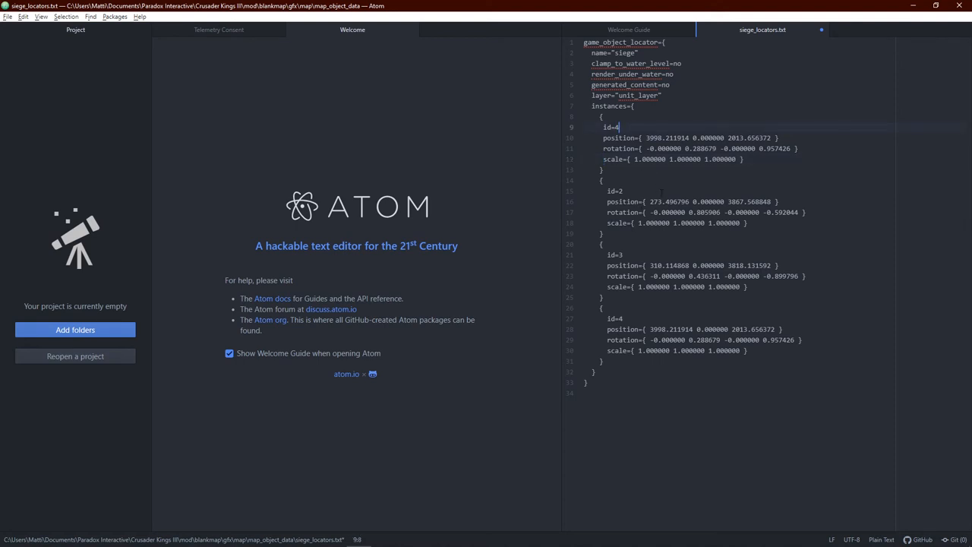
text(1)
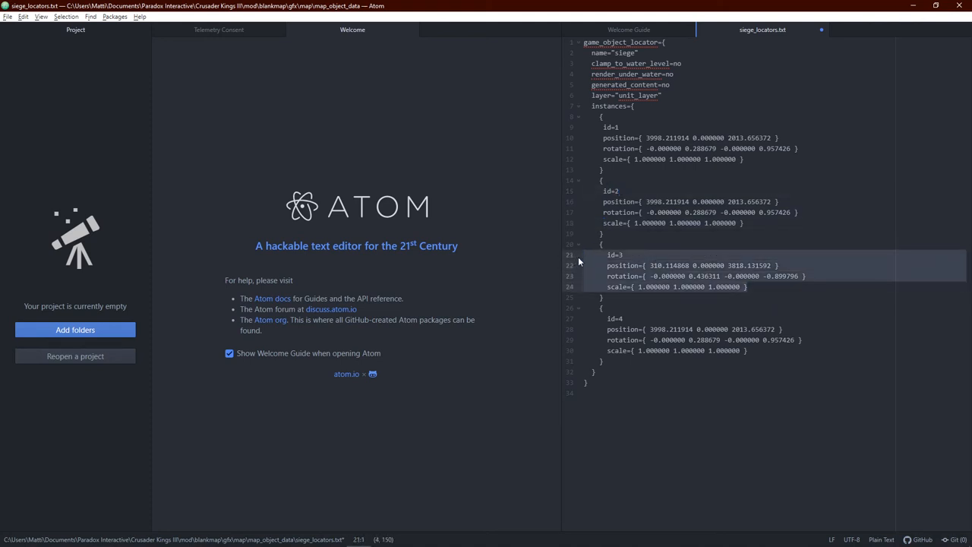
key(Delete)
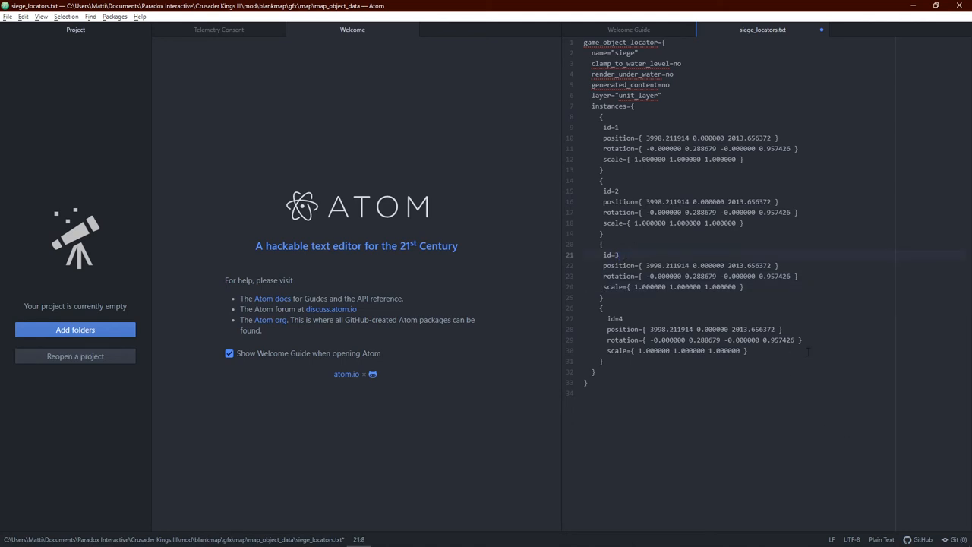
click(618, 255)
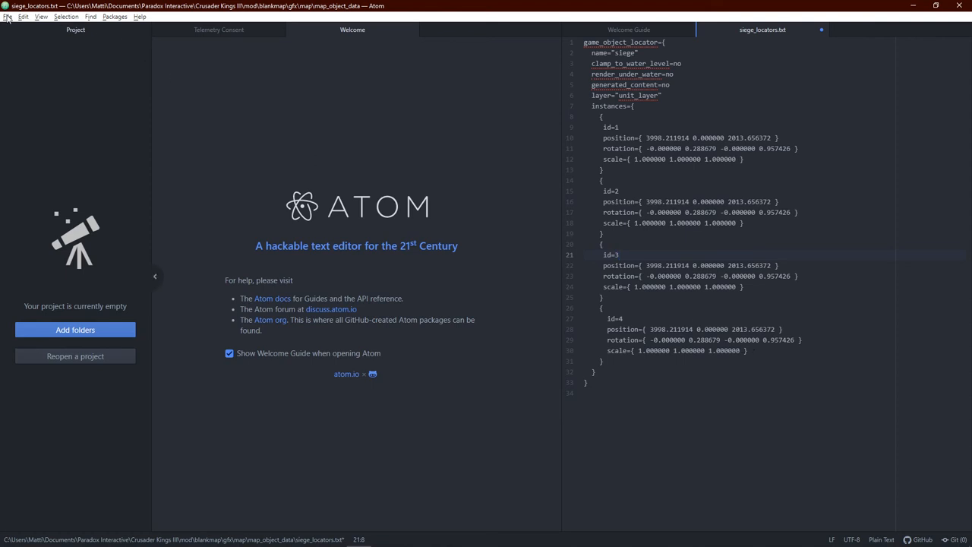
key(ctrl+s)
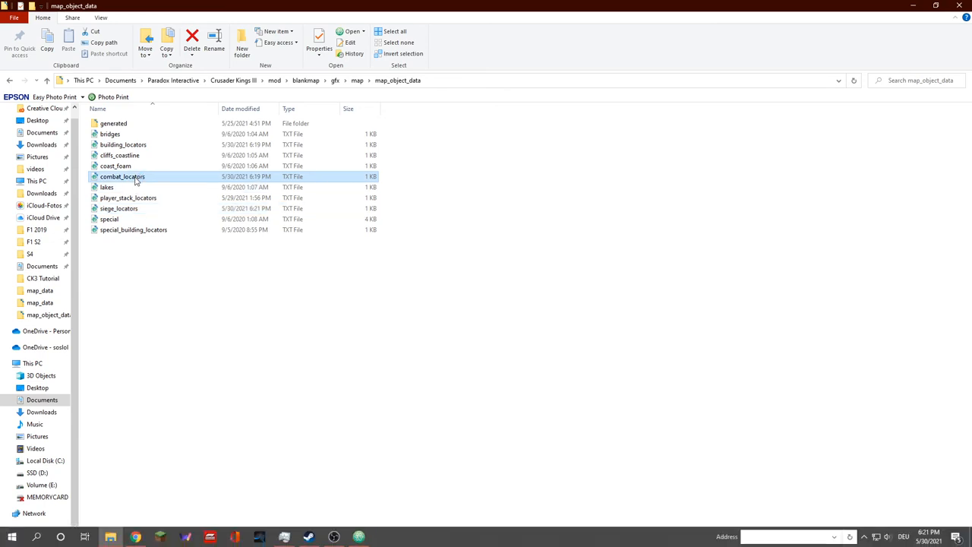
Step: Copy instance 4's position and rotation over the other blocks in combat_locators.txt
double_click(122, 176)
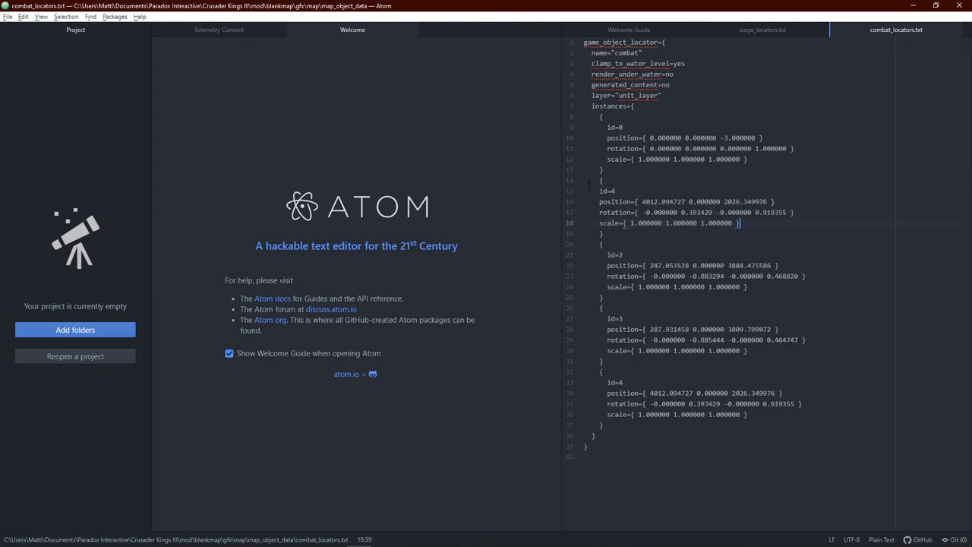
click(600, 200)
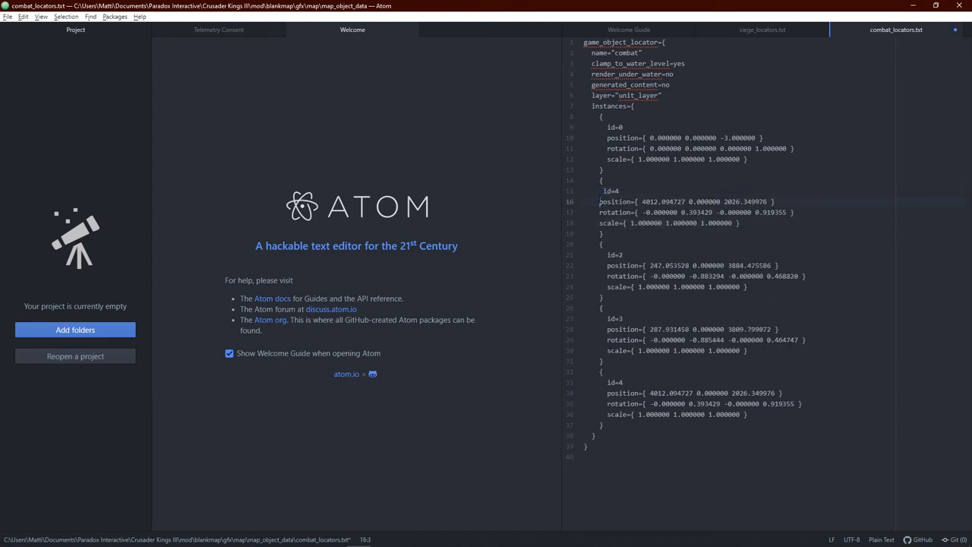
click(600, 221)
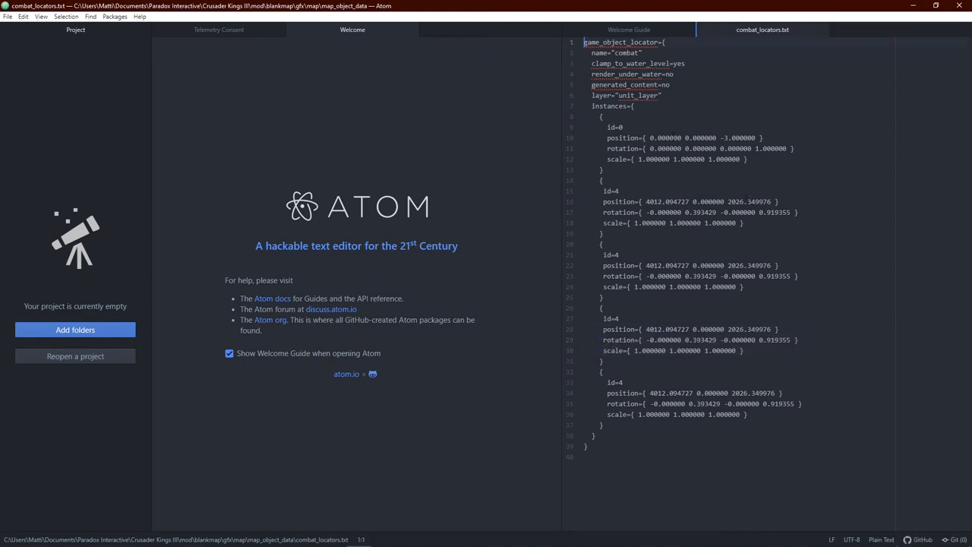
click(608, 191)
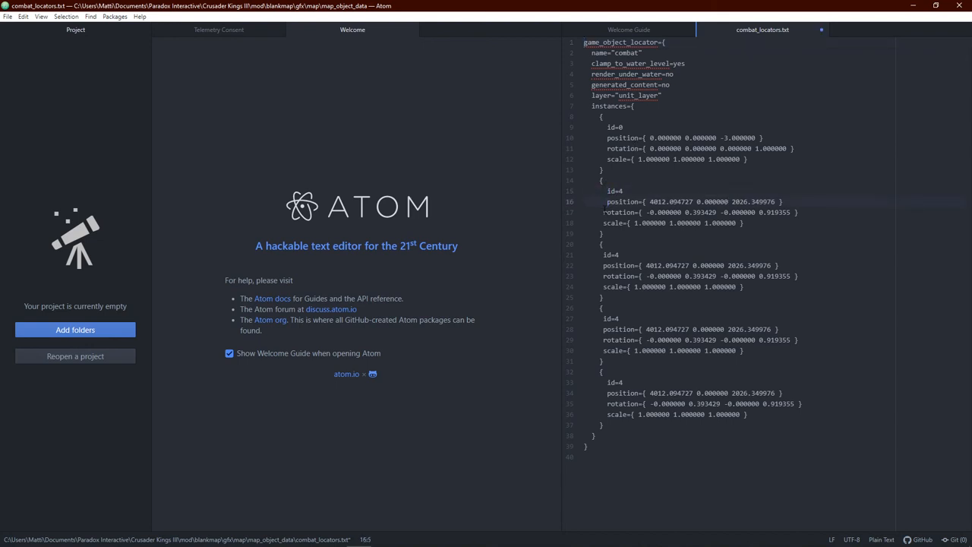
Step: Renumber the duplicated combat blocks as ids 1, 2 and 3 and save
click(615, 255)
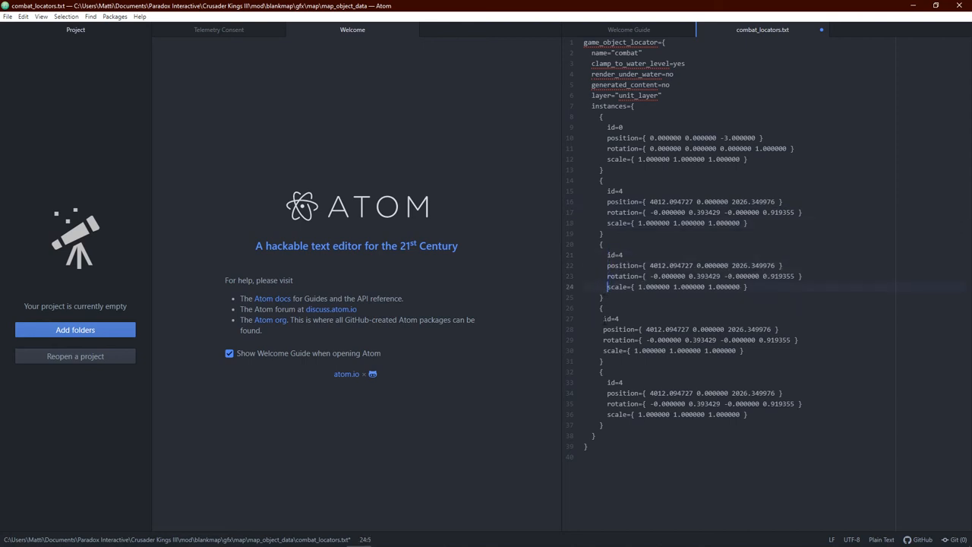
click(607, 341)
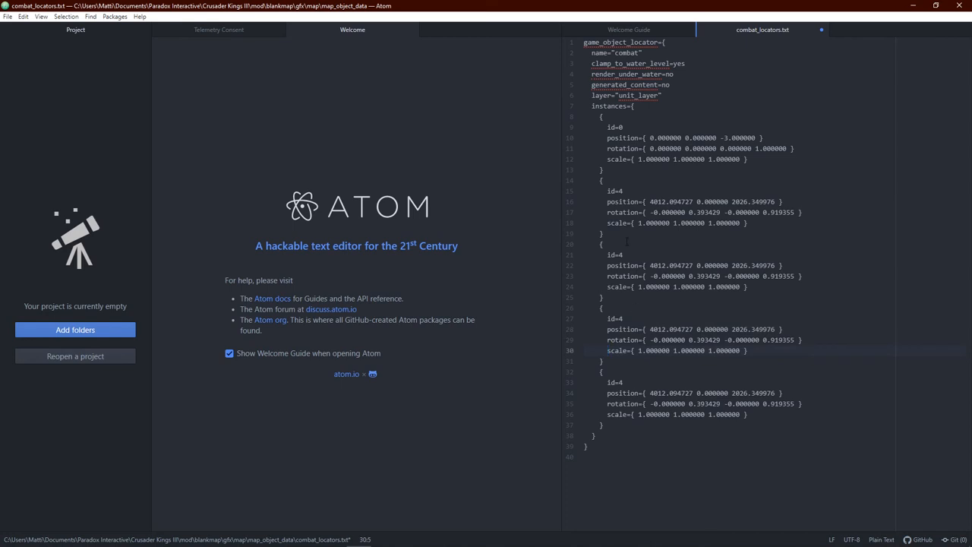
click(616, 192)
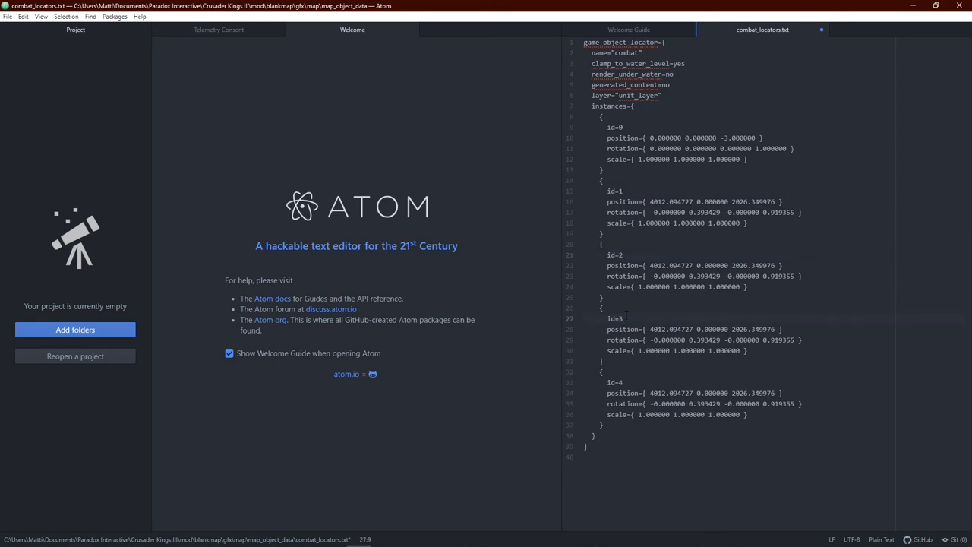
click(6, 15)
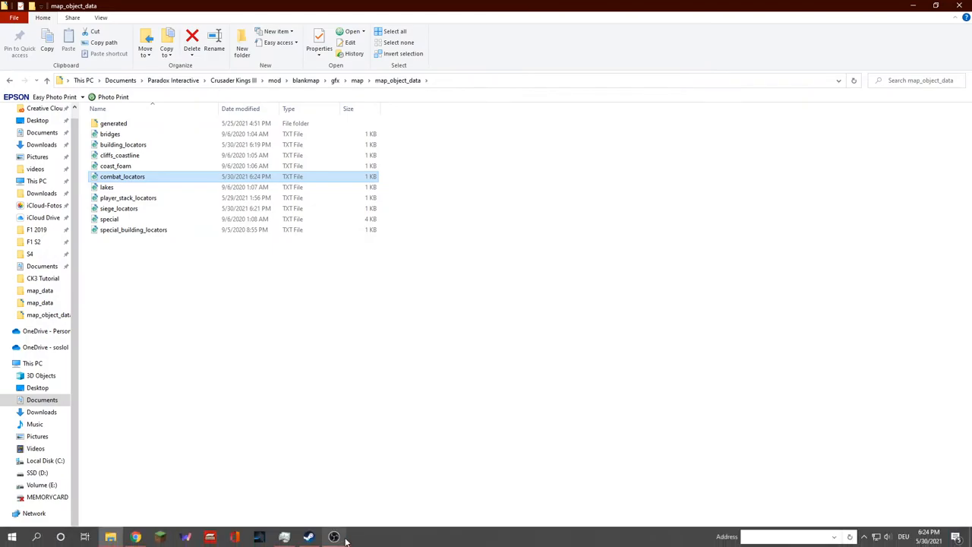
Step: Move the b_test and b_test2 combat locators inside their territories with the Move gizmo
click(334, 538)
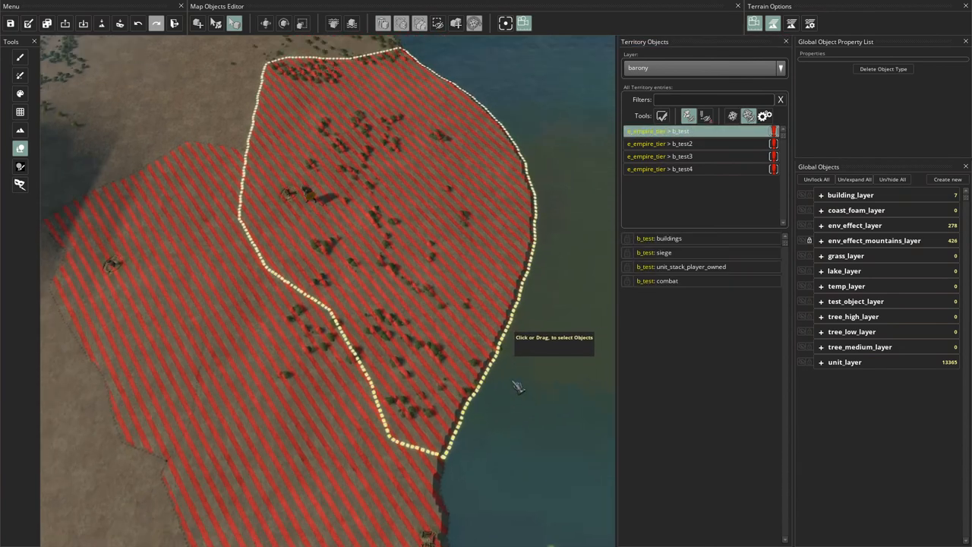
mouse_move(732, 115)
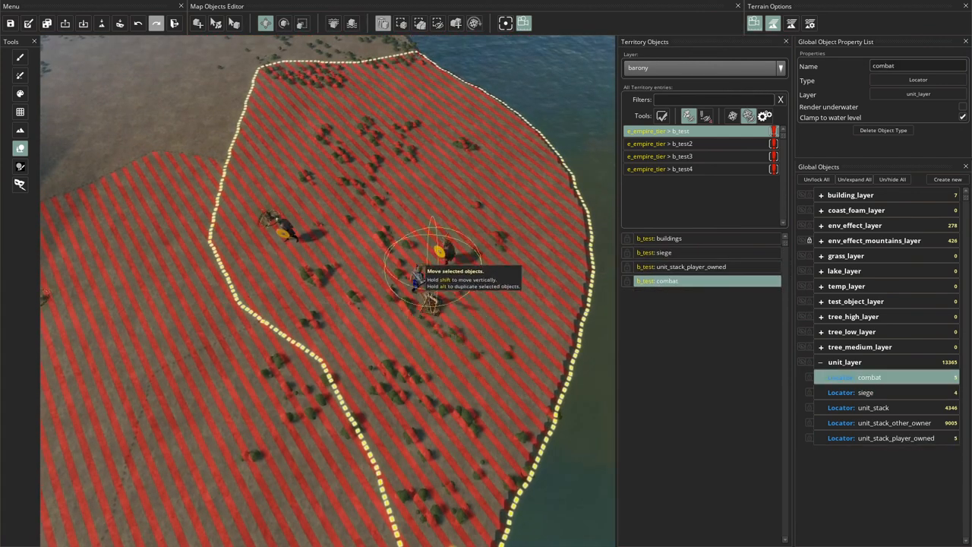
drag(438, 250, 388, 205)
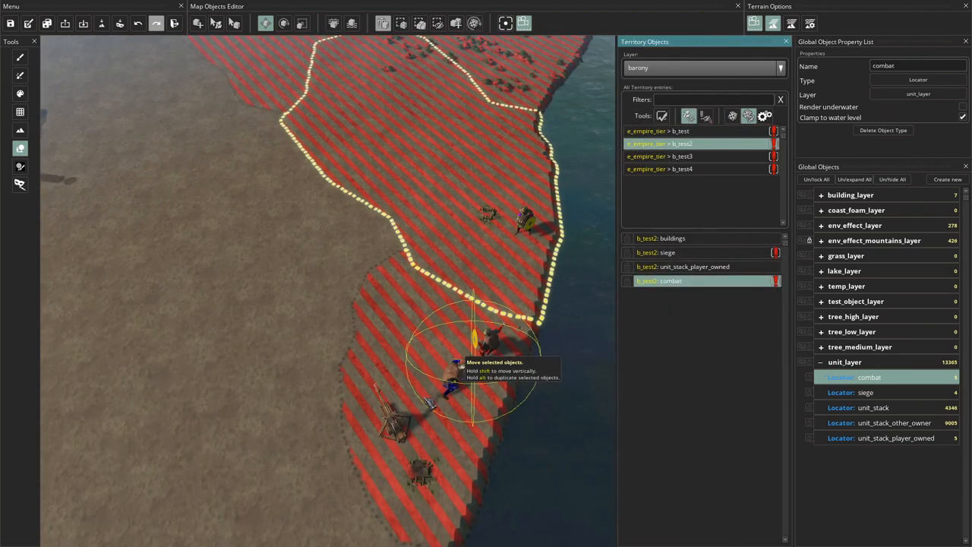
drag(471, 349, 444, 137)
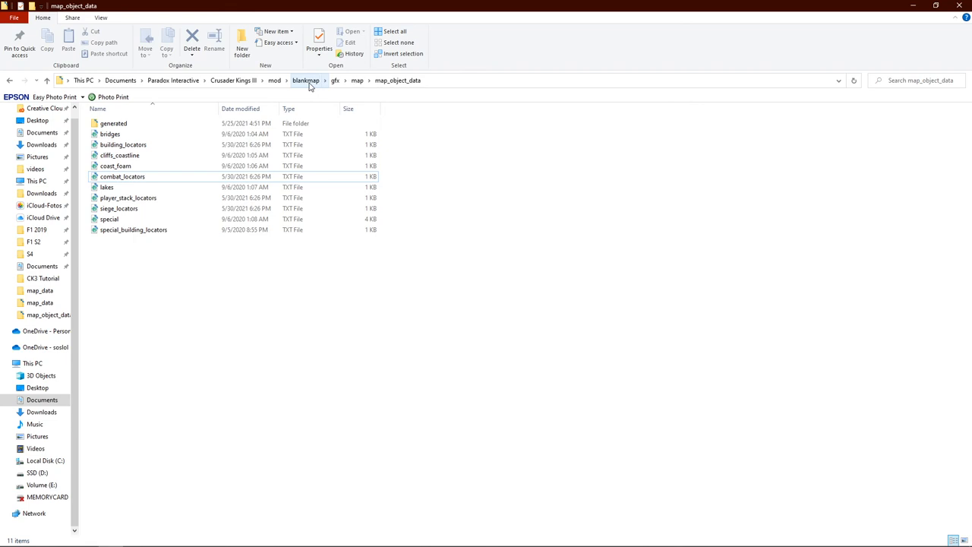
Step: Copy the game's surround_map folder into the blankmap mod's gfx/map folder
click(306, 81)
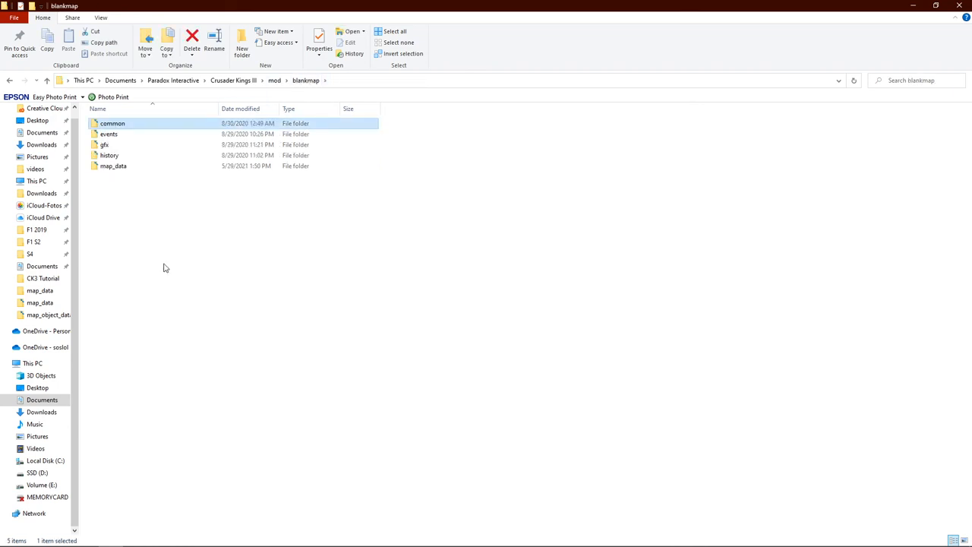
double_click(104, 144)
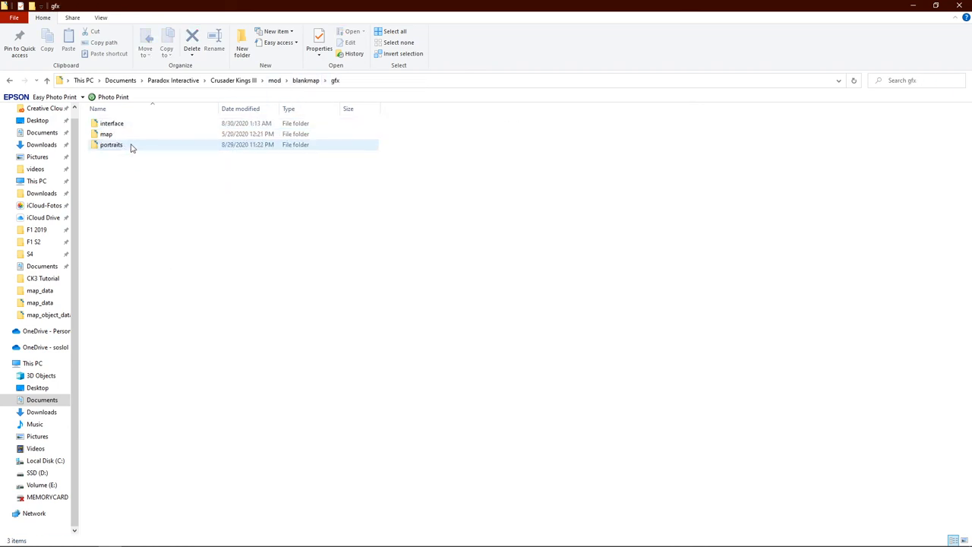
double_click(106, 133)
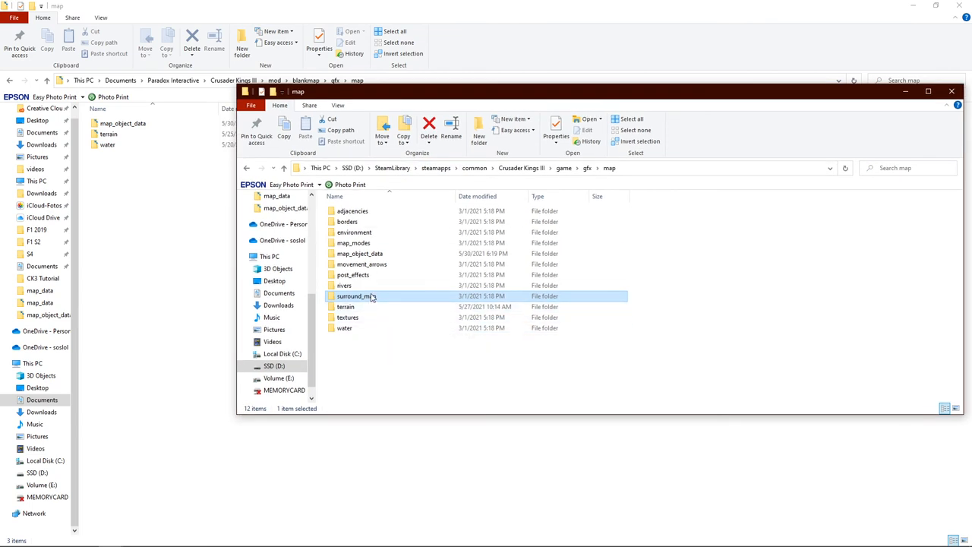
click(564, 167)
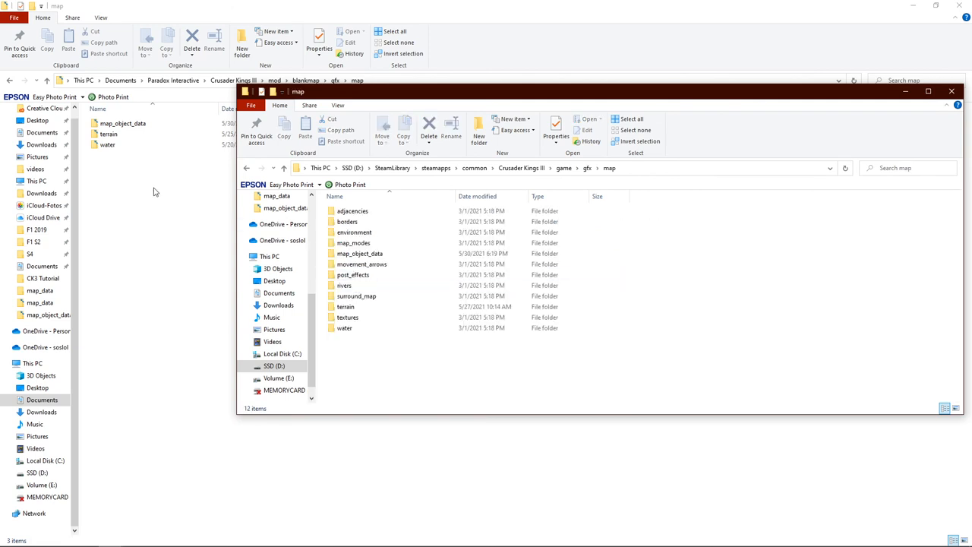
click(356, 294)
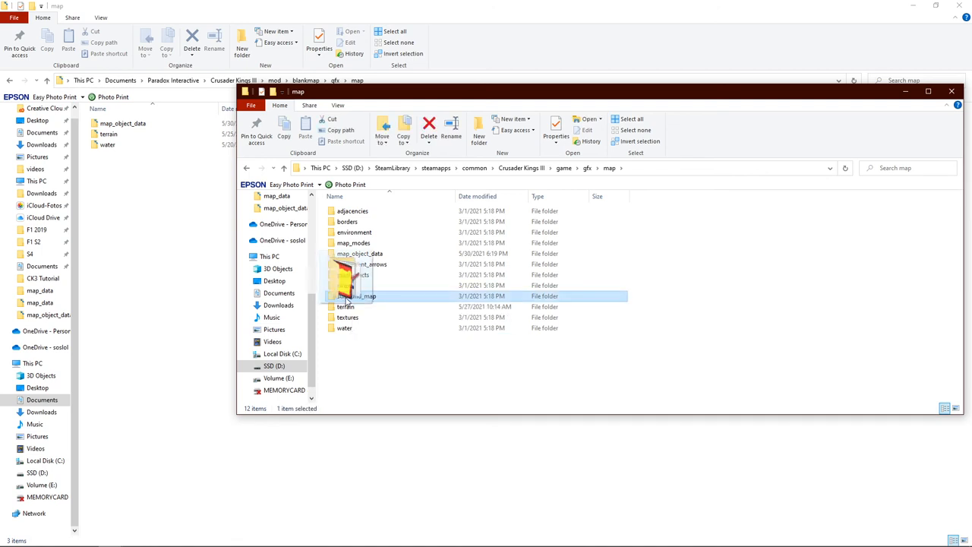
drag(346, 294, 146, 205)
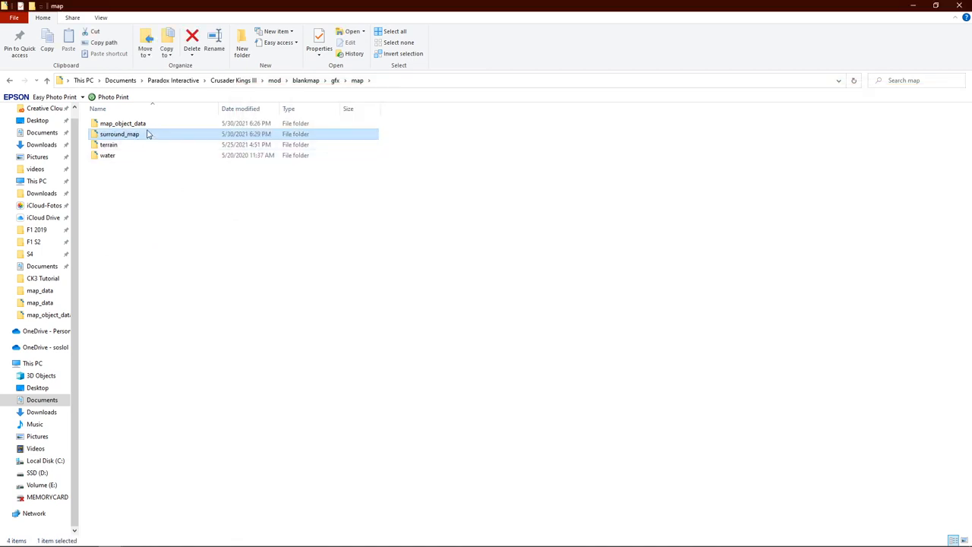
mouse_move(140, 134)
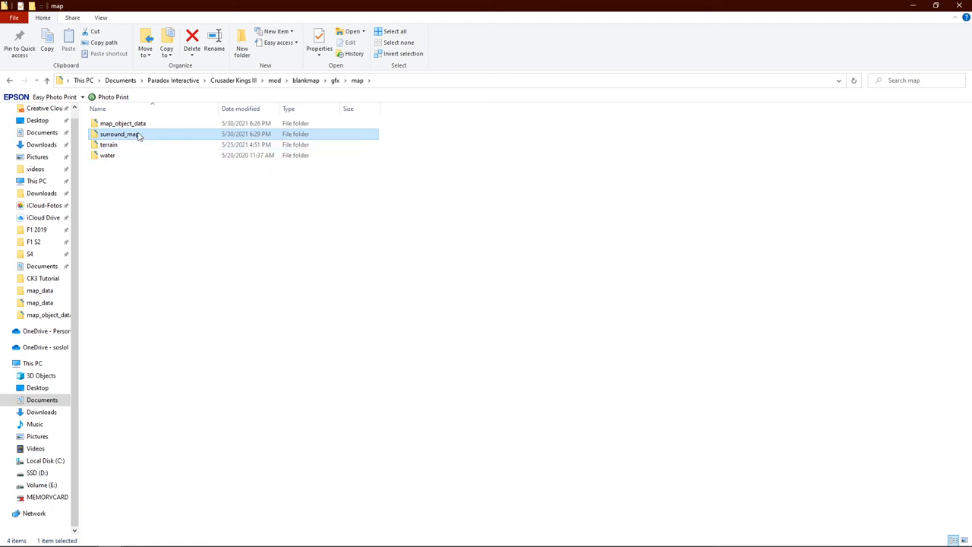
Step: Open the copied surround_map folder and look over its four surround images
double_click(119, 134)
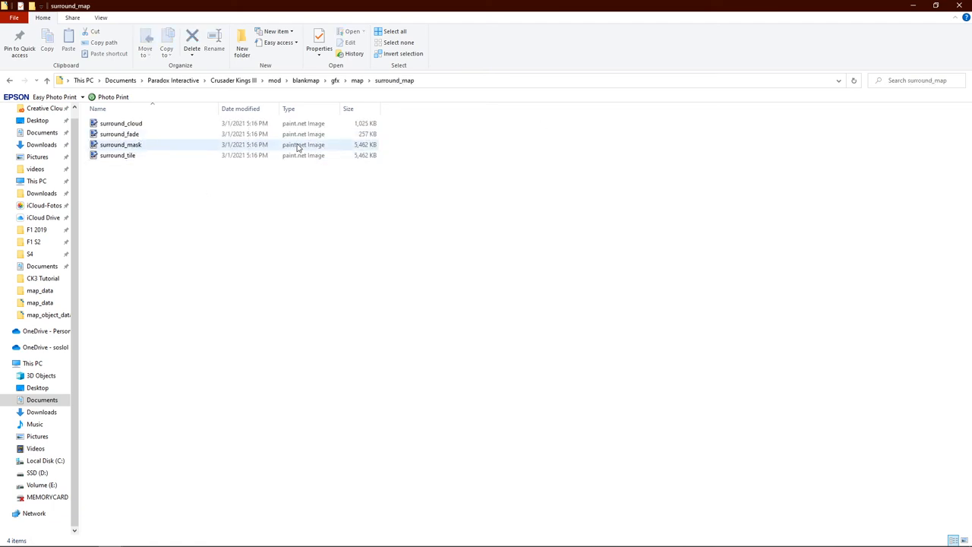
click(119, 133)
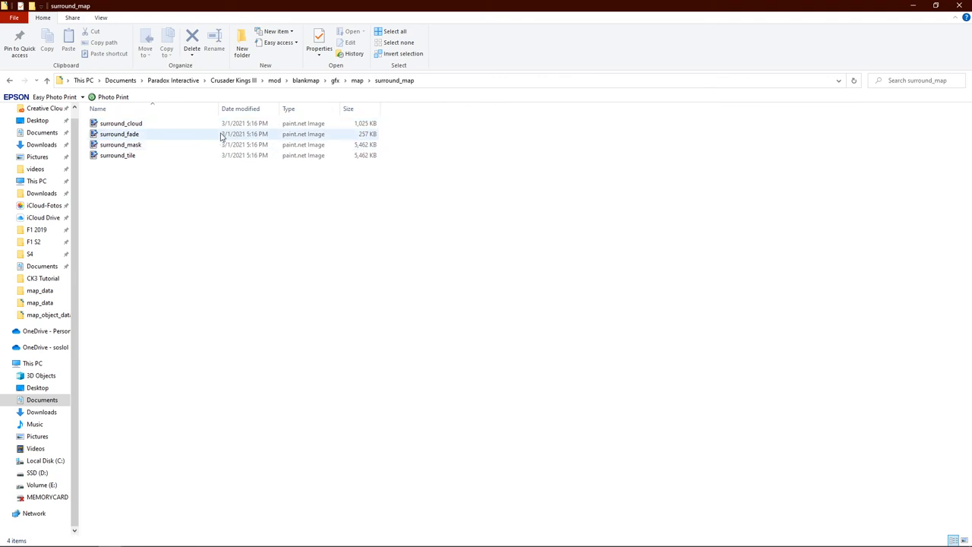
click(152, 168)
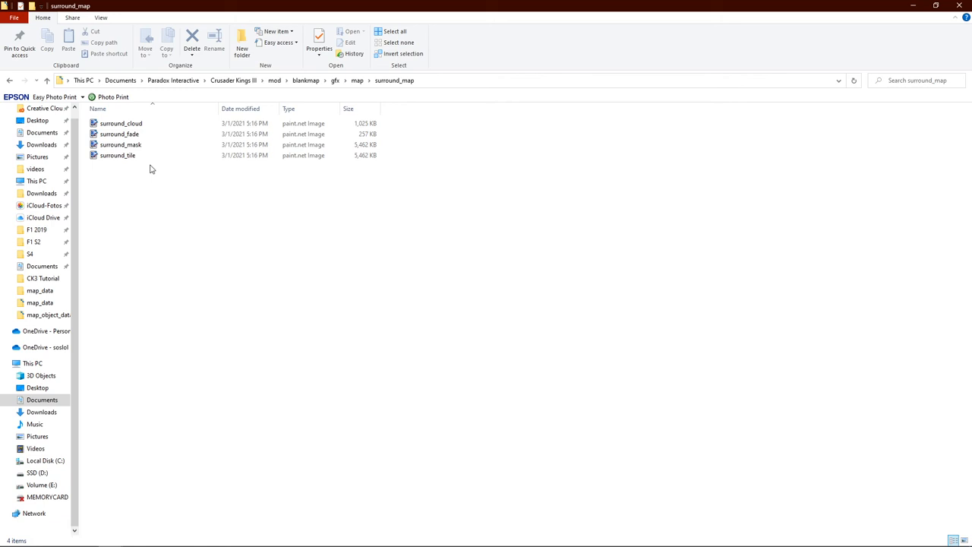
click(118, 155)
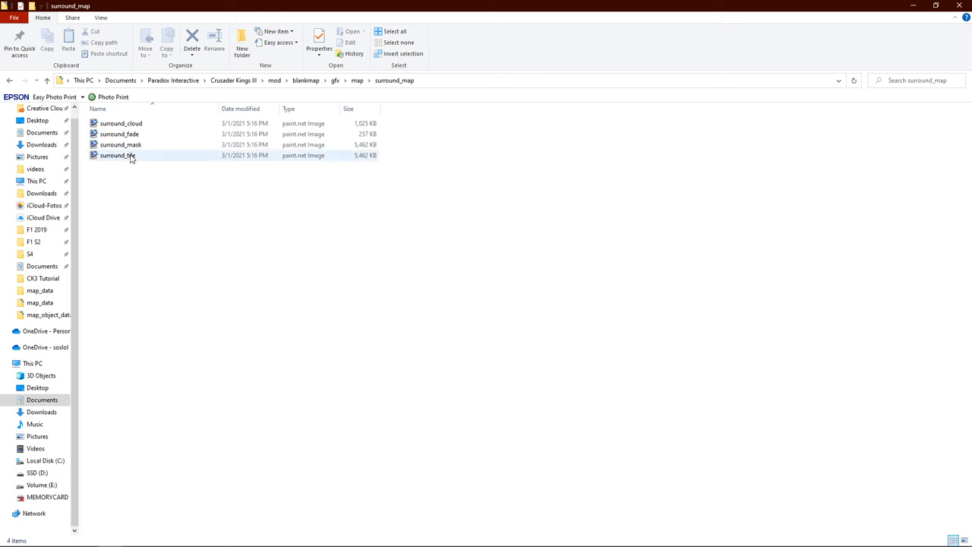
click(118, 134)
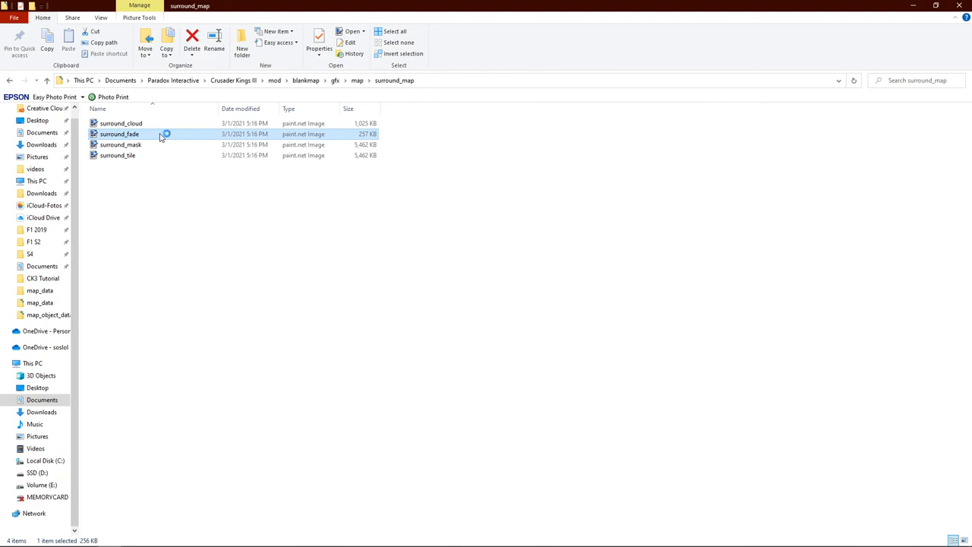
Step: Paint yellow over the black right side of surround_fade
double_click(119, 134)
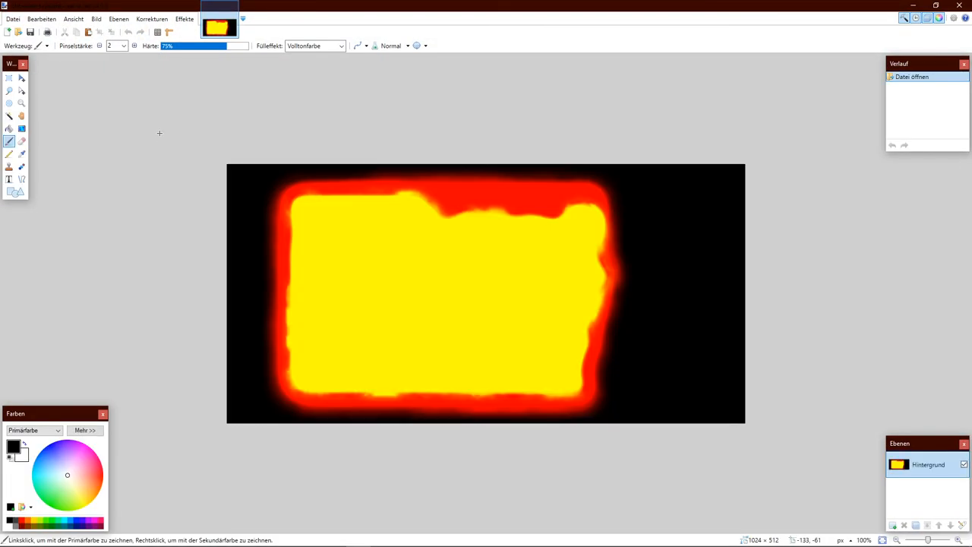
mouse_move(395, 216)
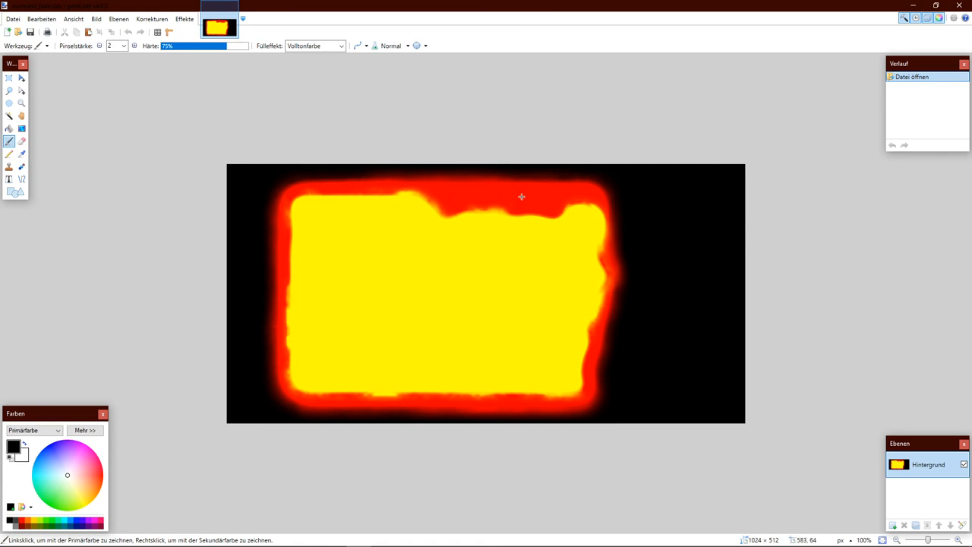
mouse_move(474, 257)
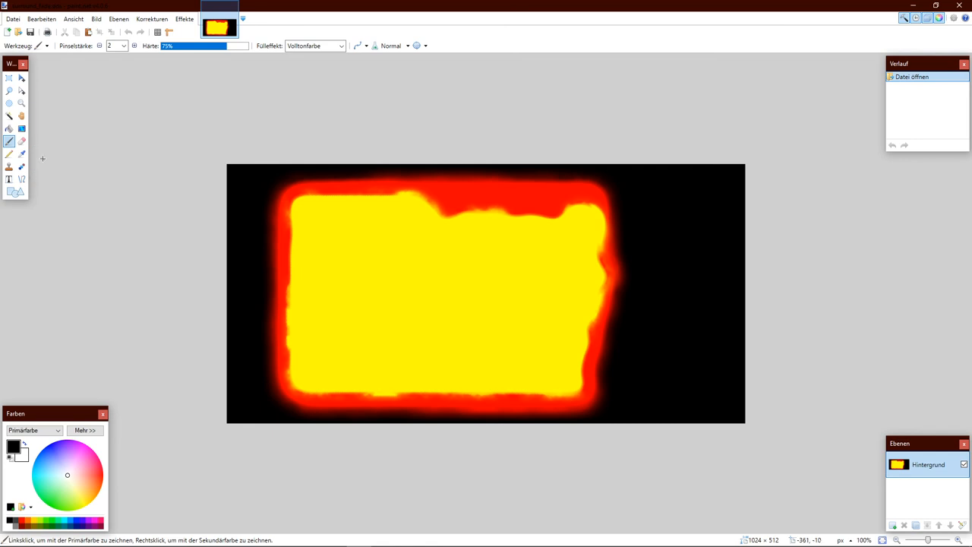
click(21, 153)
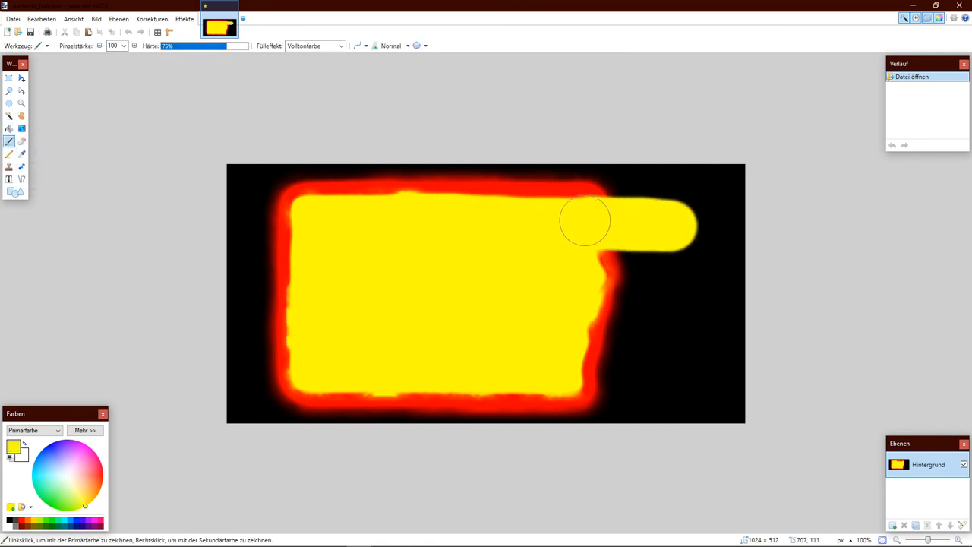
drag(585, 220, 675, 318)
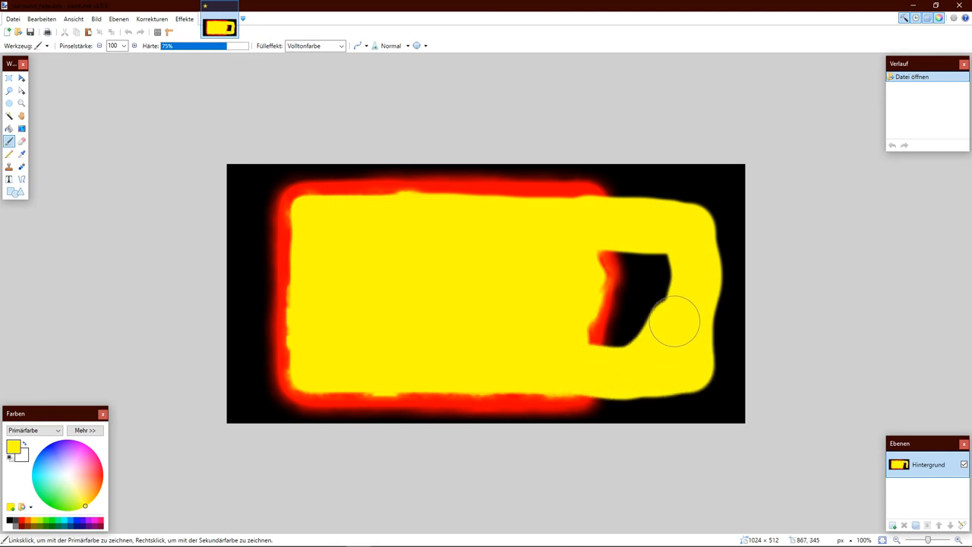
drag(676, 319, 615, 236)
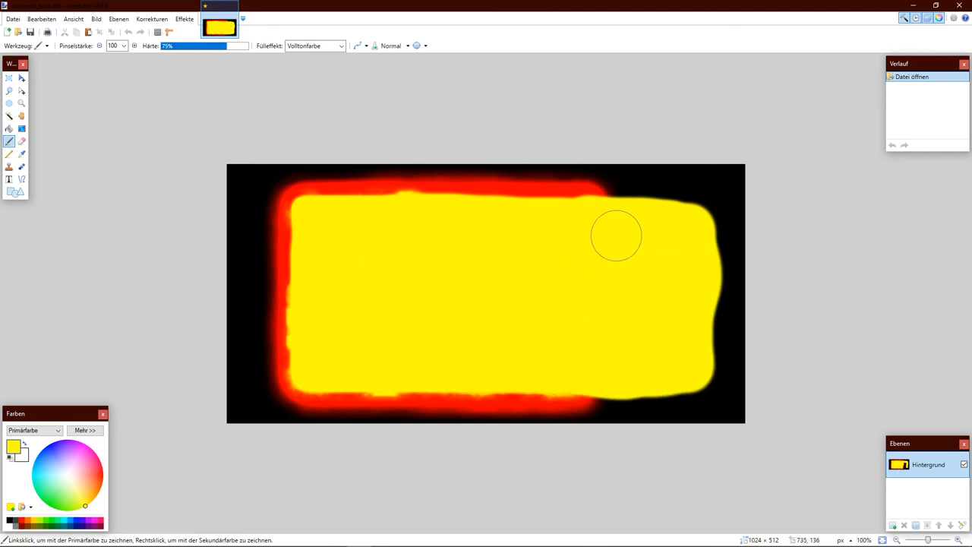
click(12, 18)
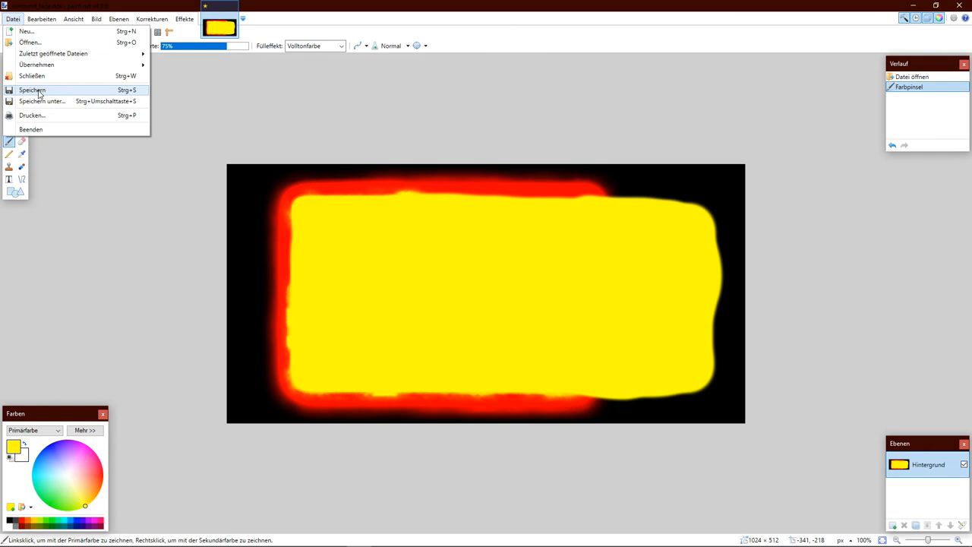
Step: Save surround_fade with the default image settings
click(32, 89)
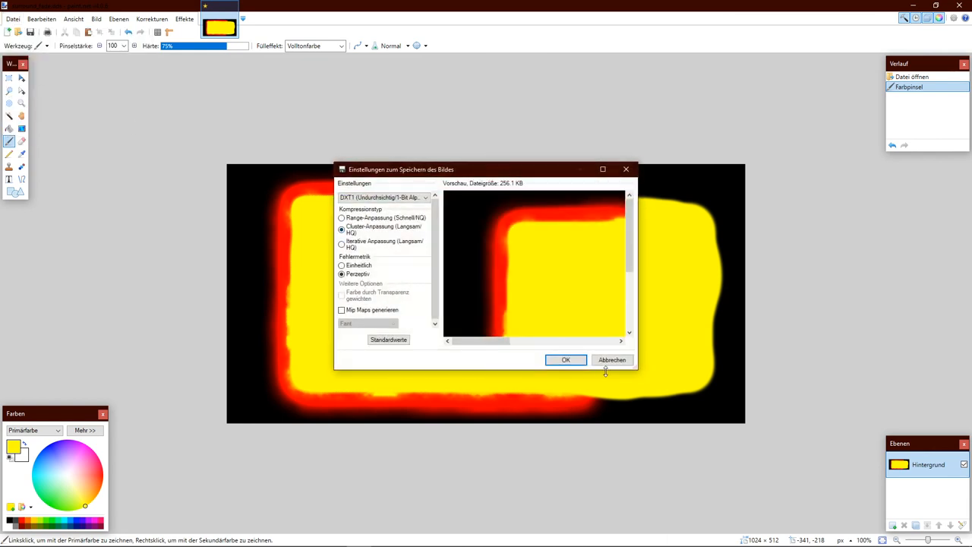
click(565, 358)
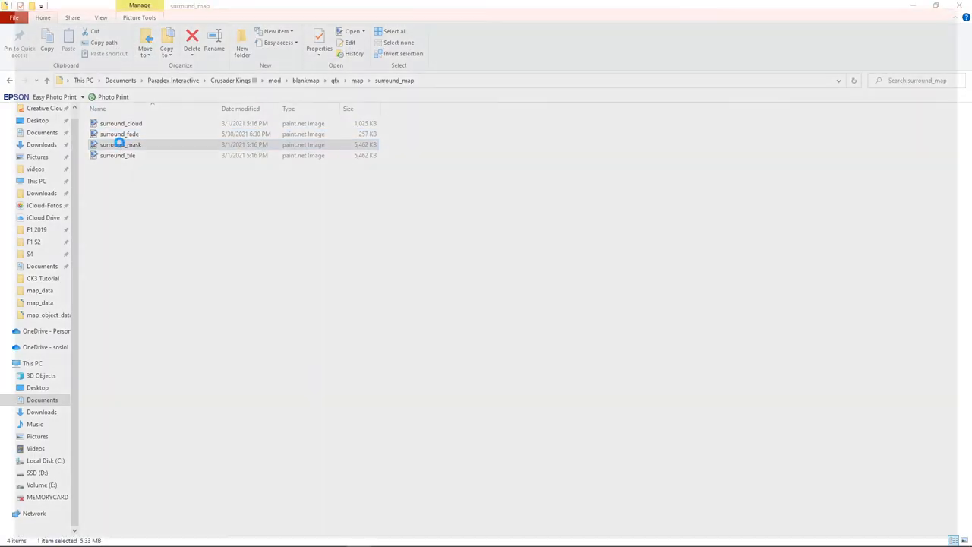
Step: Open surround_mask, sample black with the Color Picker and widen the Paintbrush to 225
double_click(122, 144)
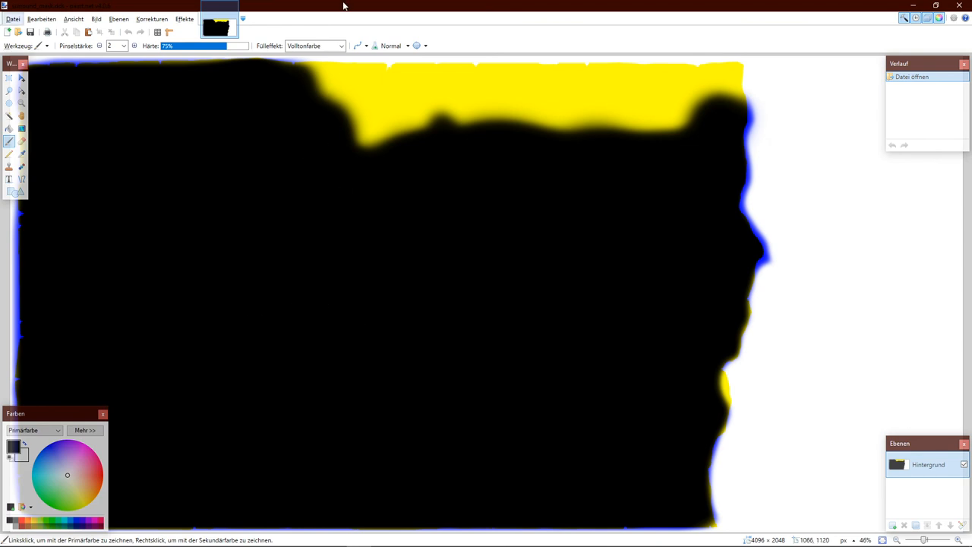
mouse_move(230, 370)
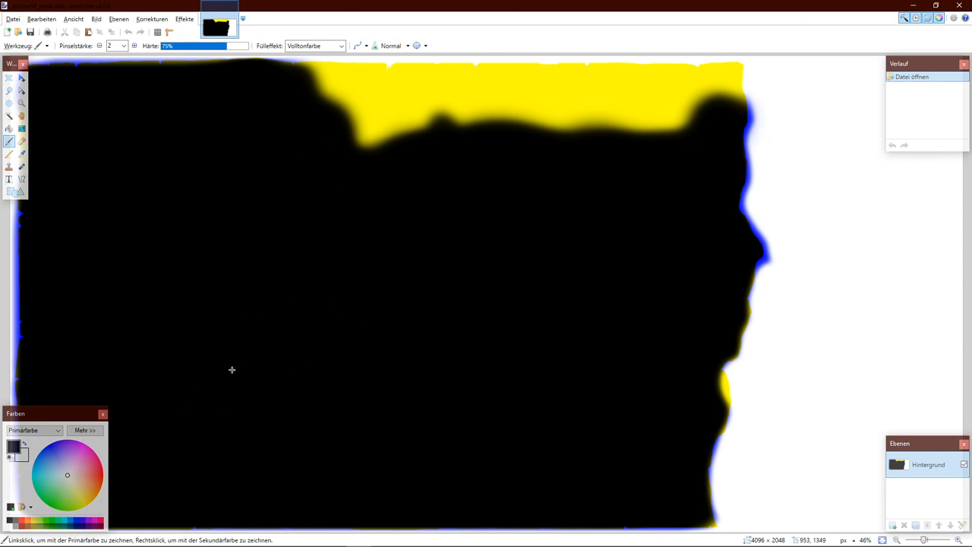
scroll(down, 3)
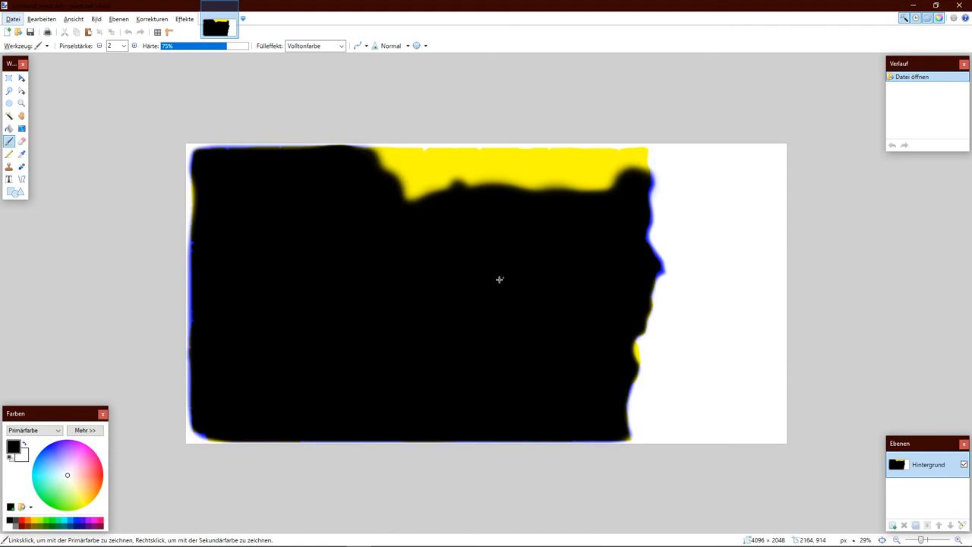
mouse_move(38, 341)
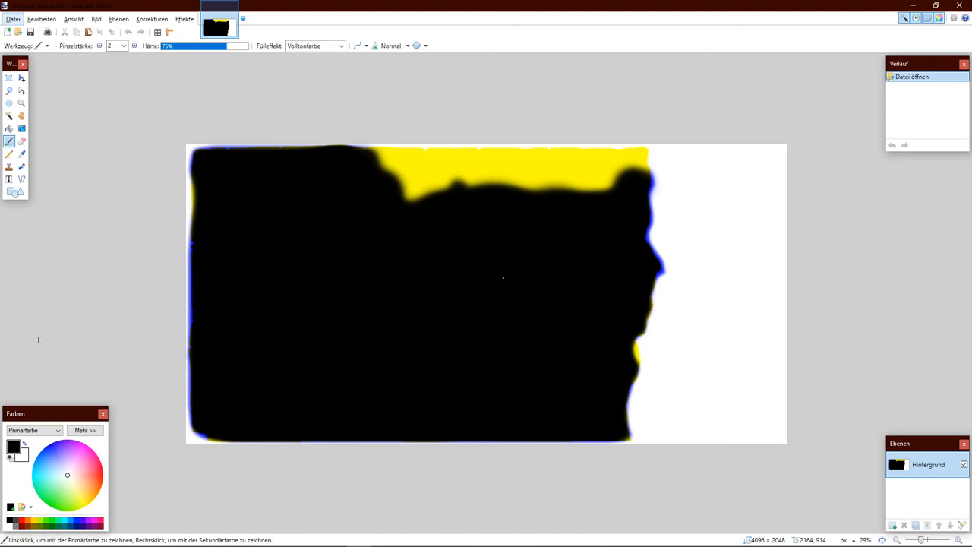
click(21, 153)
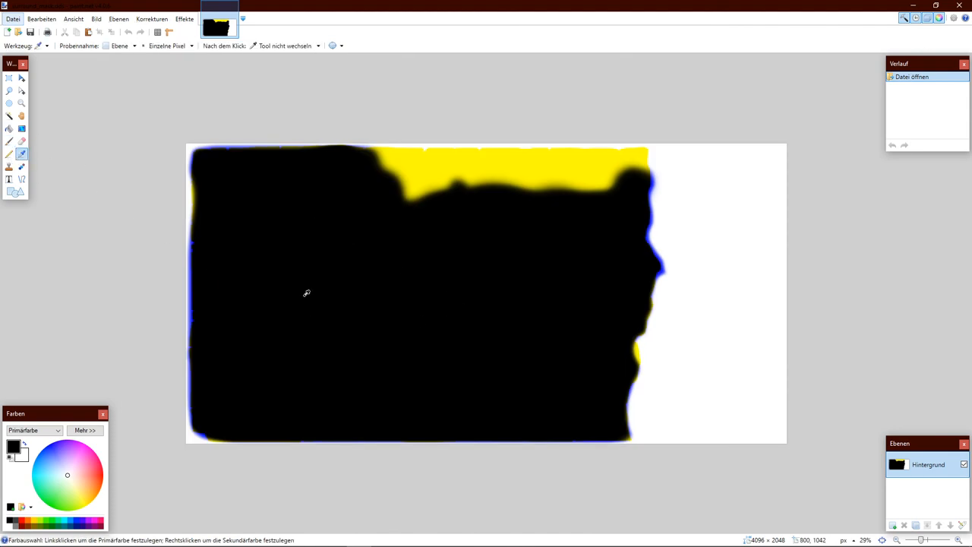
click(9, 141)
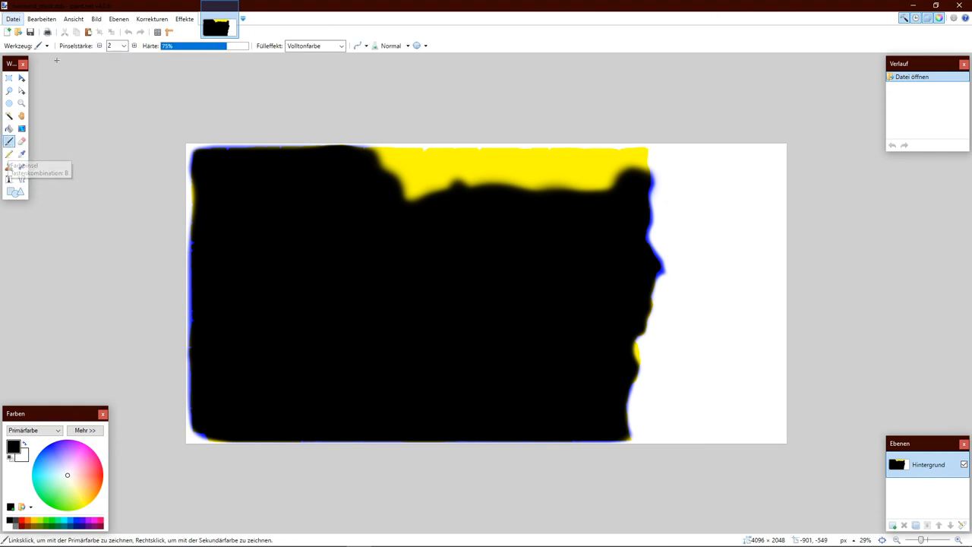
click(122, 45)
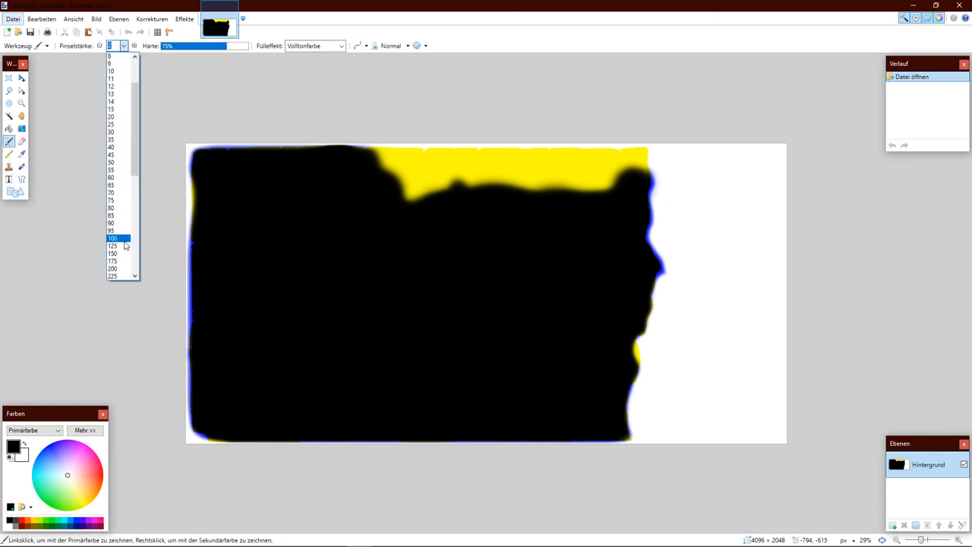
scroll(down, 3)
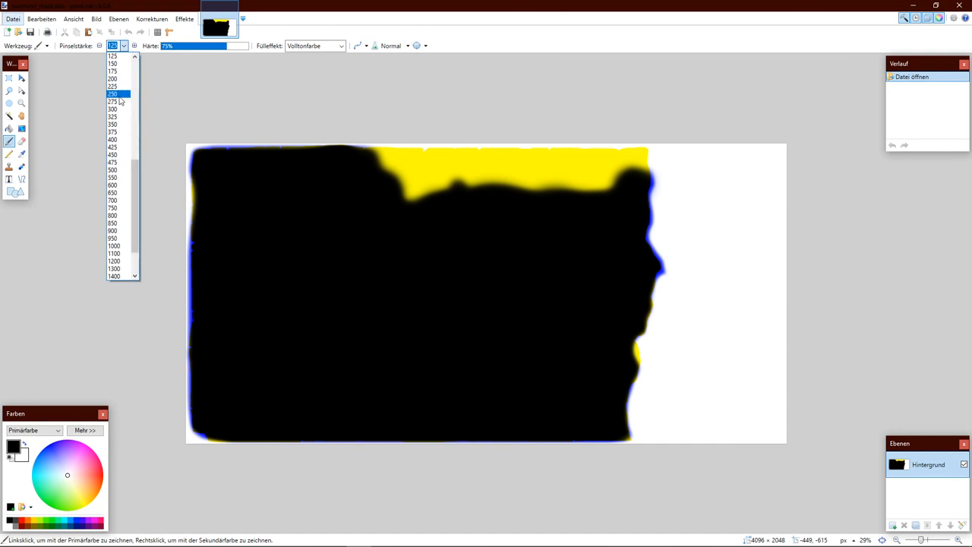
click(112, 94)
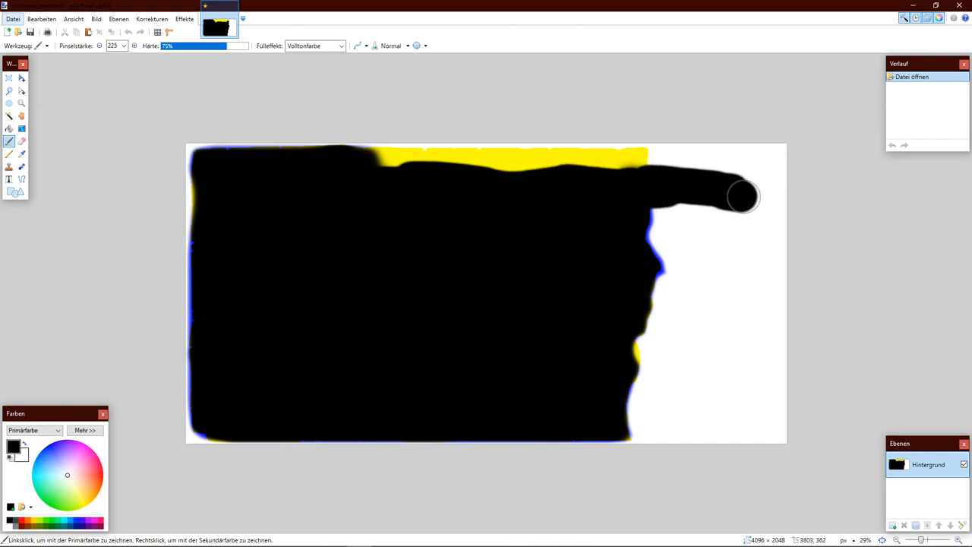
Step: Paint black over the white right-hand area of surround_mask
drag(741, 196, 729, 392)
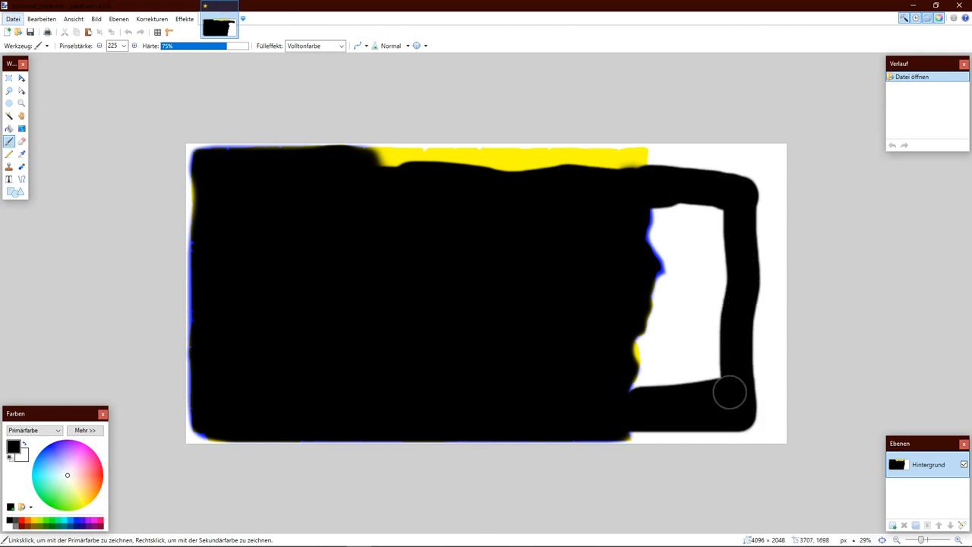
drag(729, 391, 711, 344)
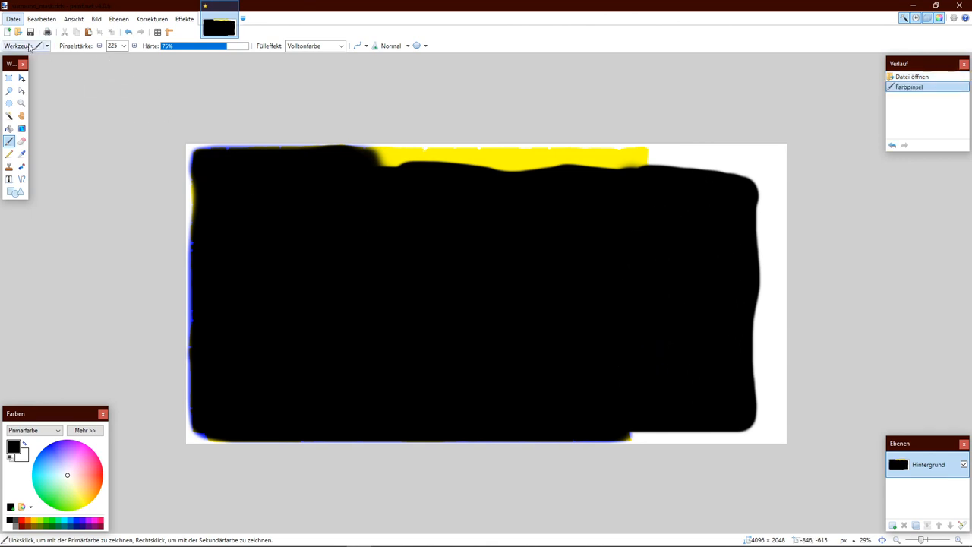
mouse_move(36, 93)
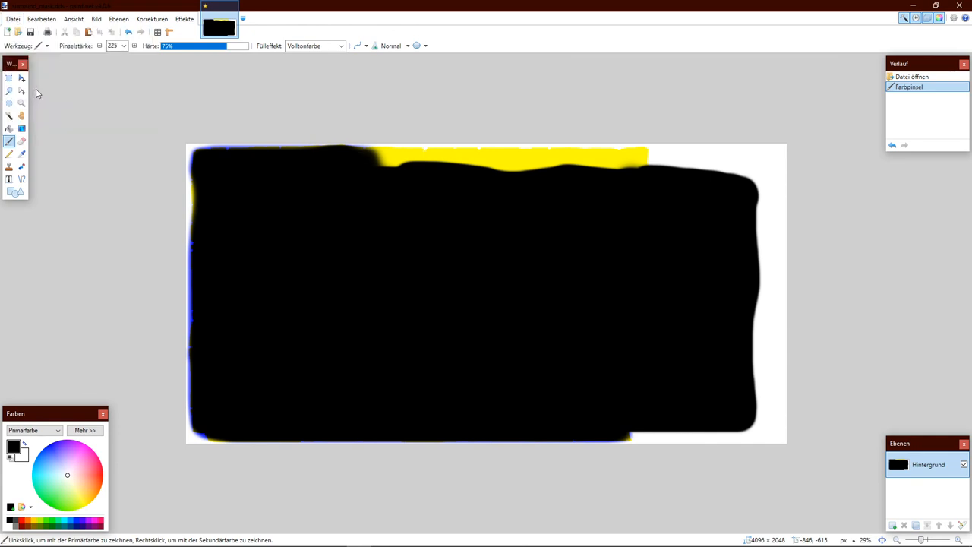
mouse_move(513, 281)
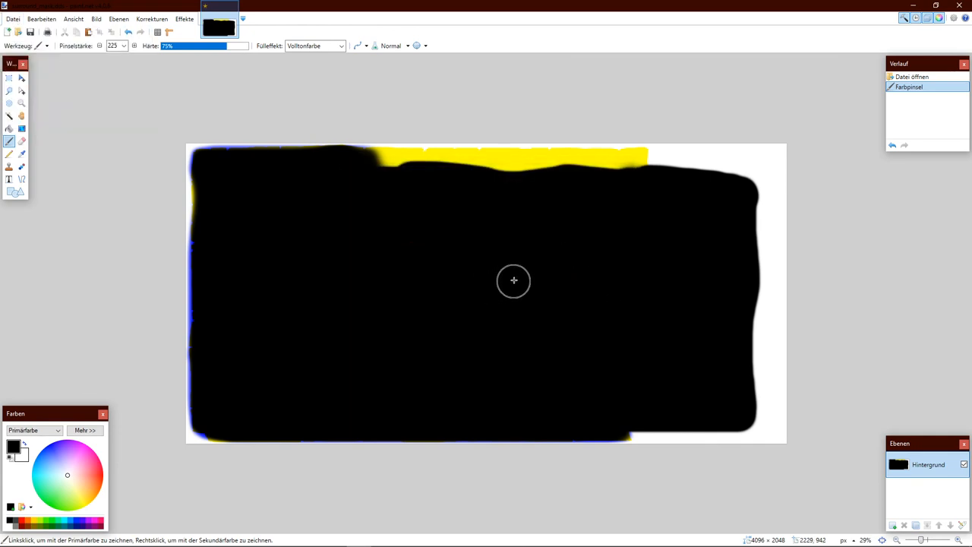